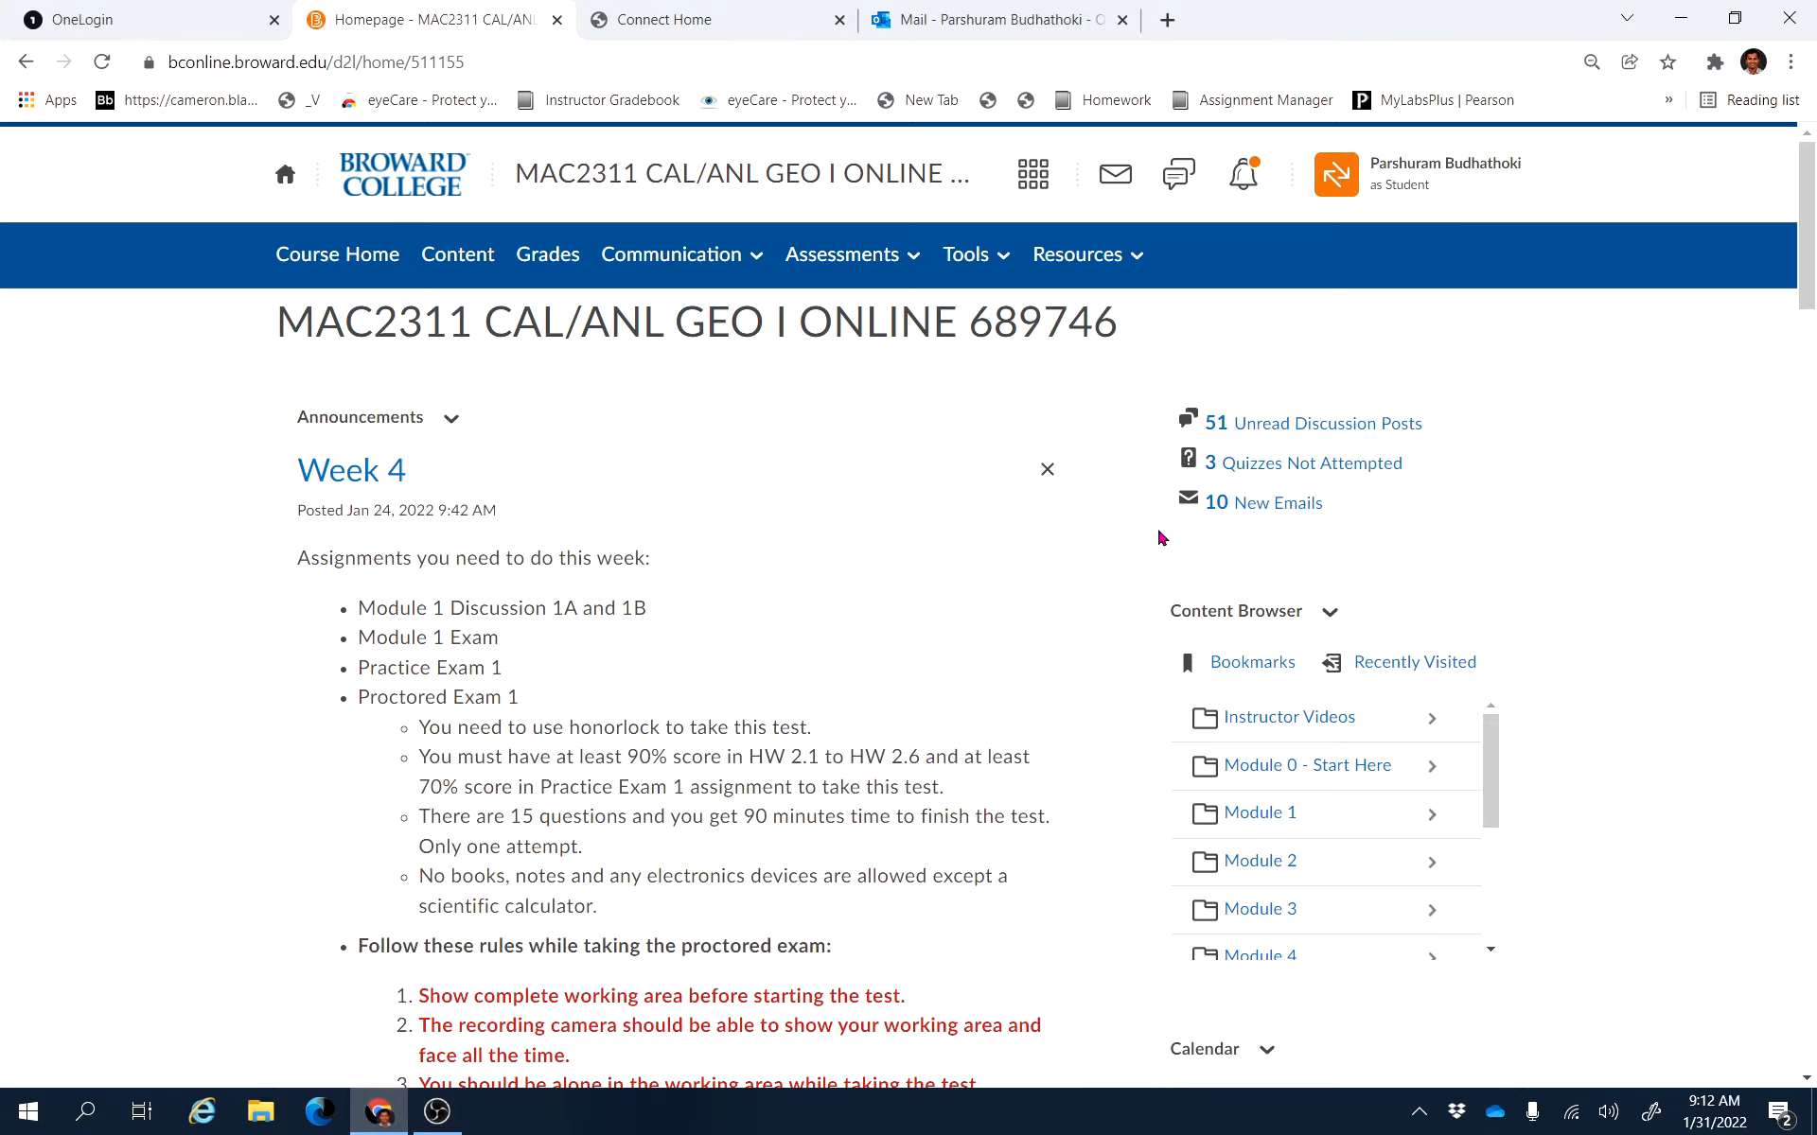
mouse_move(1540, 529)
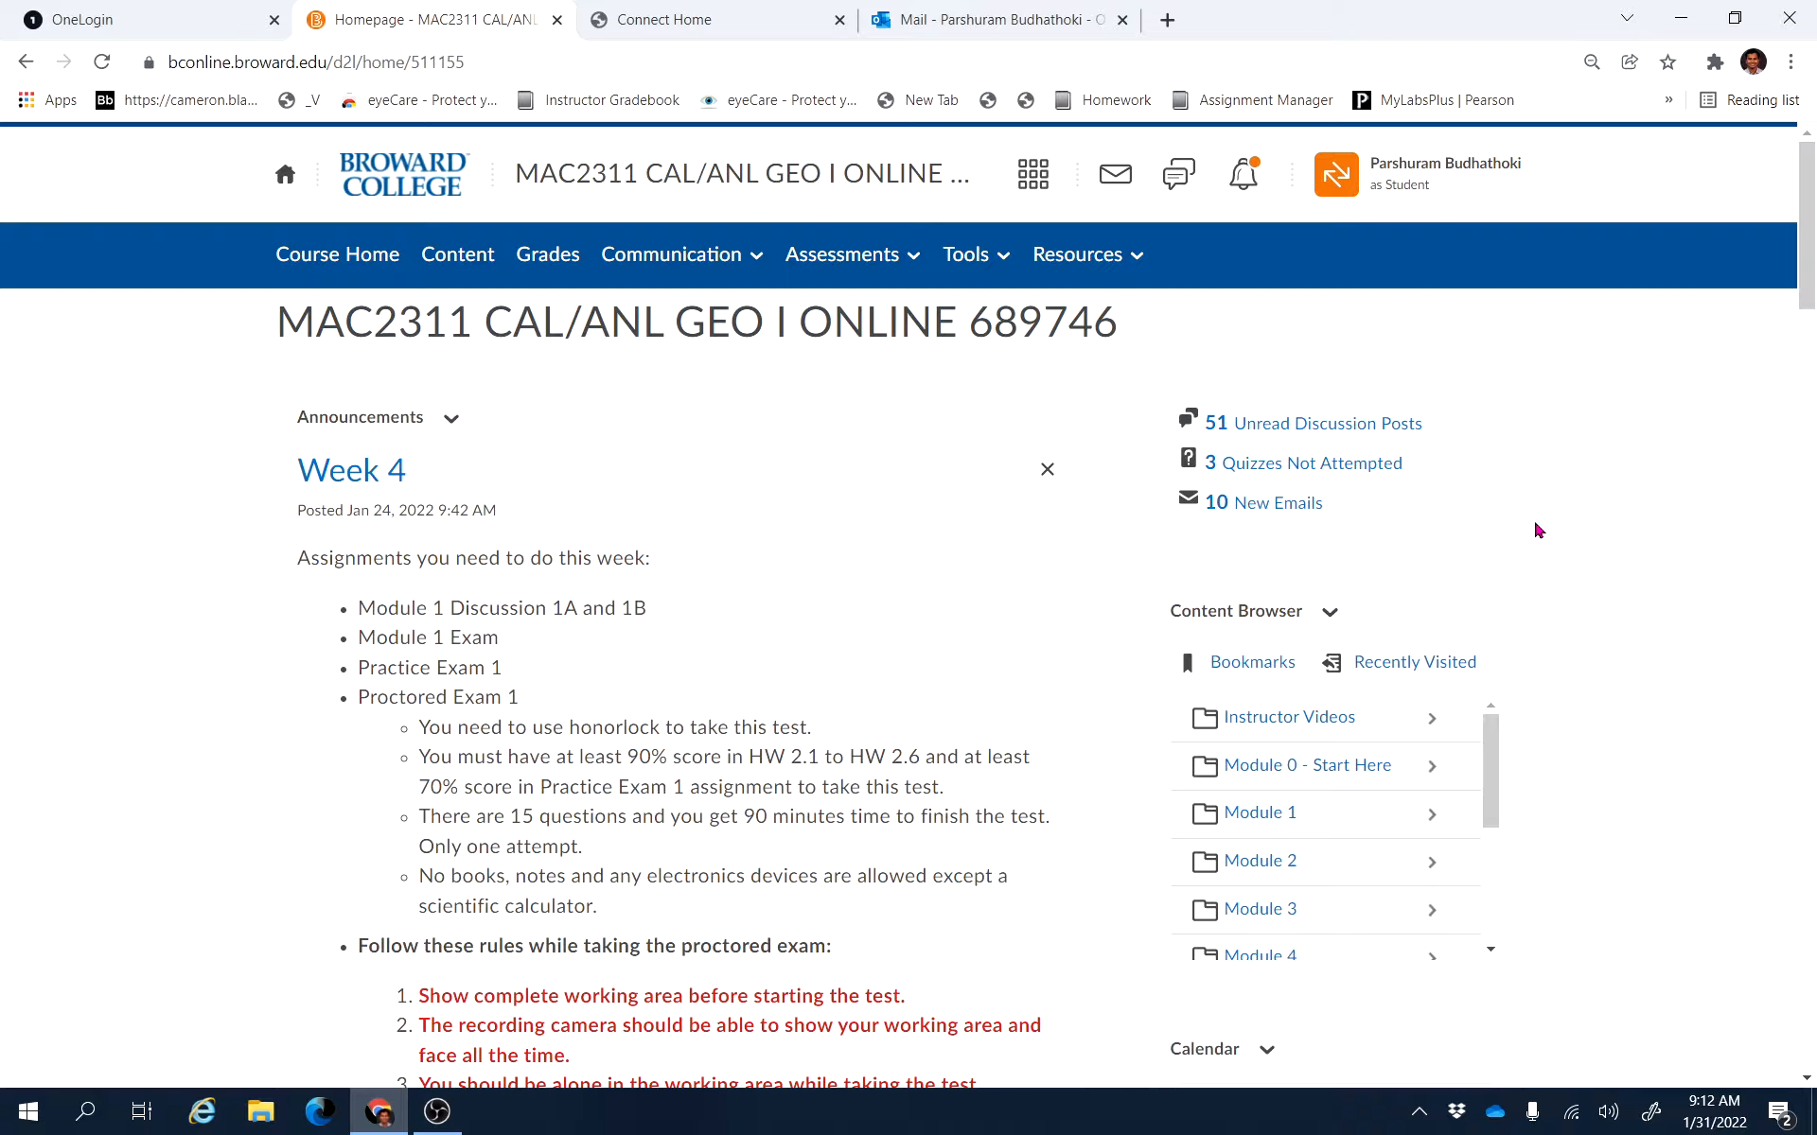
Open Assignment Due Date from Module 0 - Start Here > Syllabus/Start Here in Content Browser
scroll(down, 3)
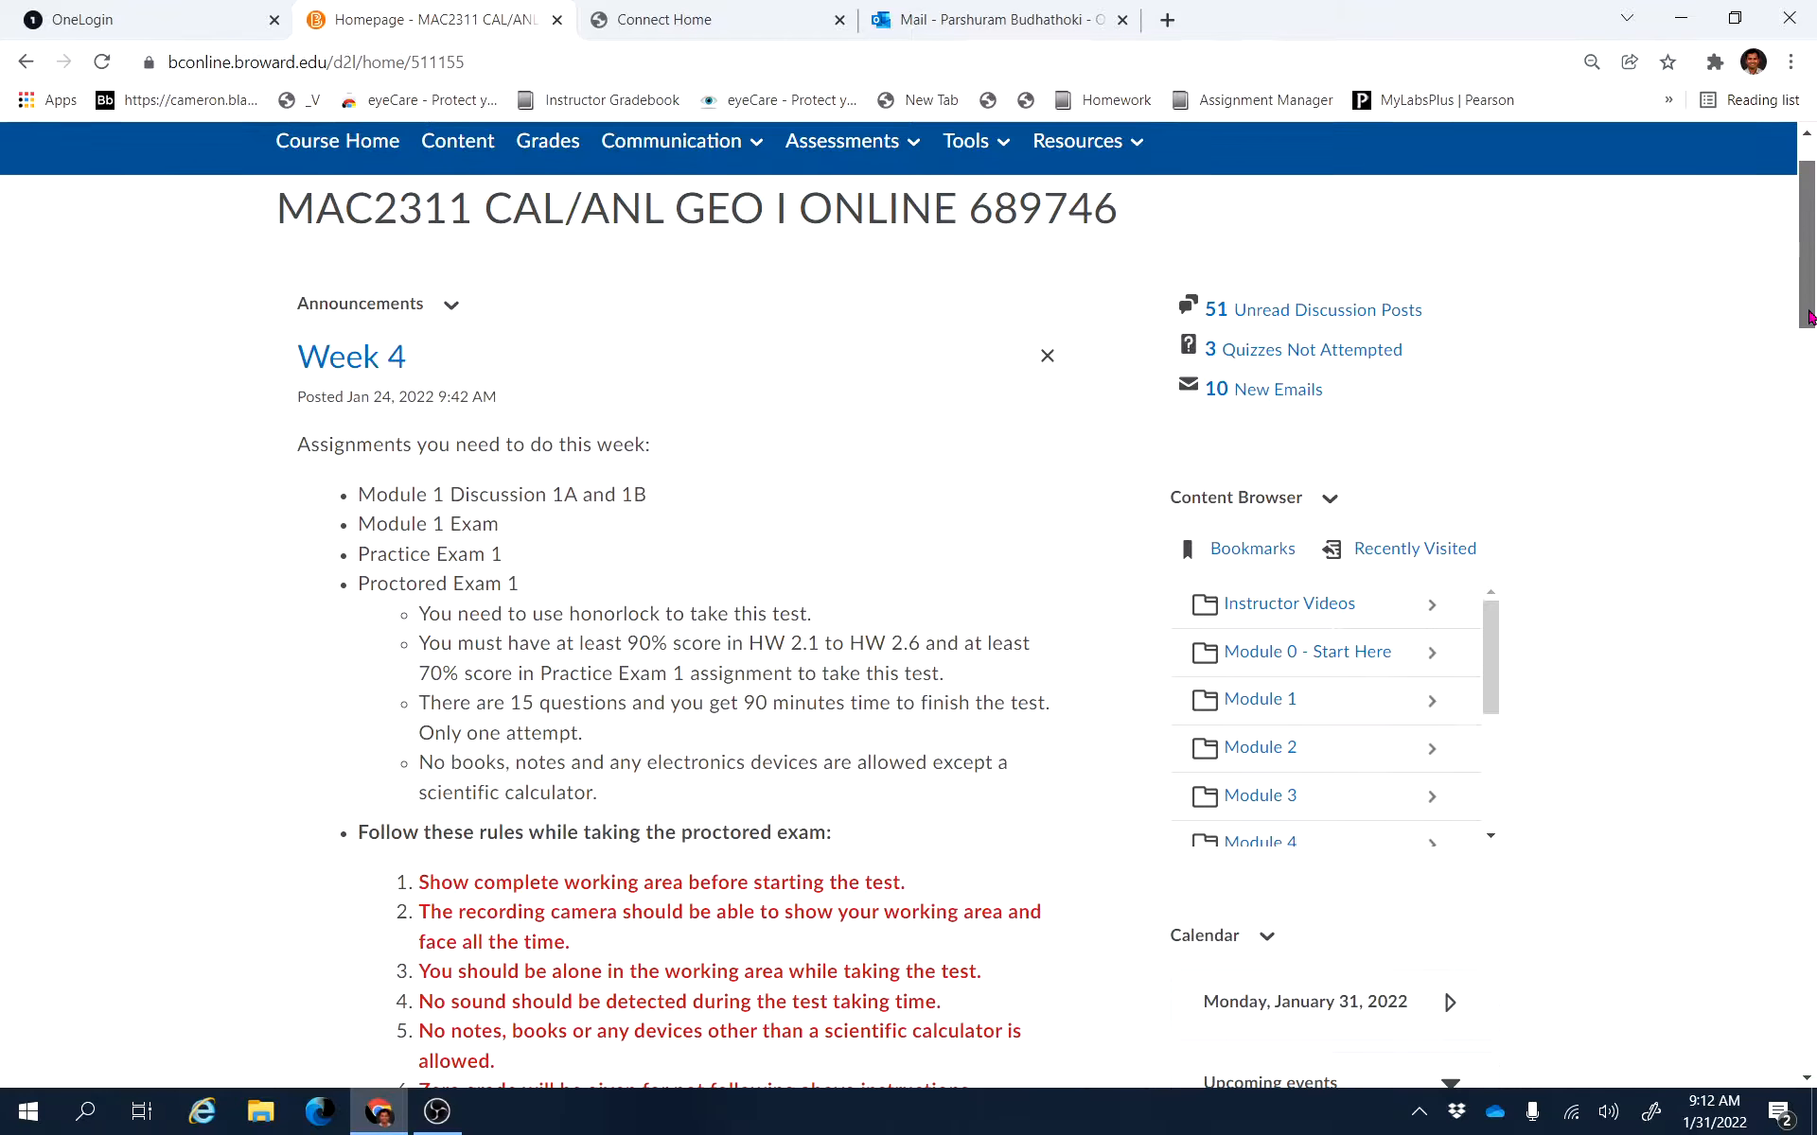
scroll(down, 3)
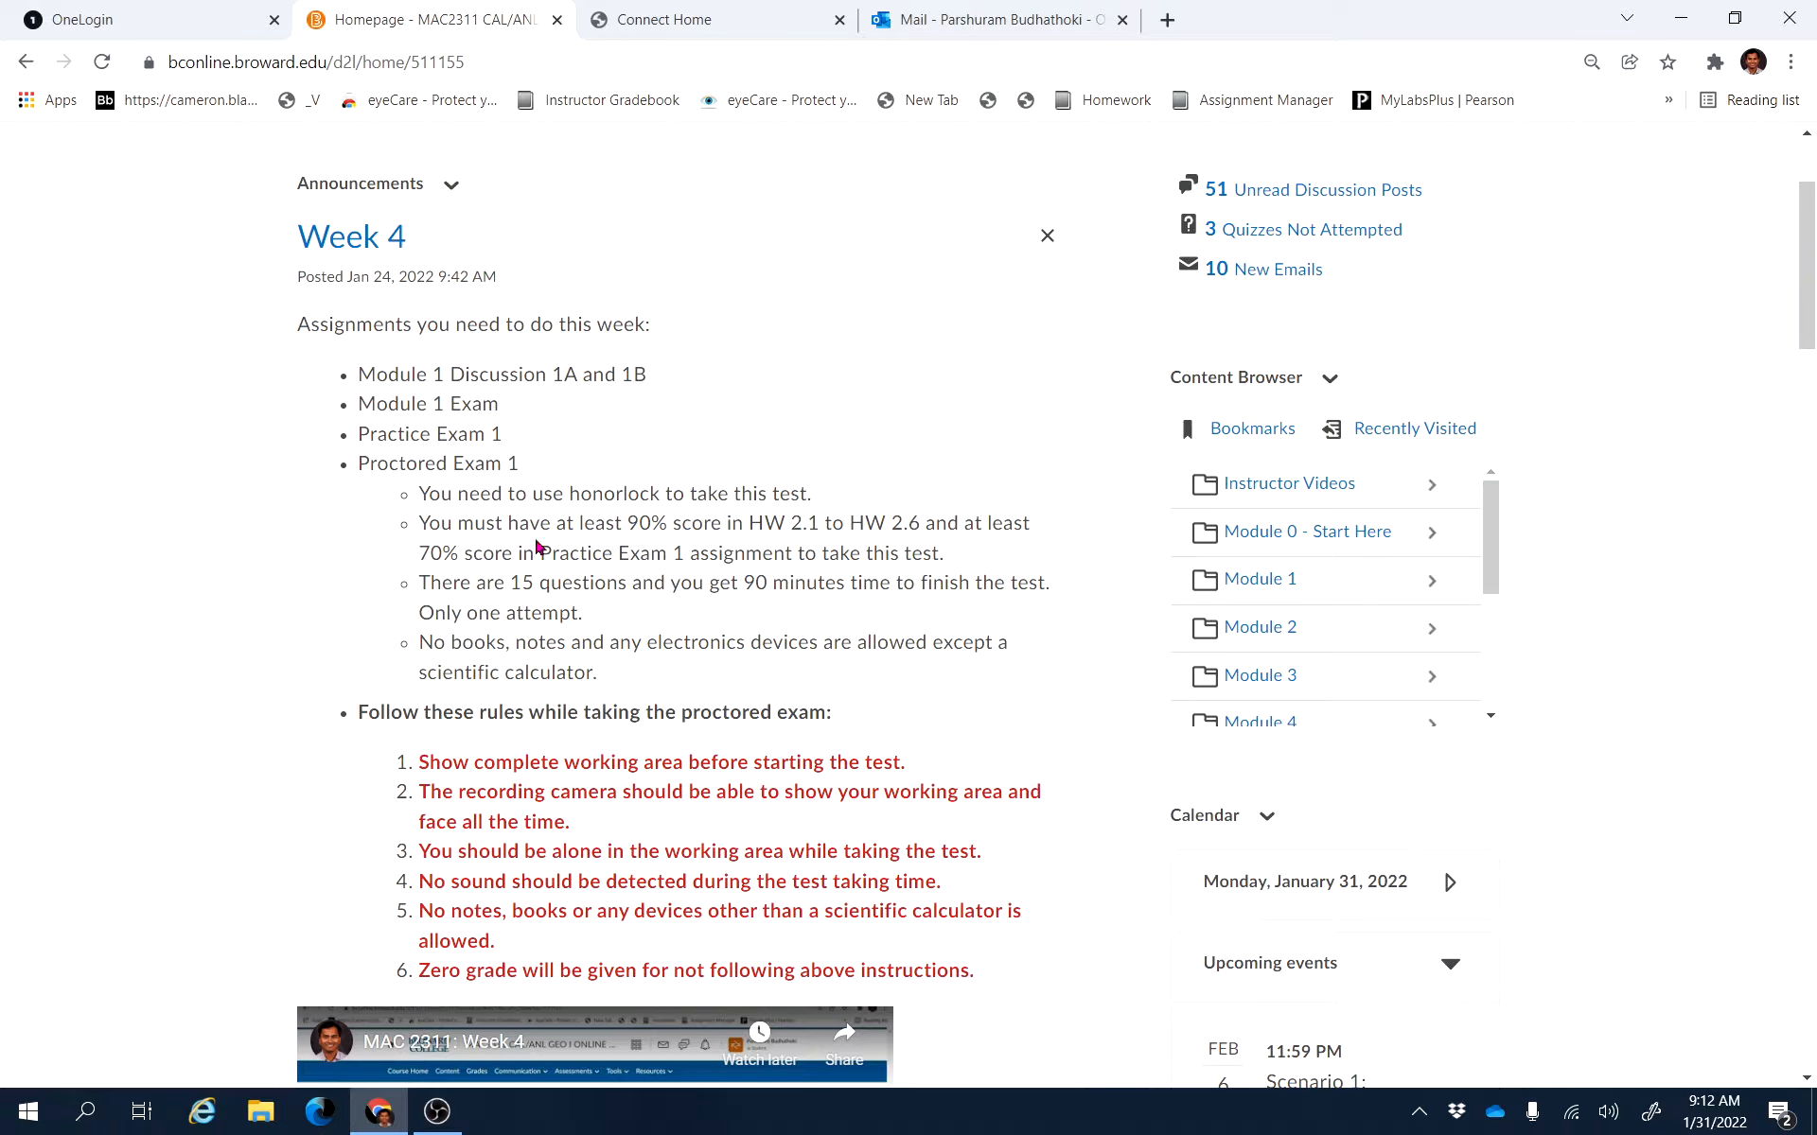
mouse_move(357, 463)
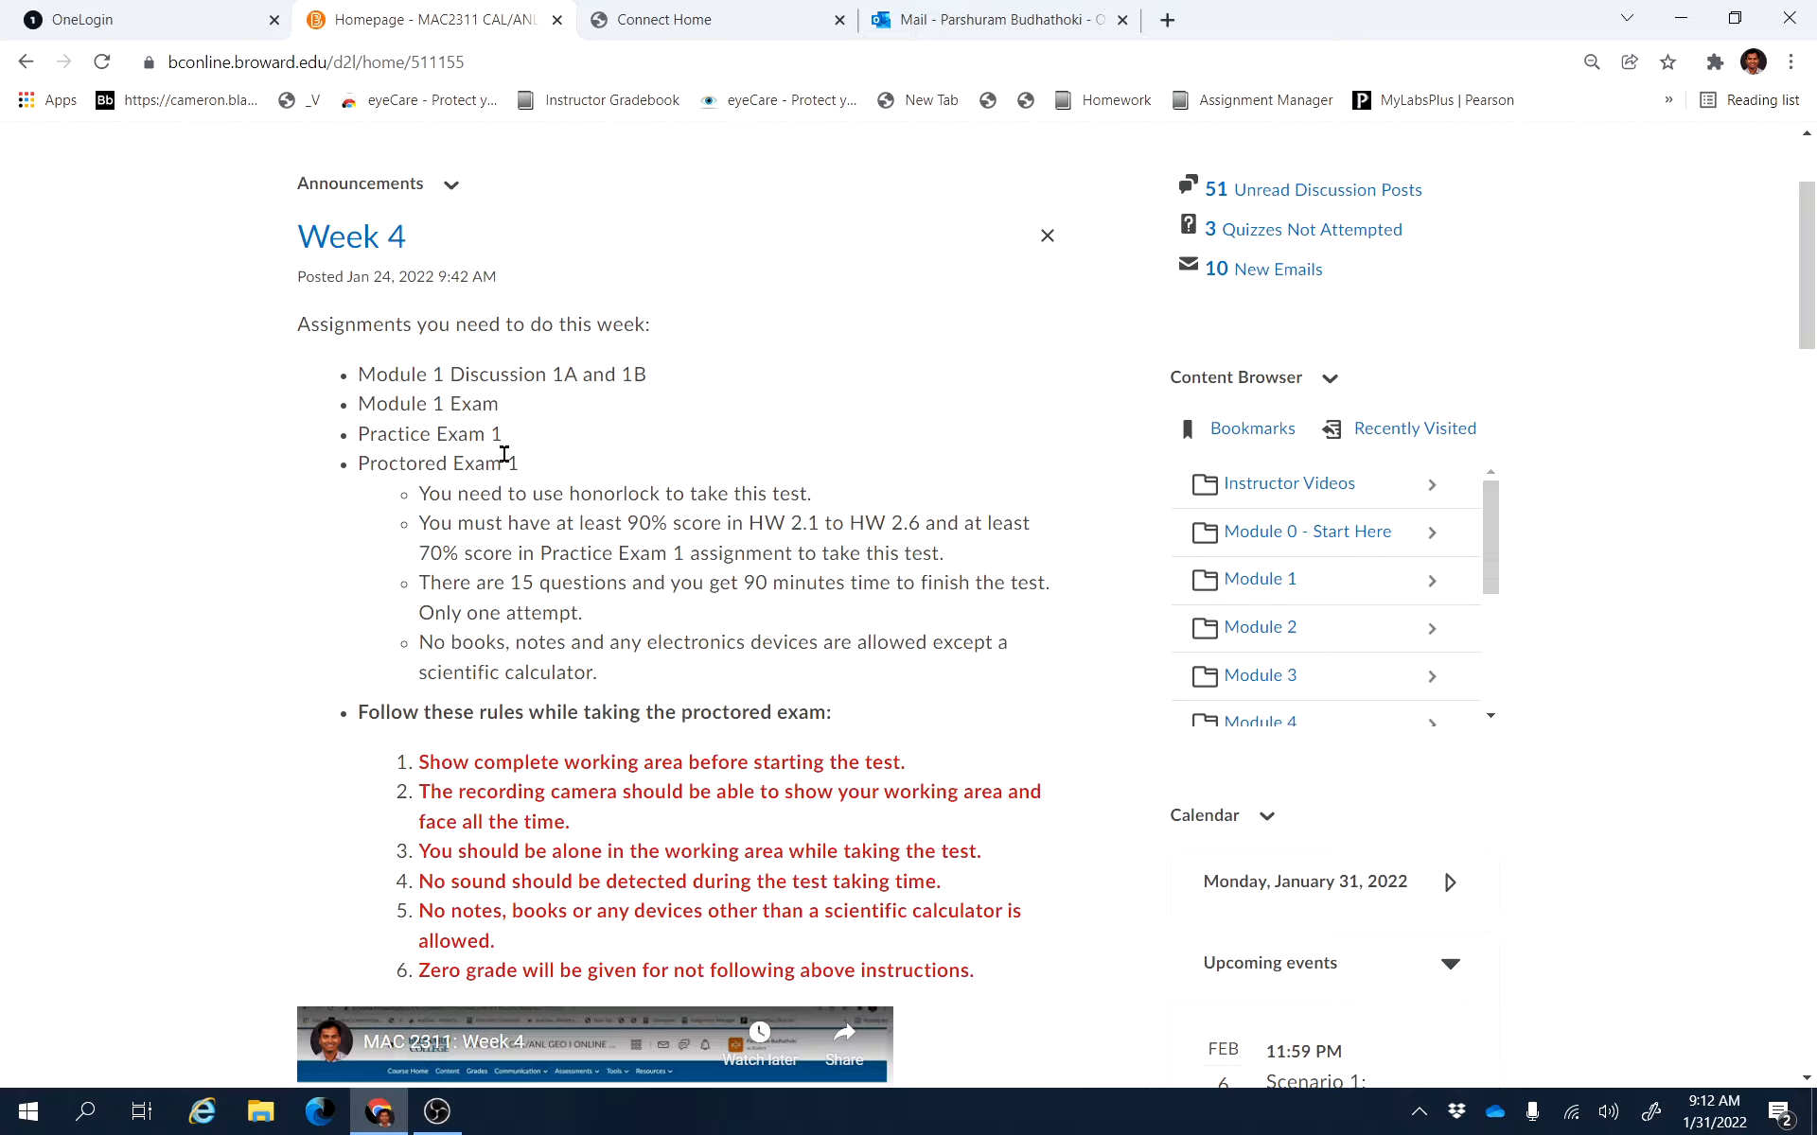
click(1307, 531)
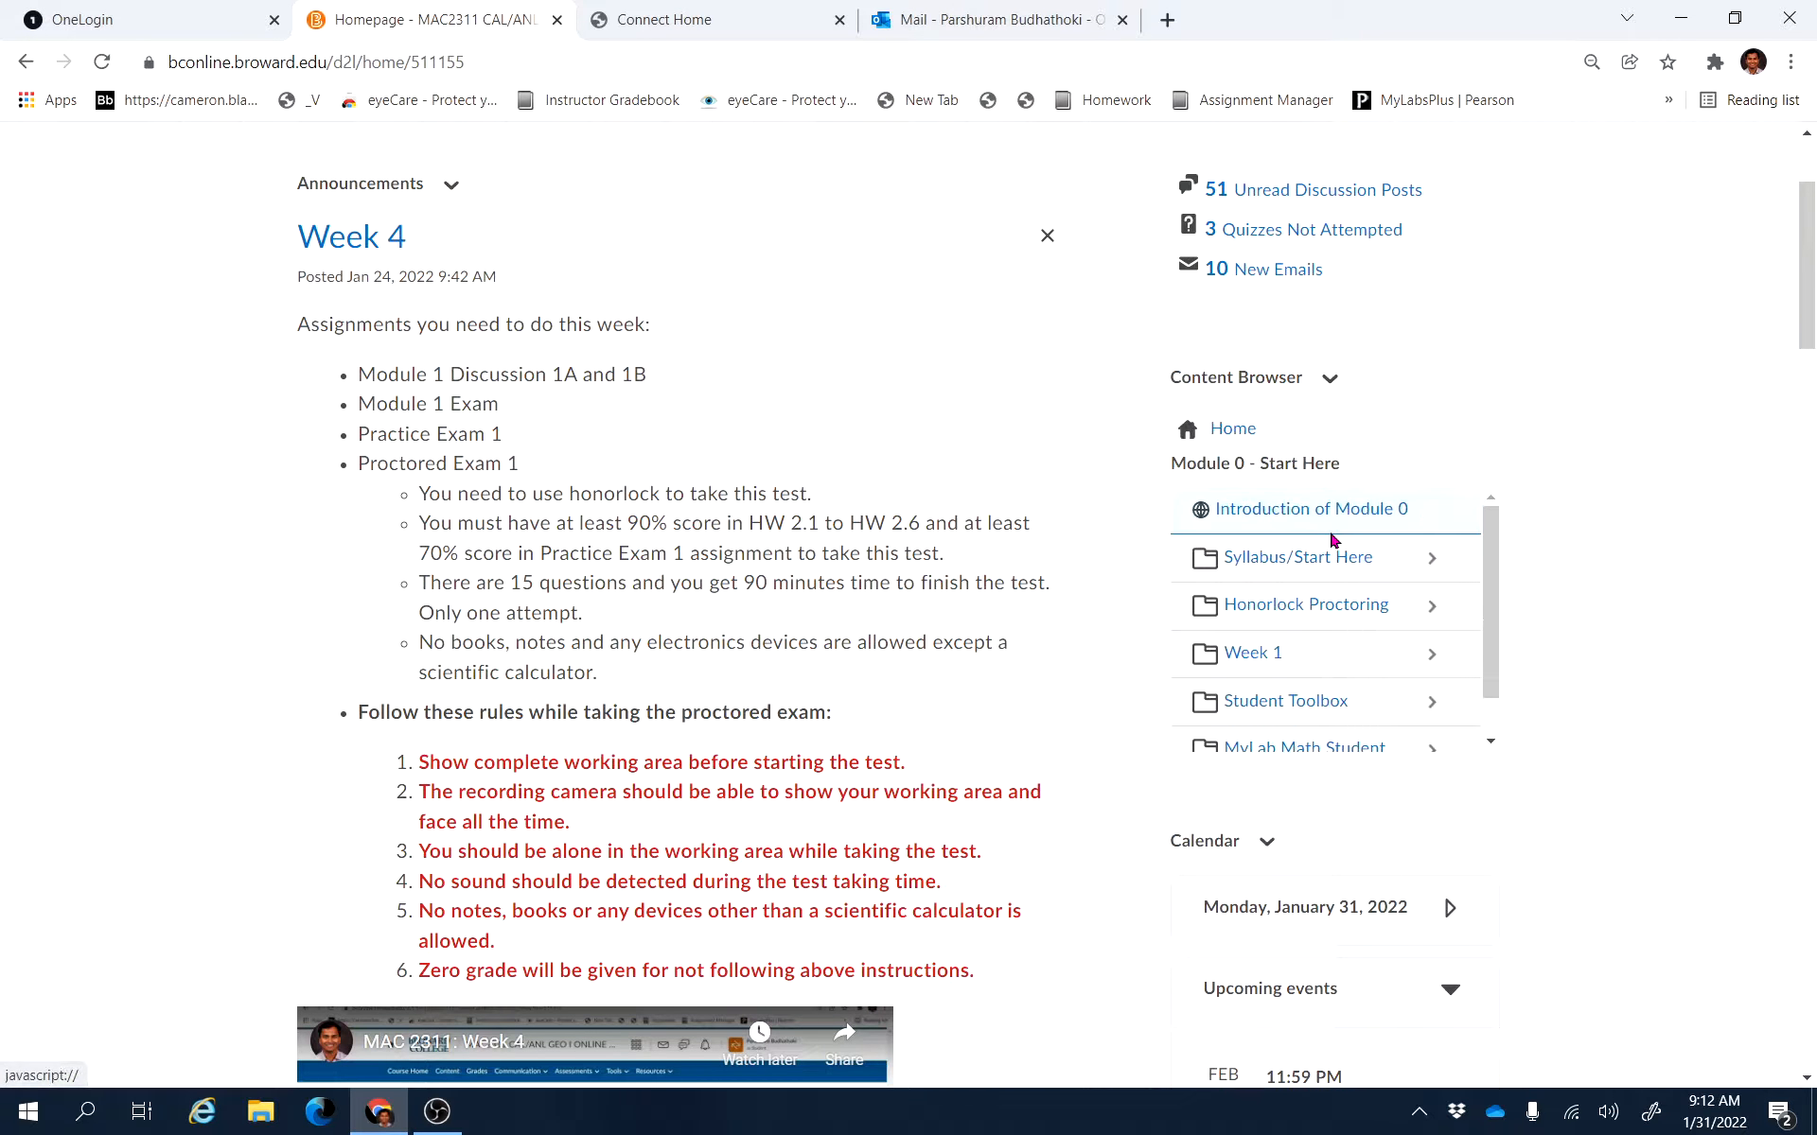
click(1298, 557)
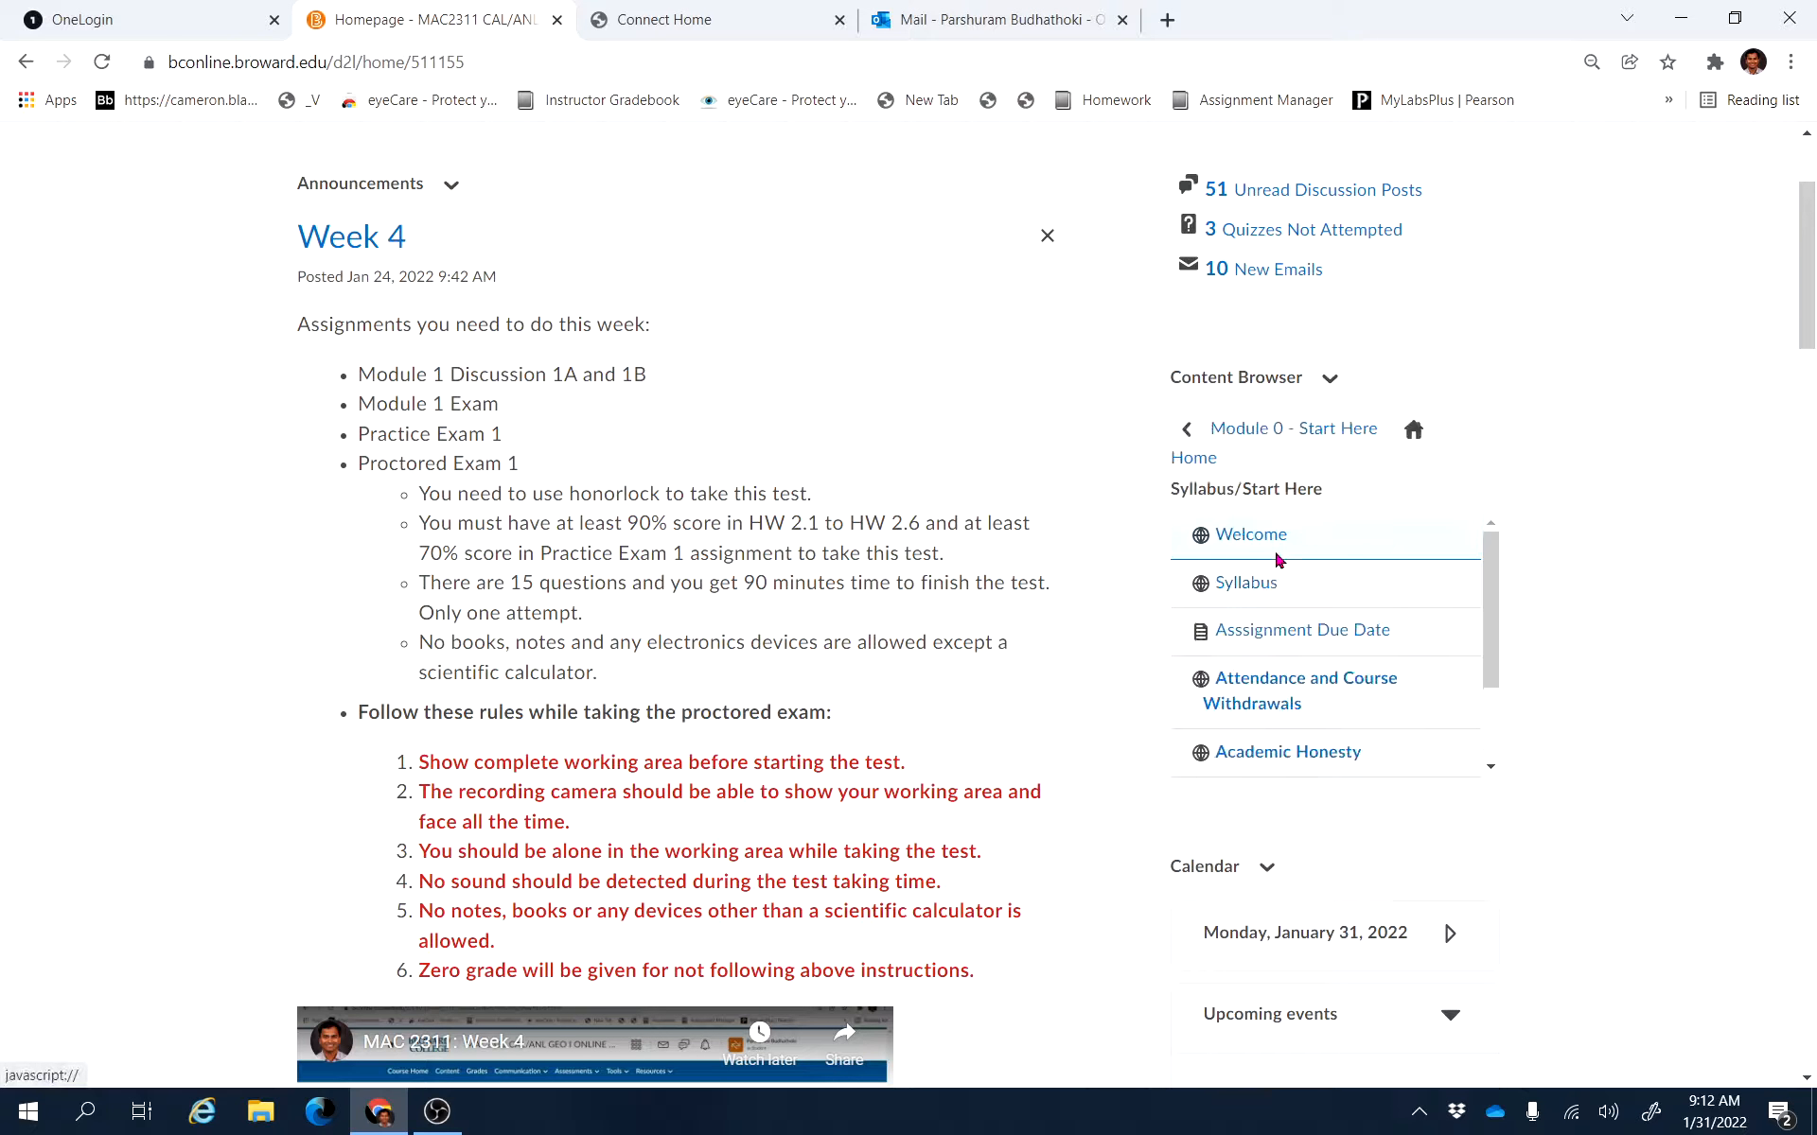
click(1302, 630)
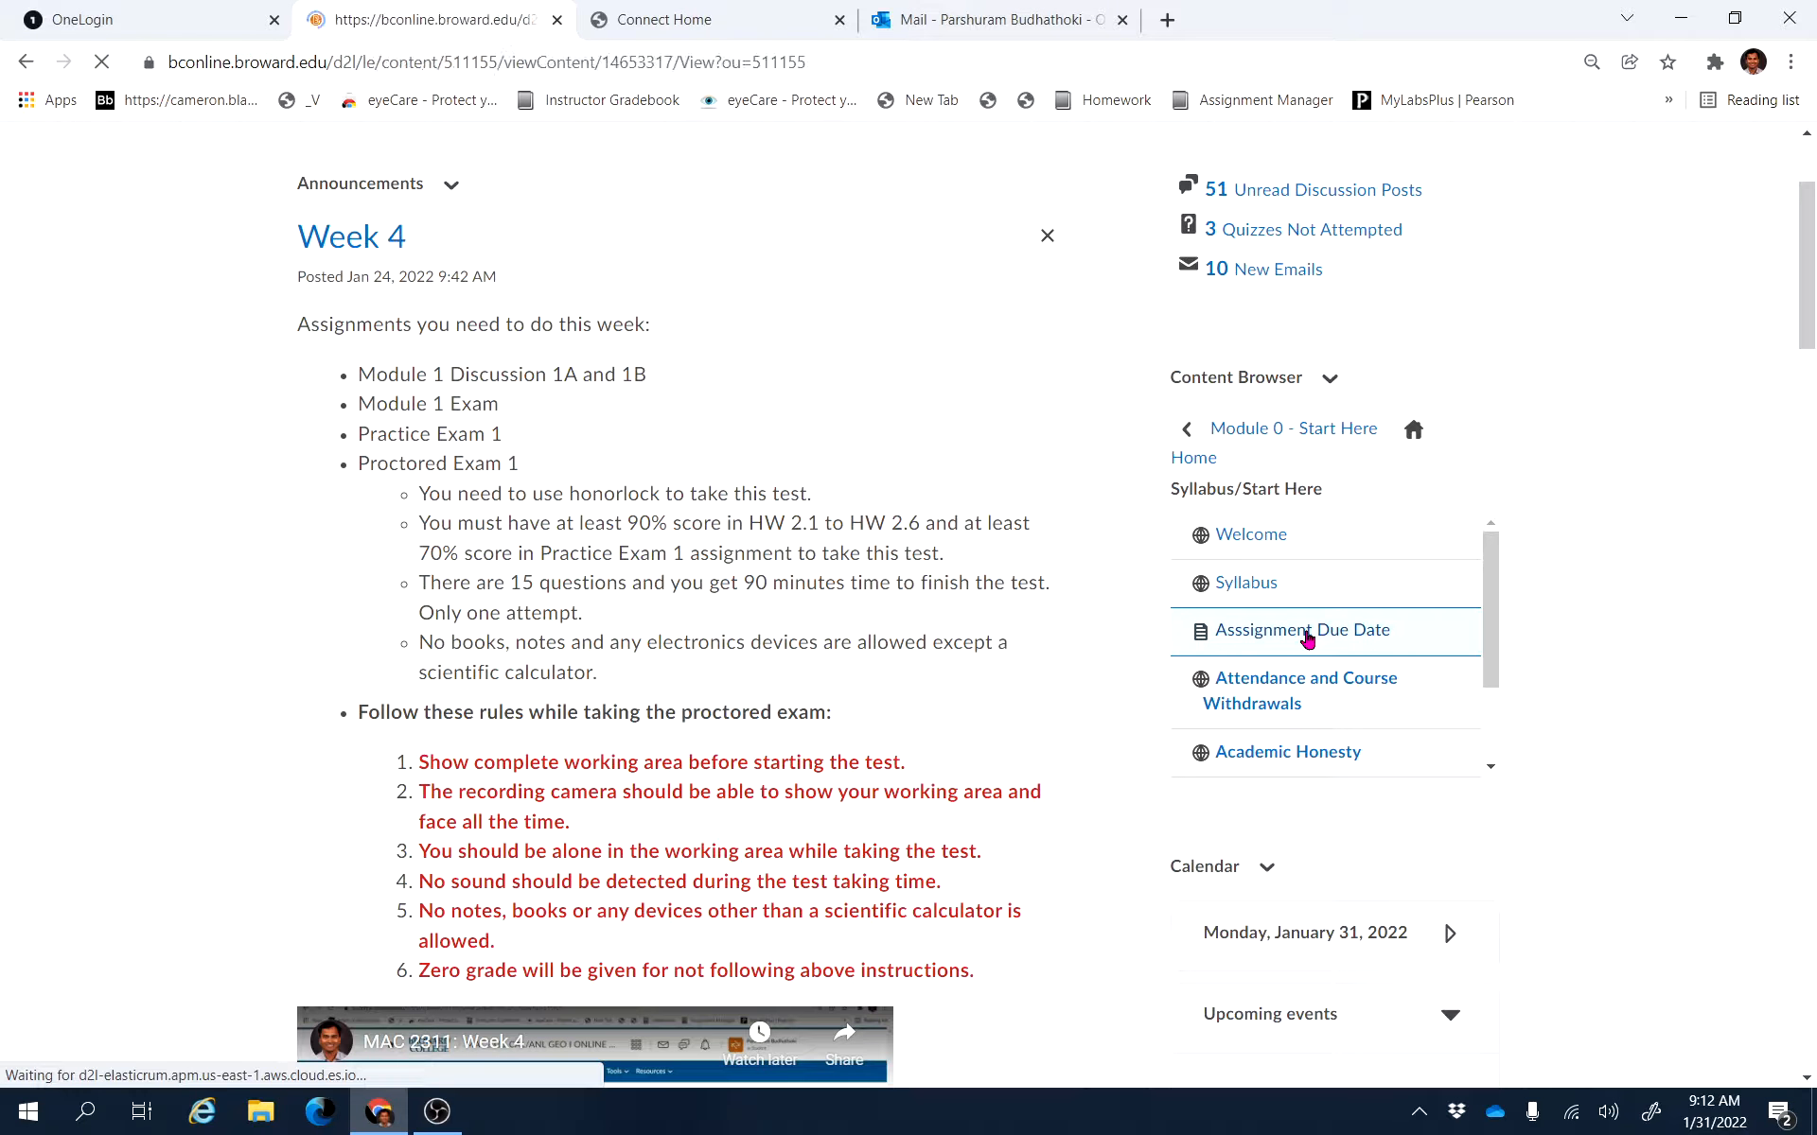
View the weekly assignment due-dates table, weeks 1 through 6
click(1302, 630)
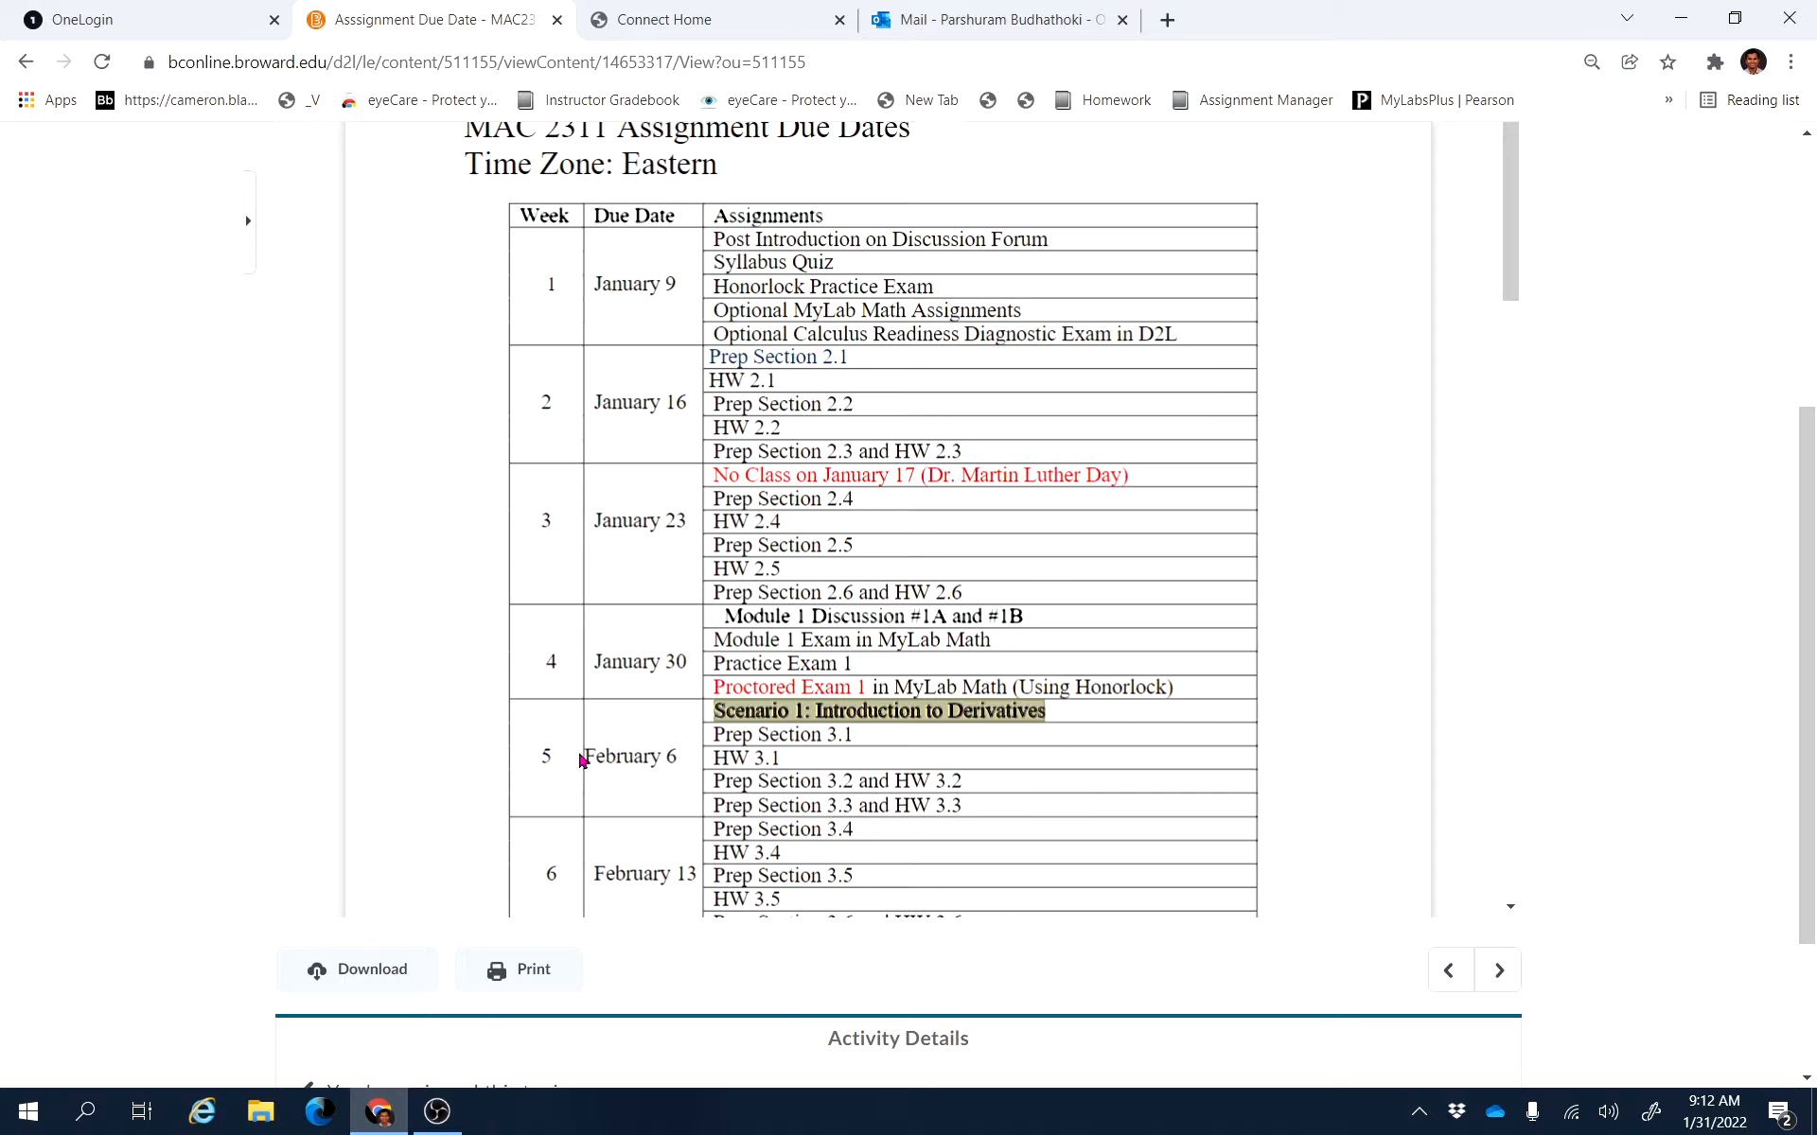
mouse_move(572, 755)
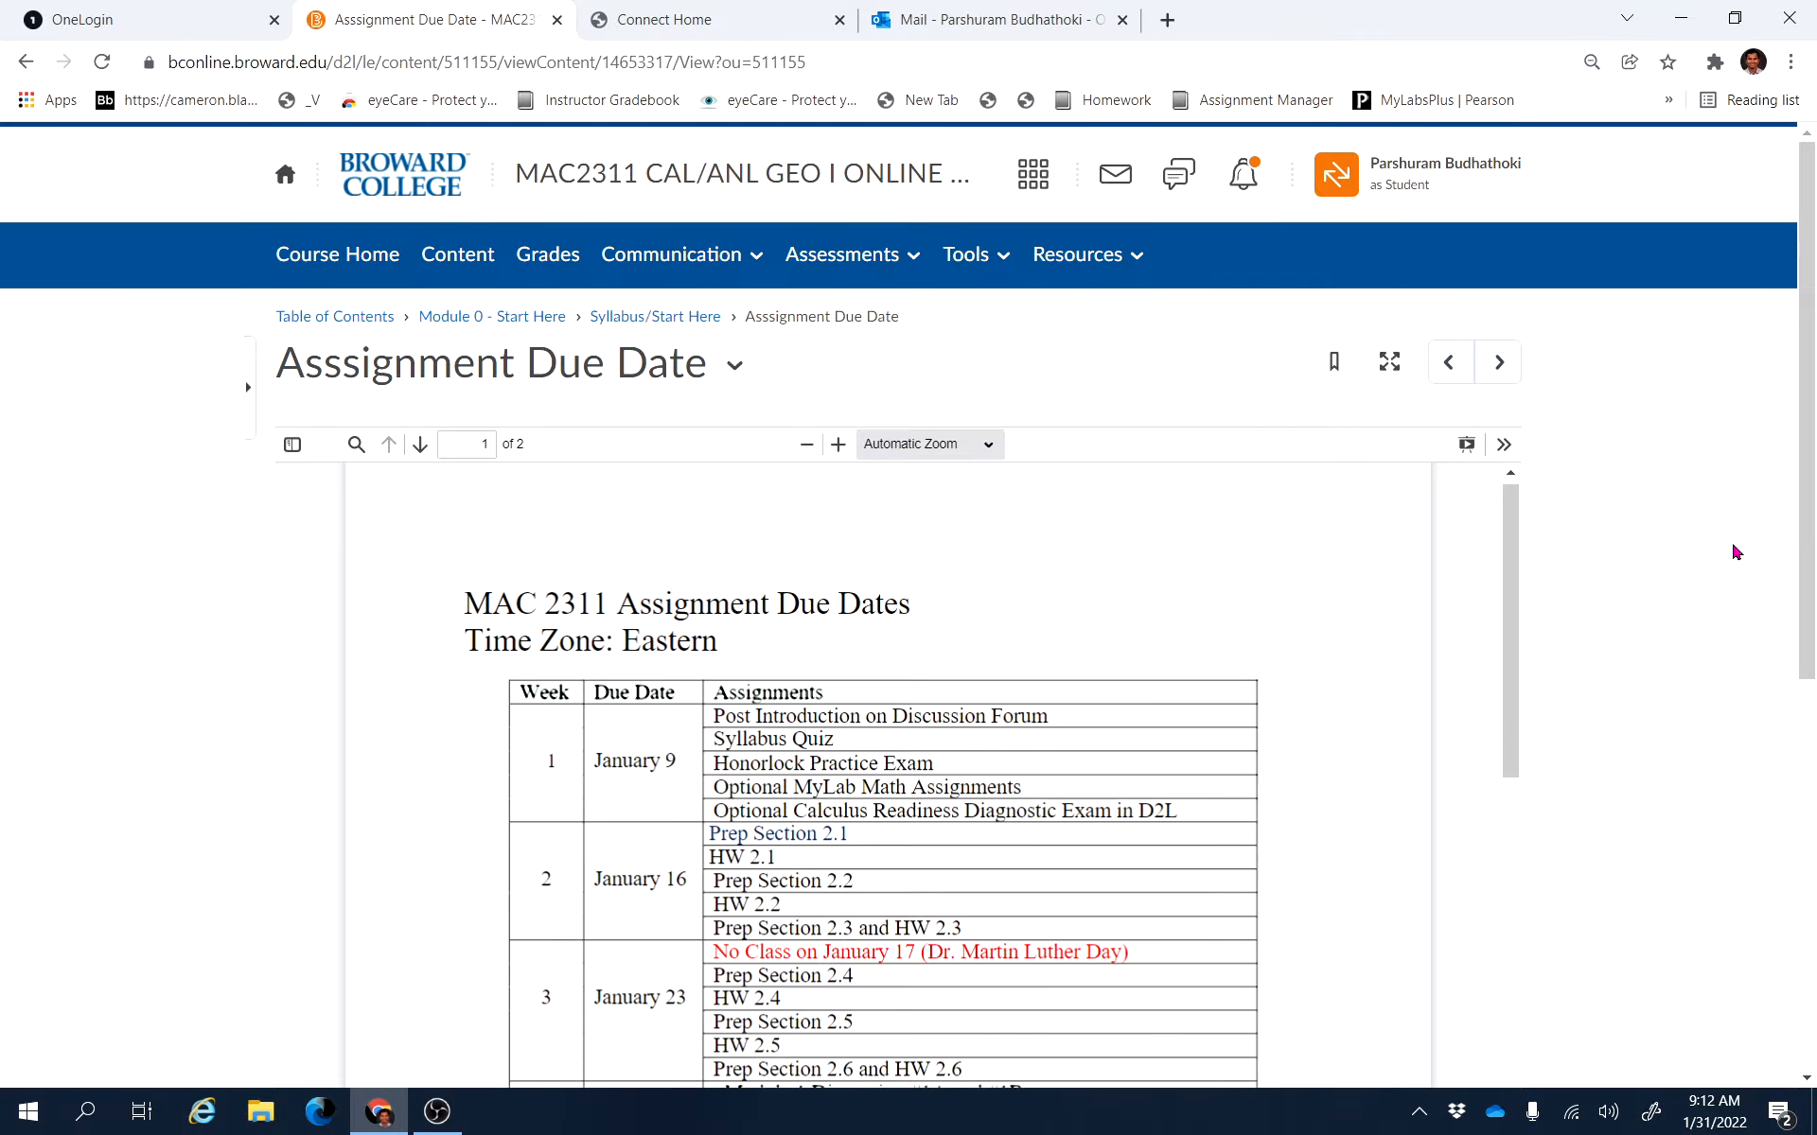
Check the Assessments > Assignments page, which lists no assignments
click(842, 254)
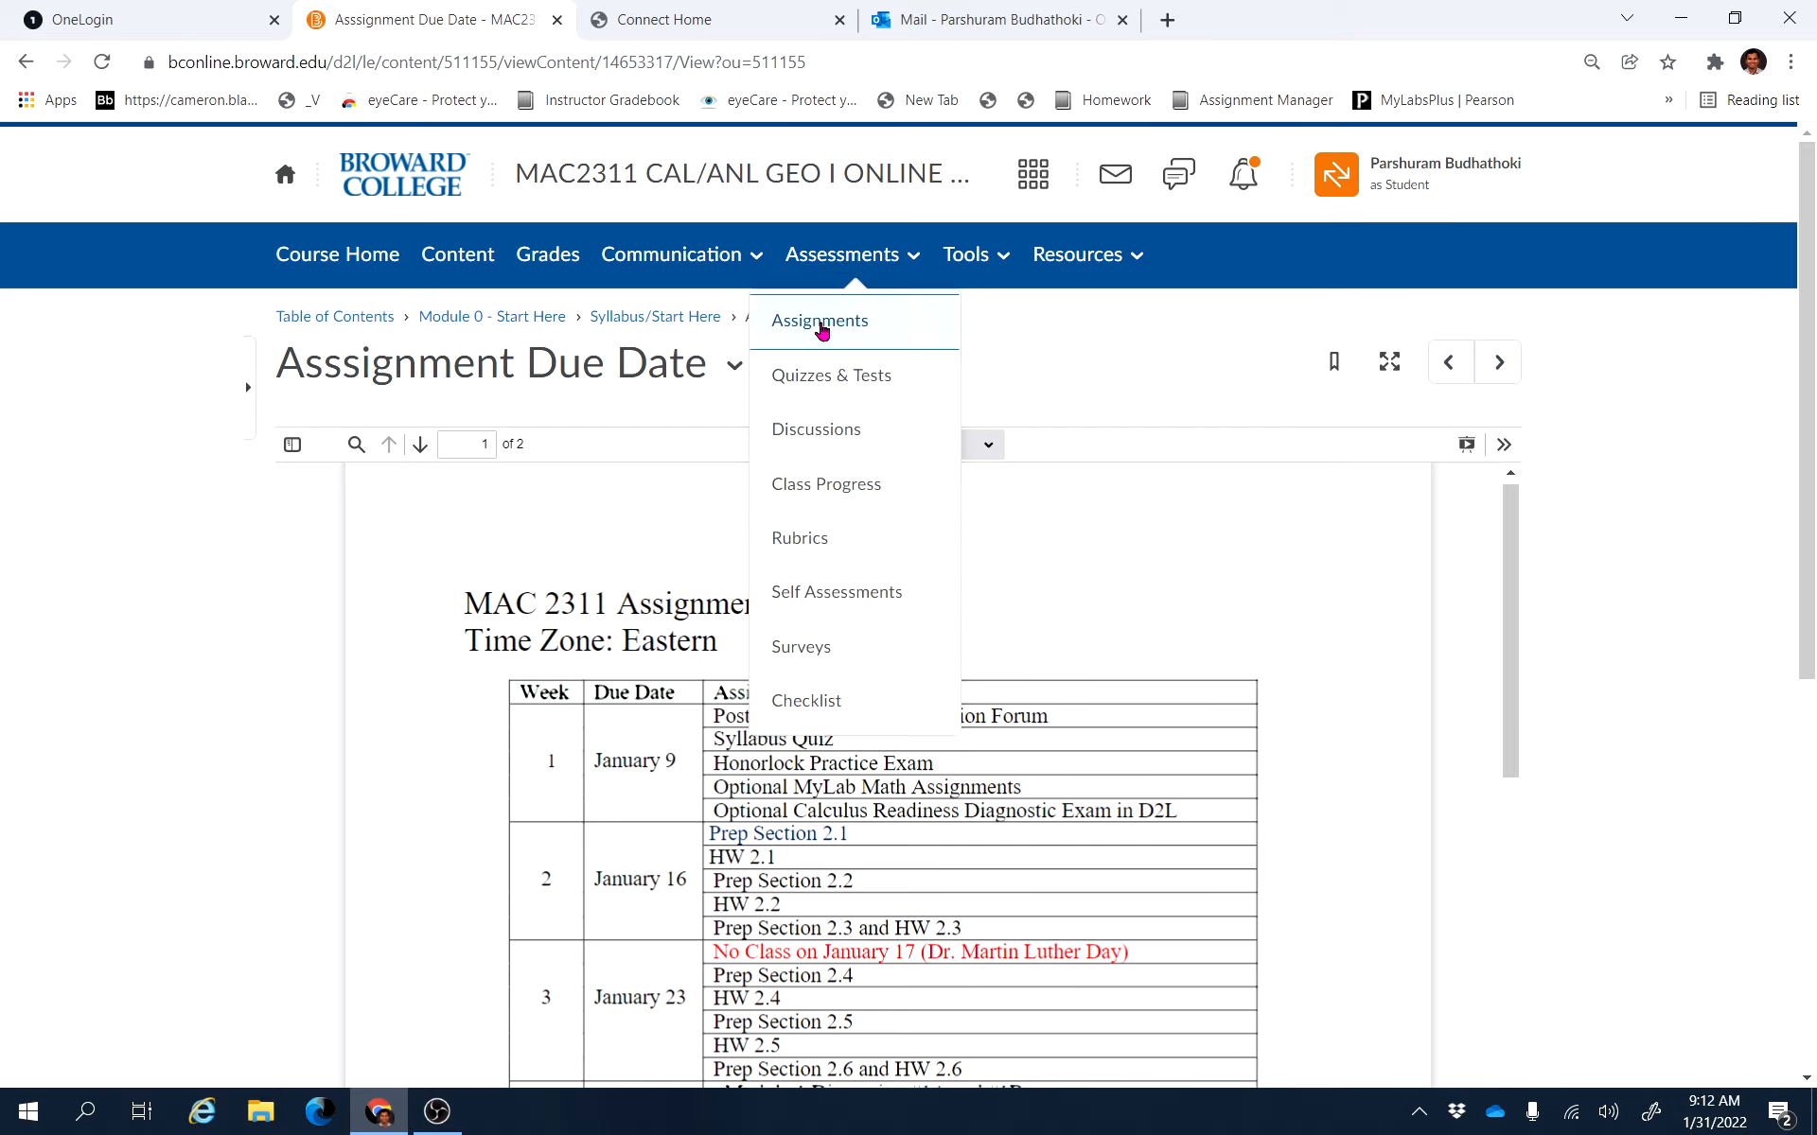
click(819, 321)
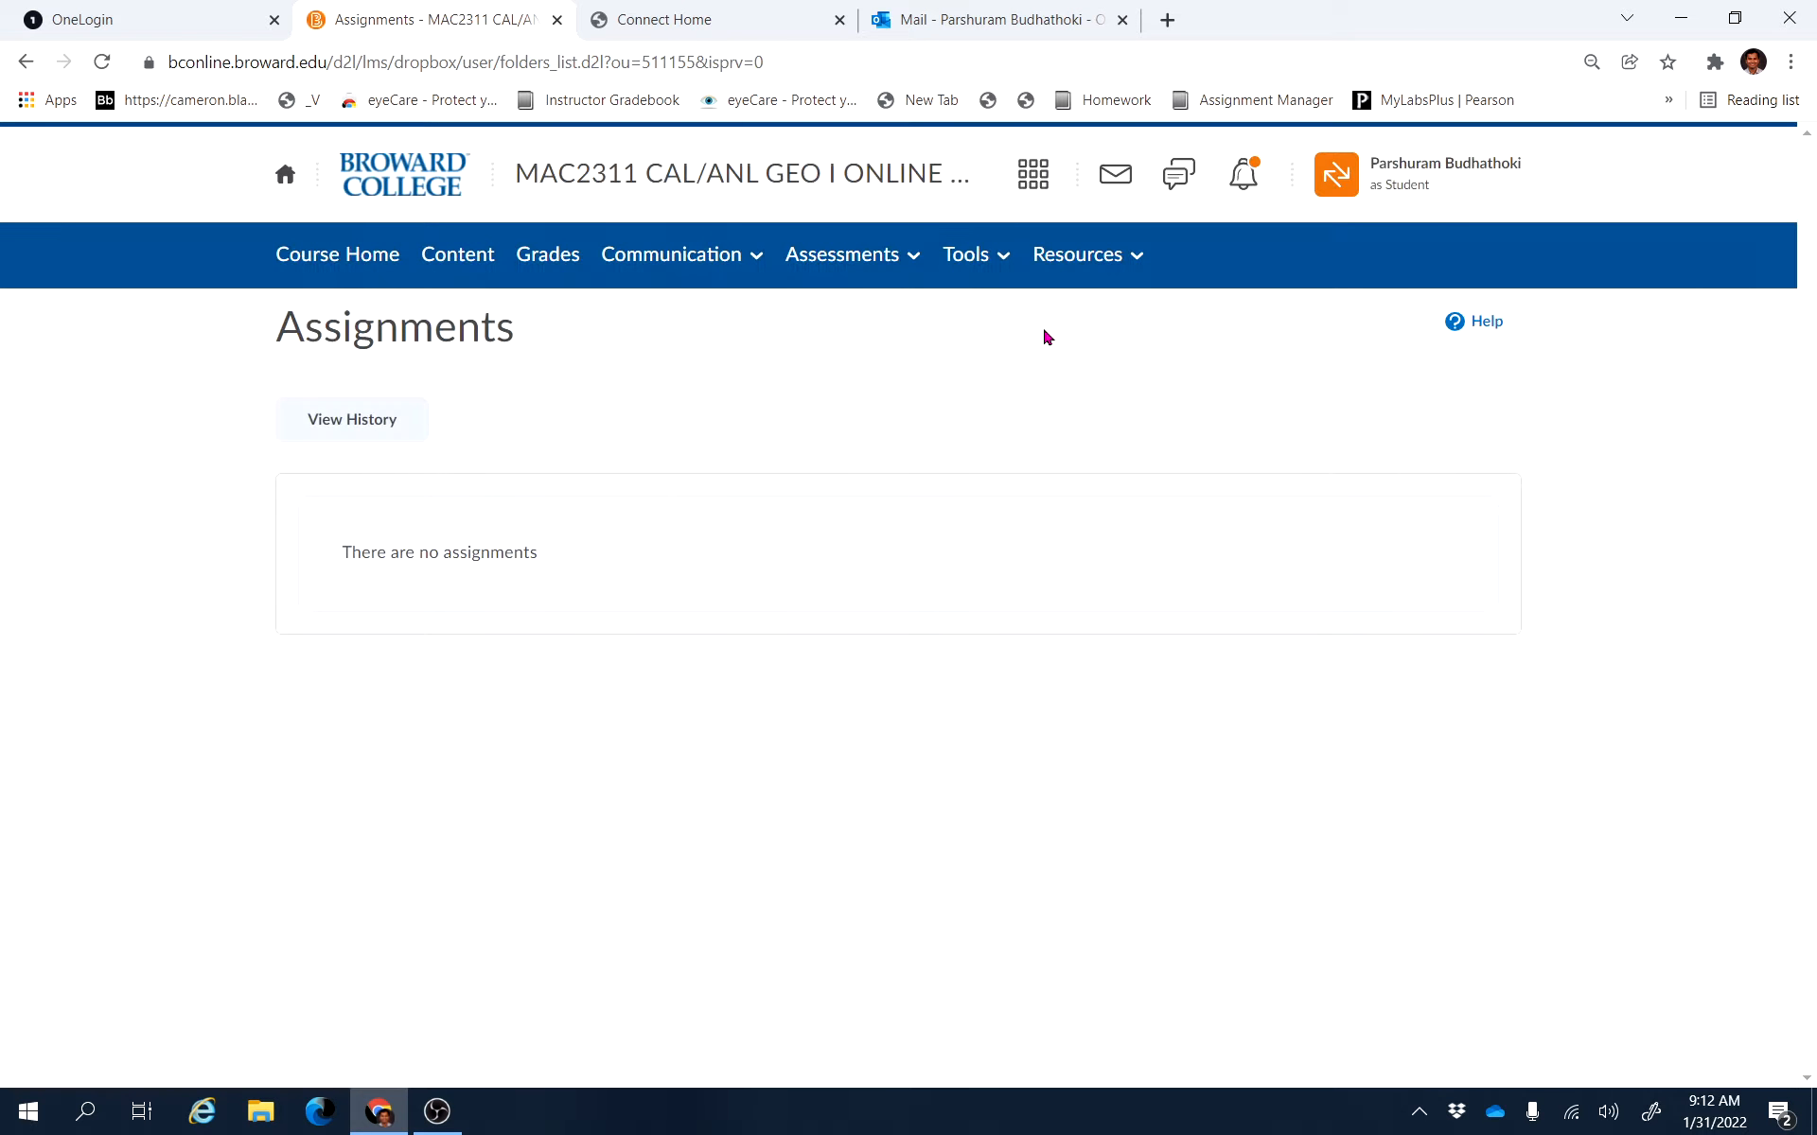
click(842, 253)
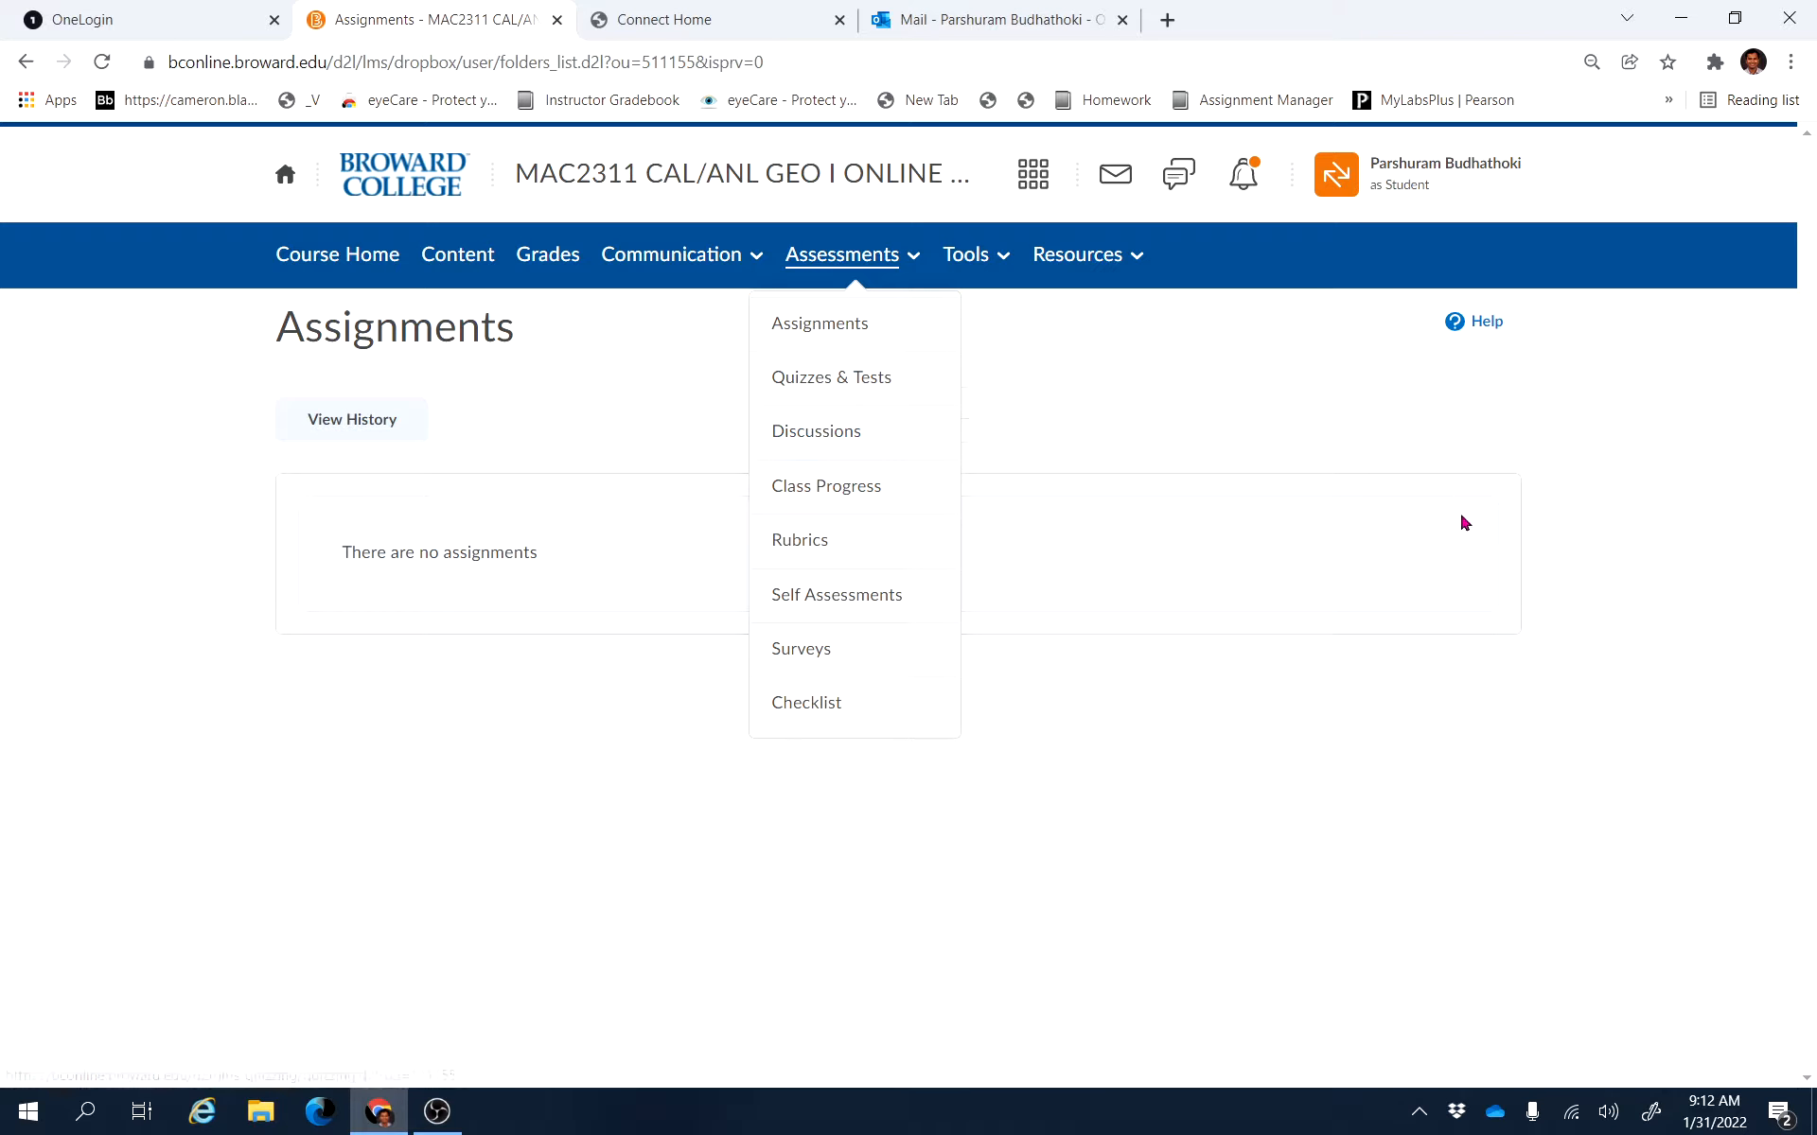
click(457, 254)
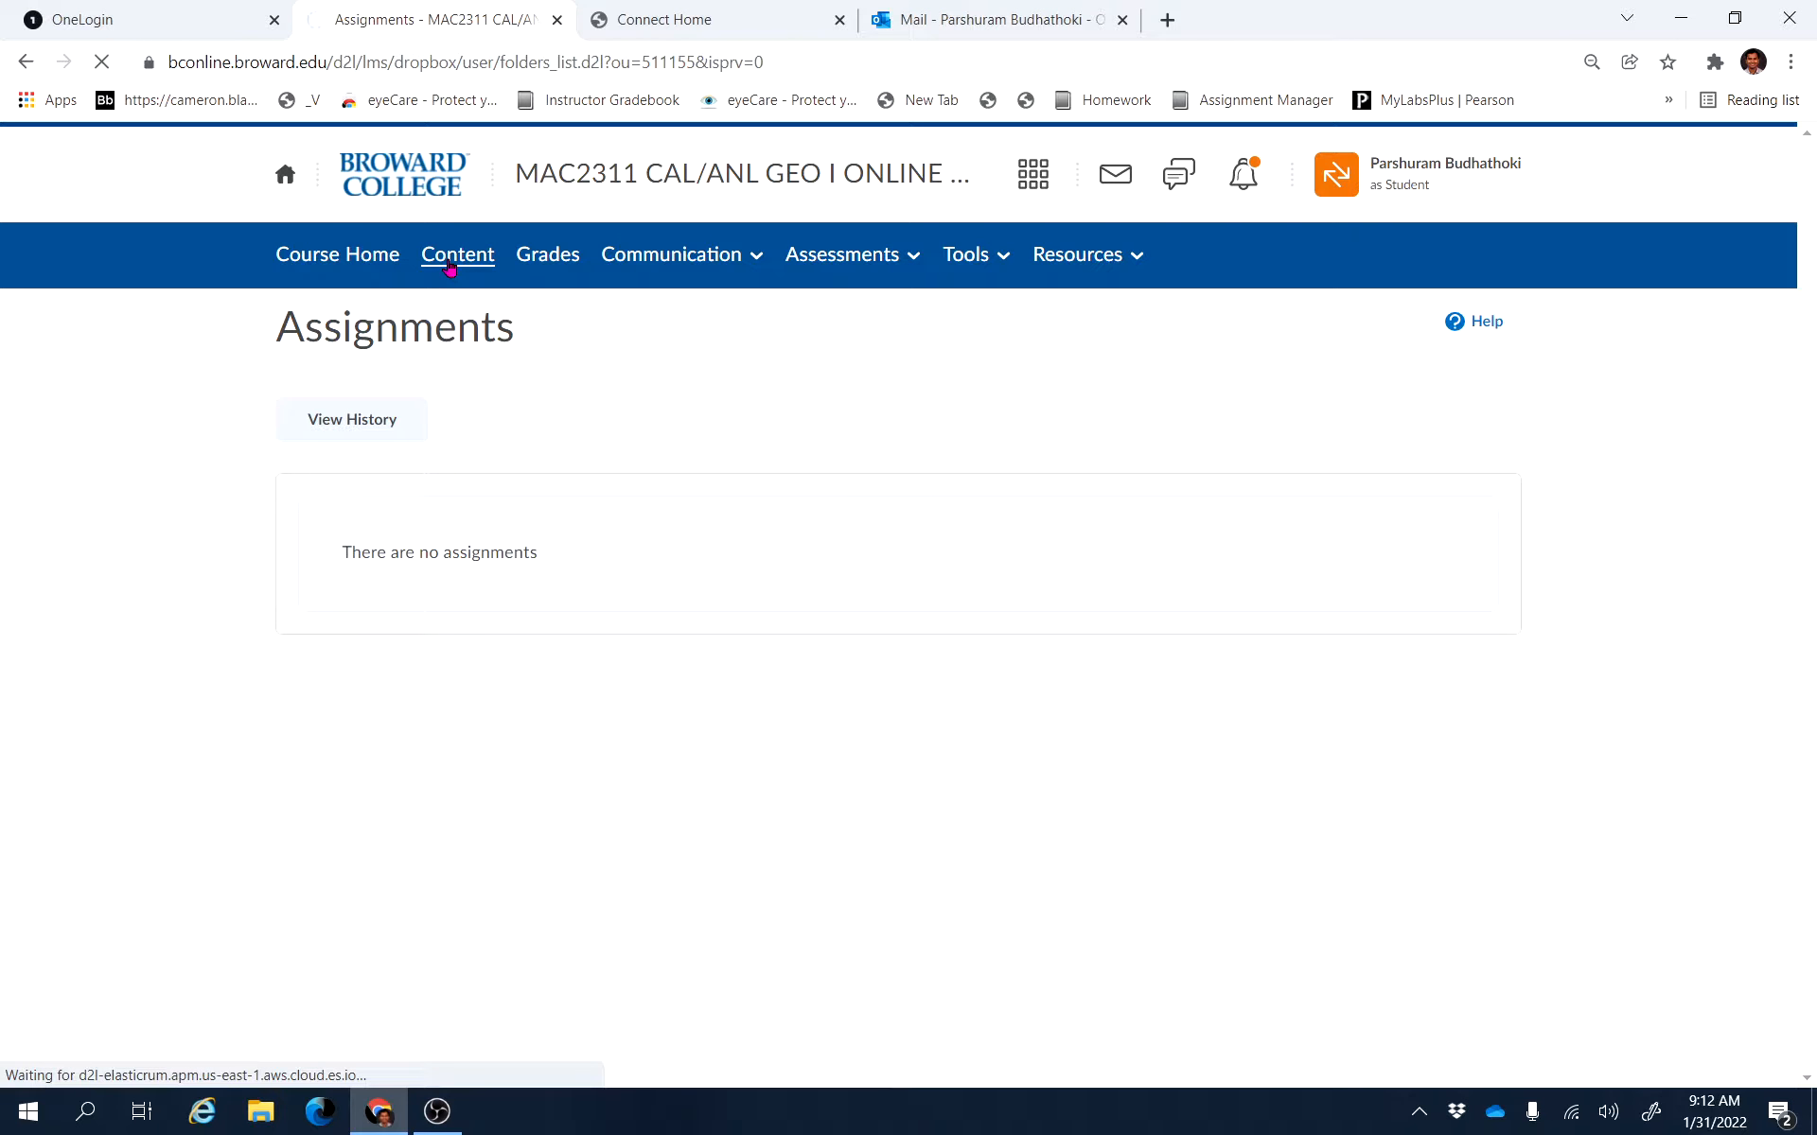
Browse Module 2's Week 5 topics covering sections 3.1–3.3
click(457, 254)
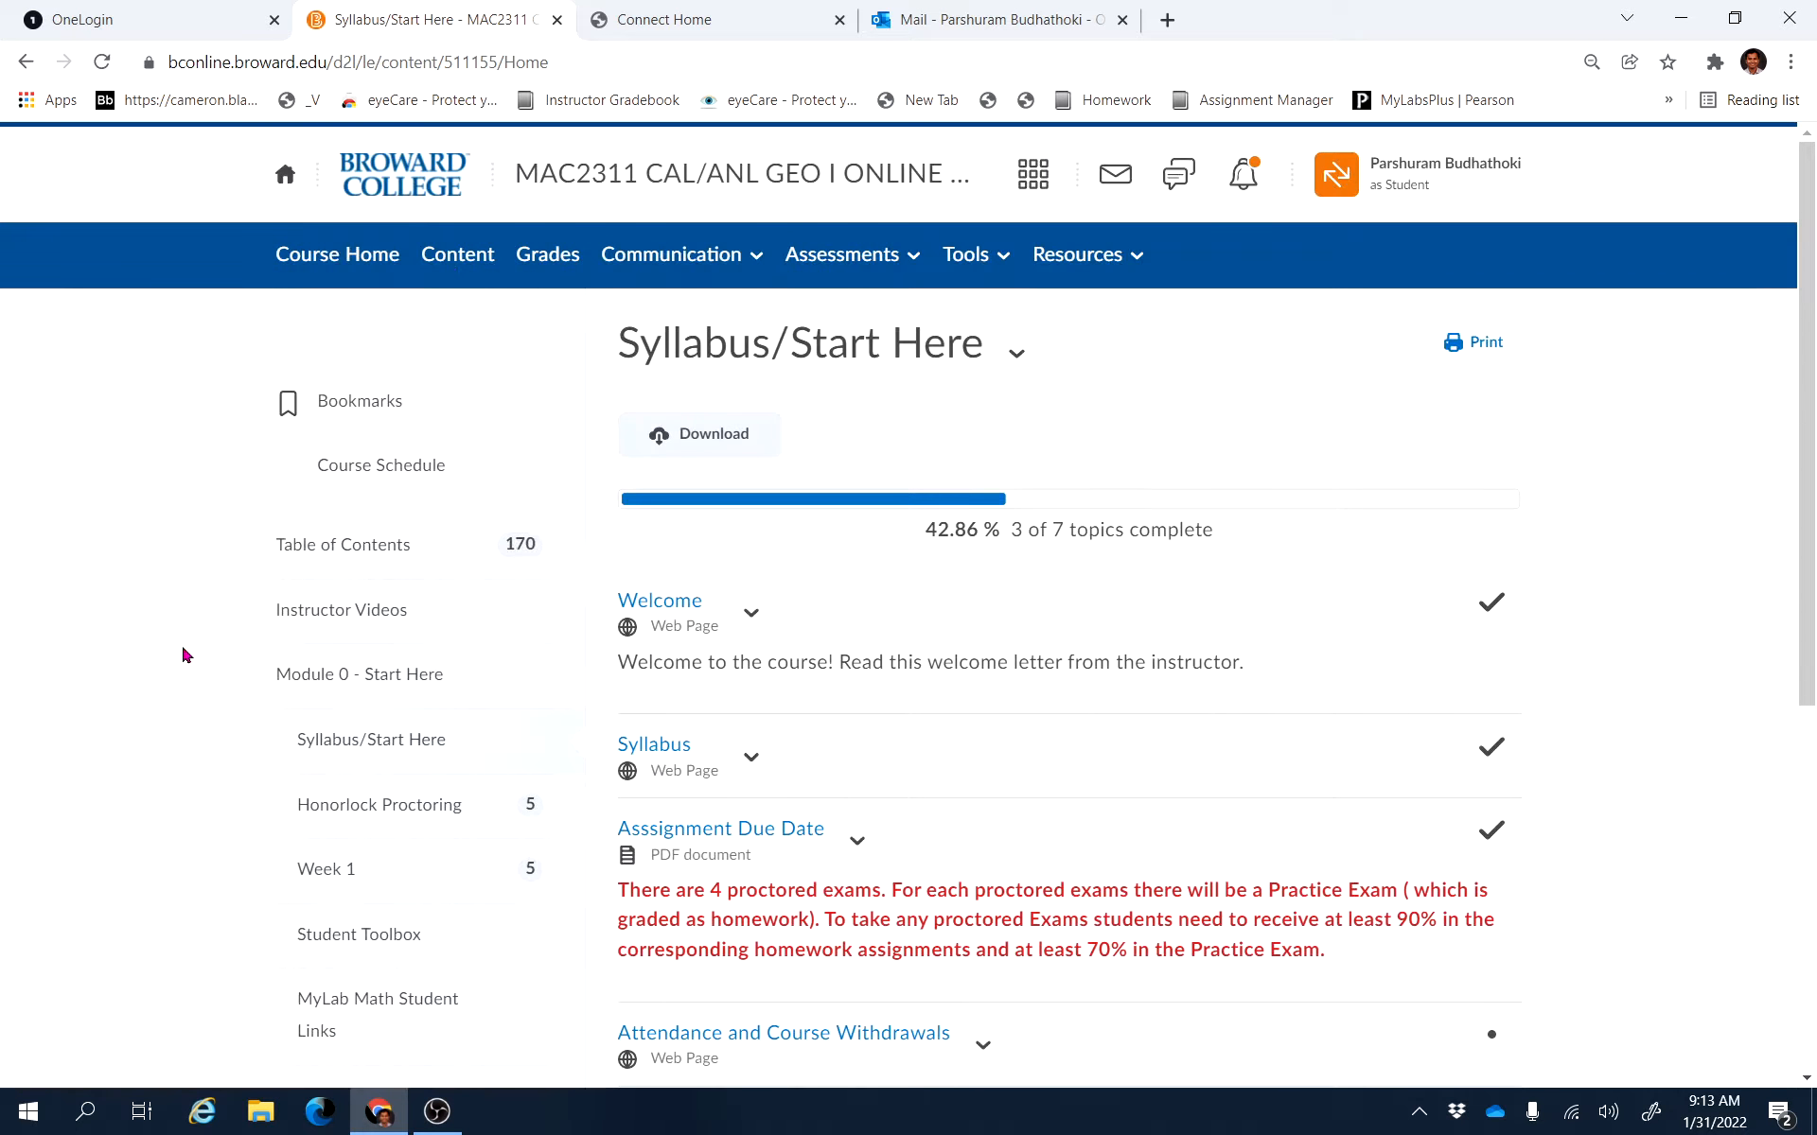
scroll(down, 3)
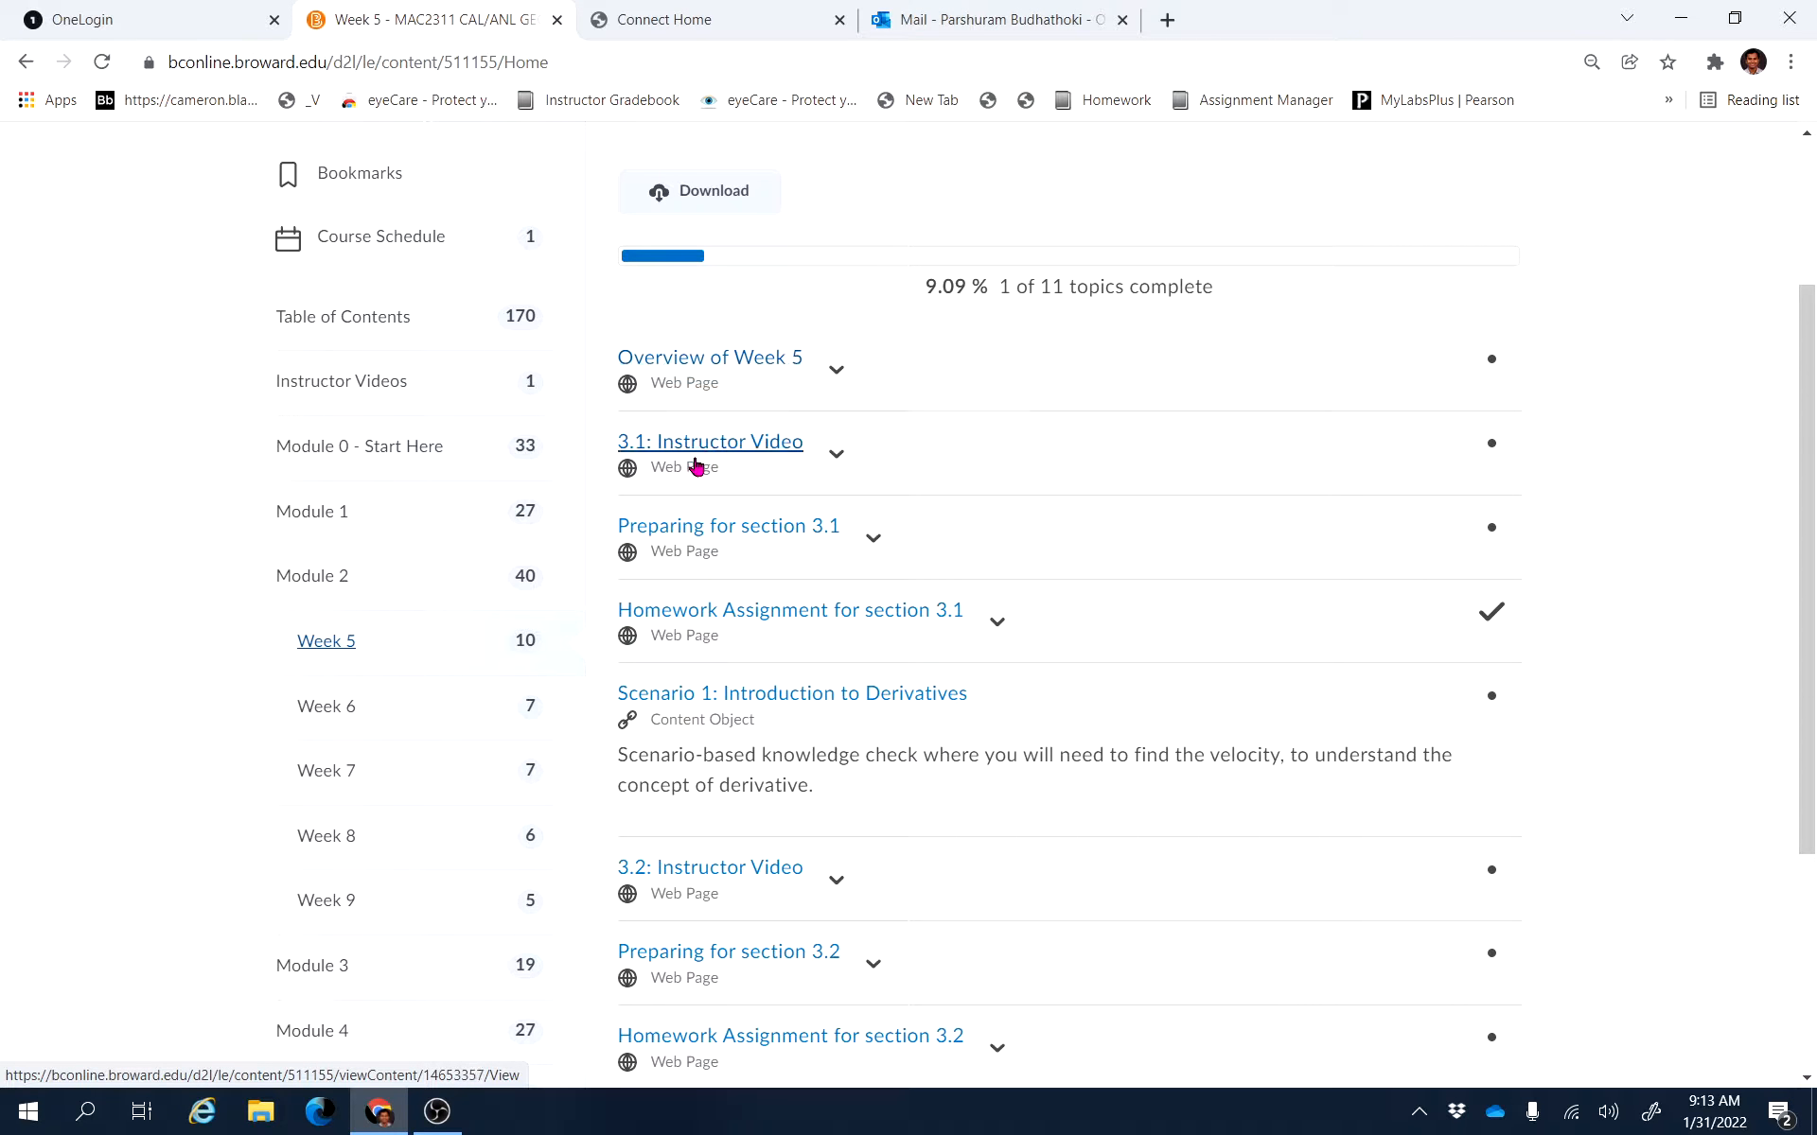
mouse_move(736, 448)
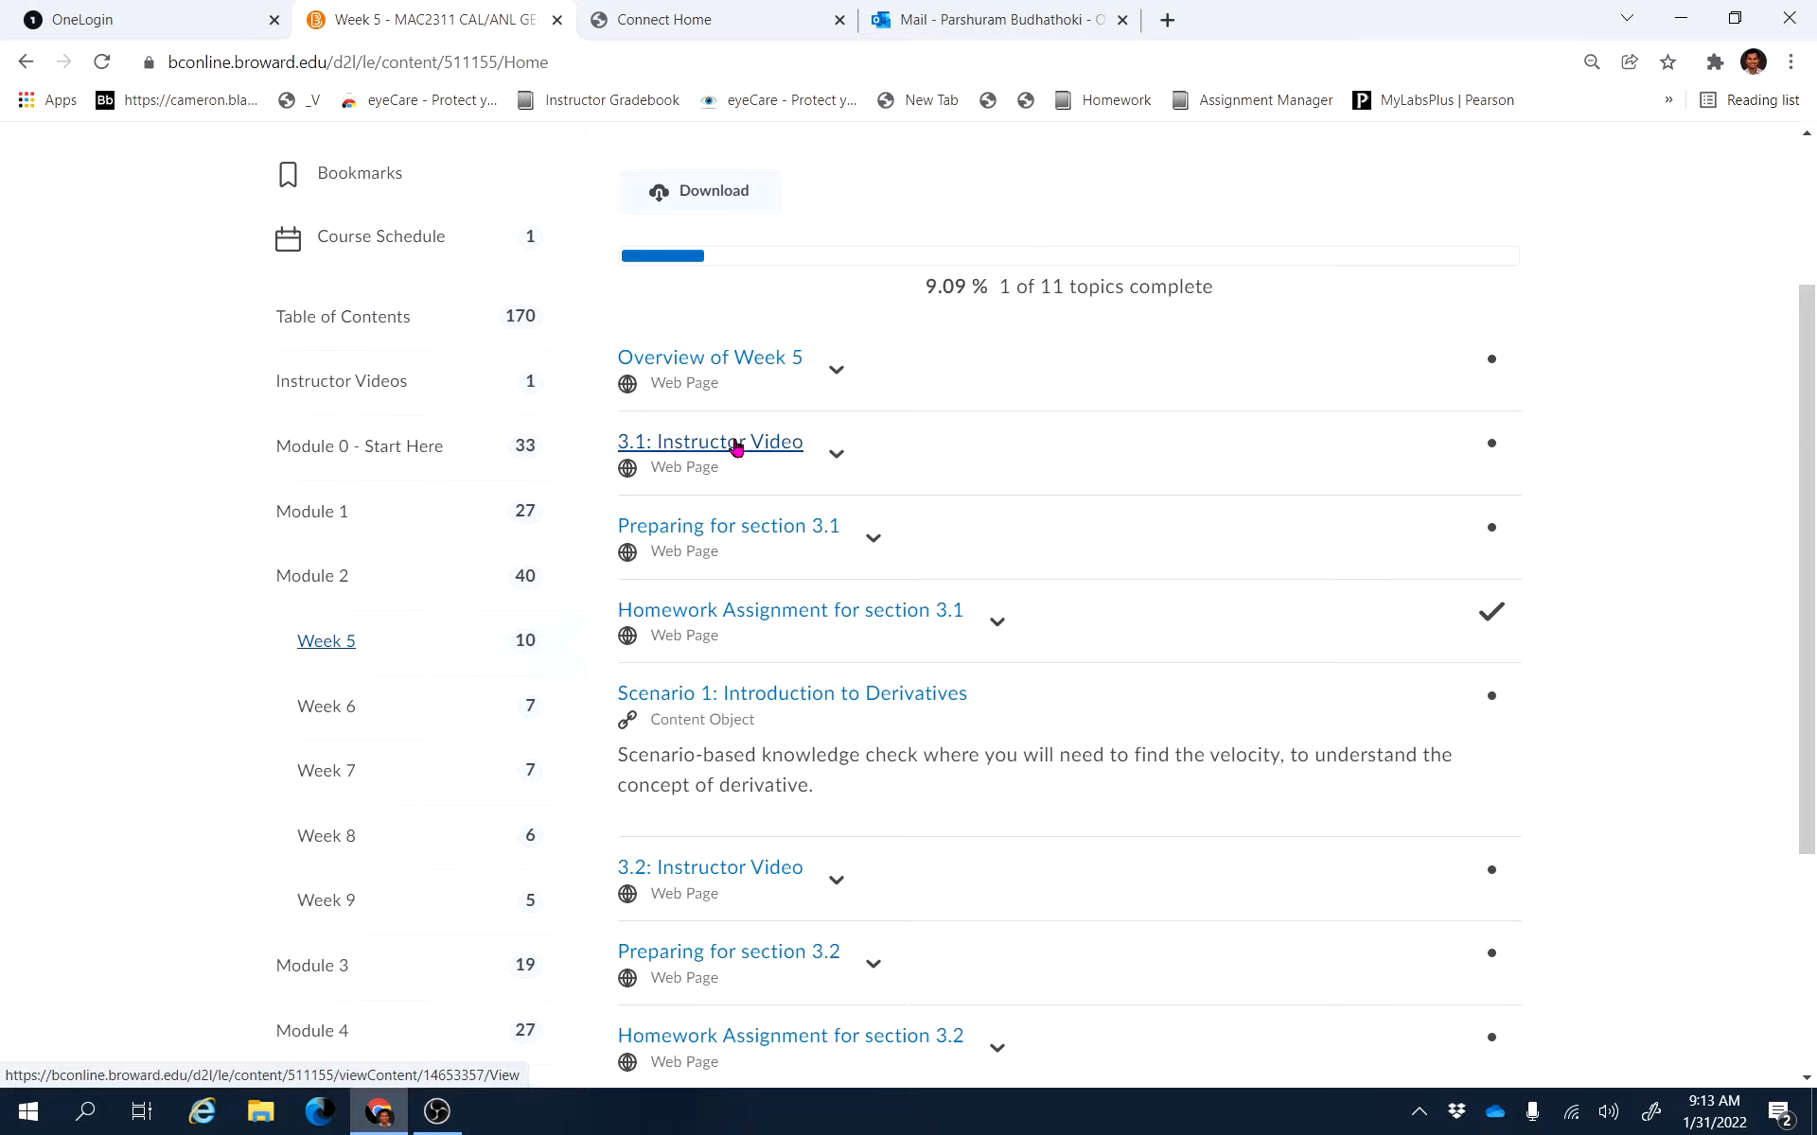
mouse_move(731, 448)
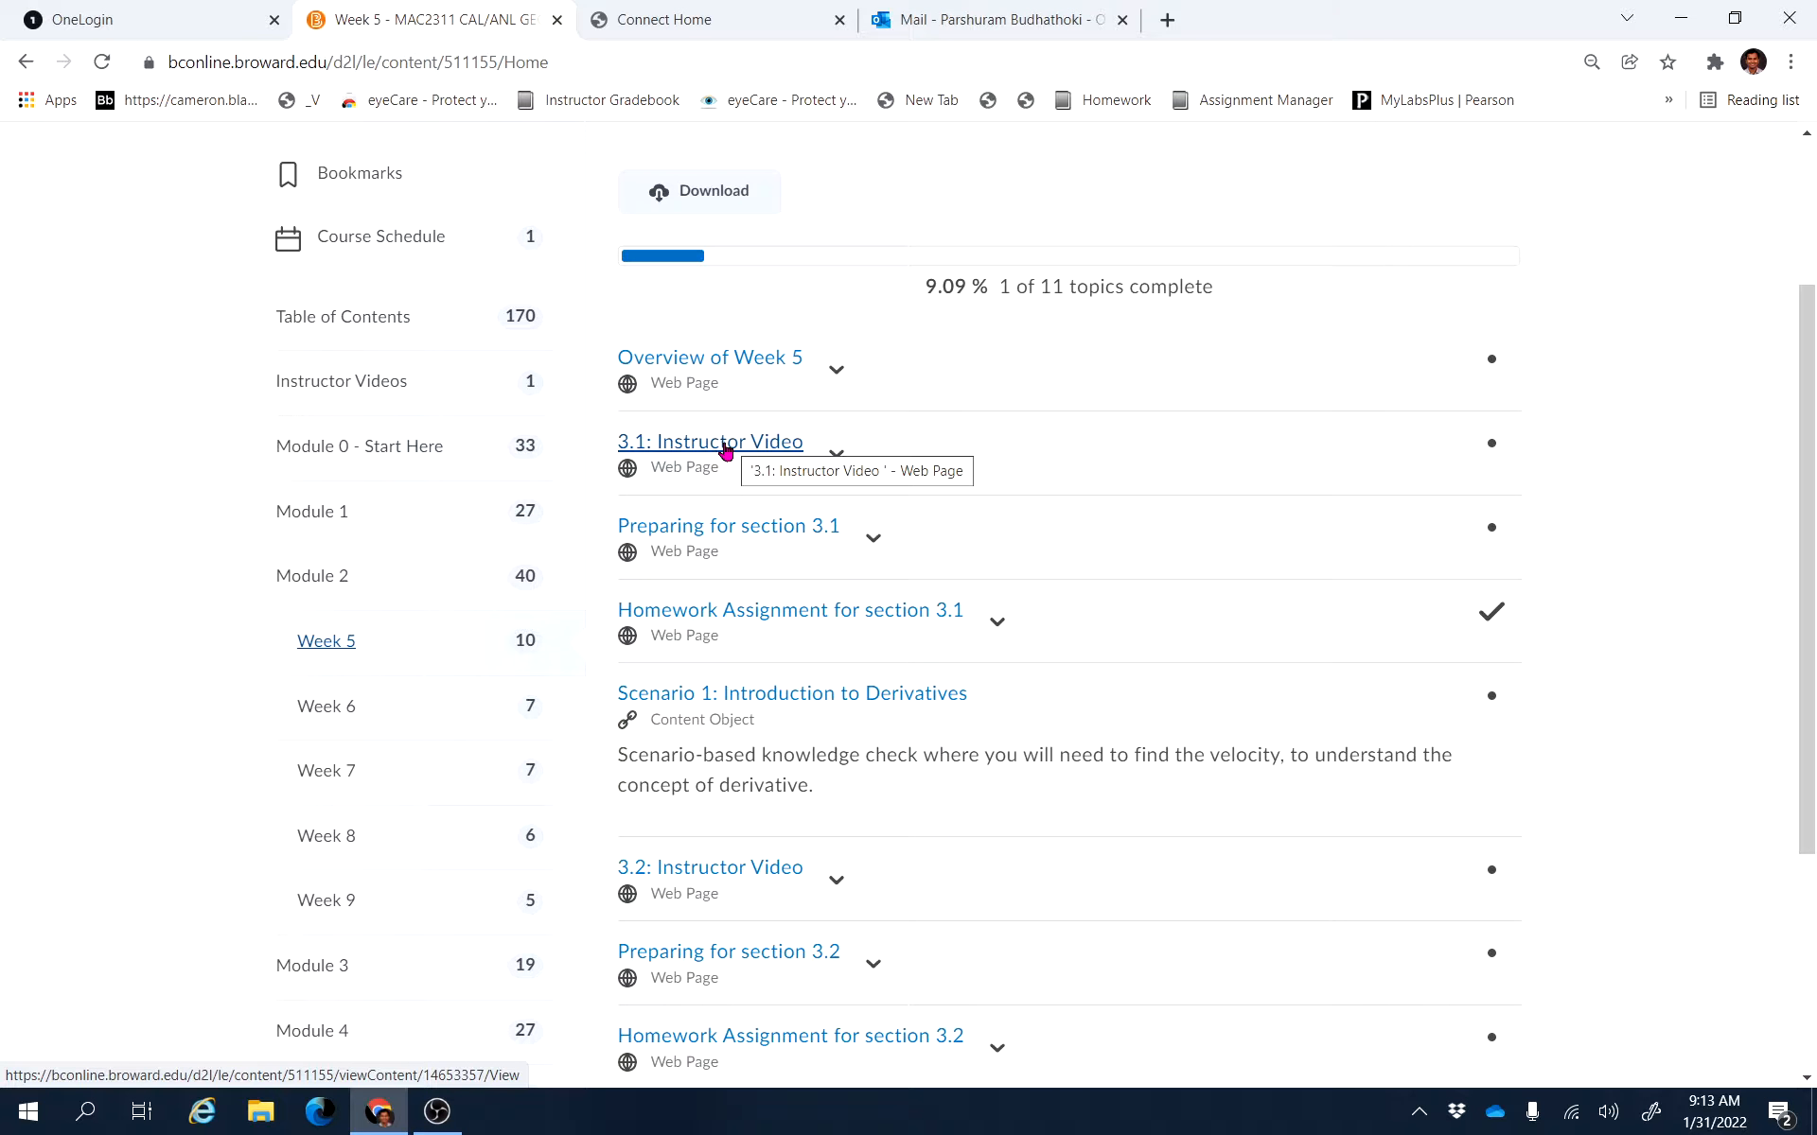
mouse_move(698, 866)
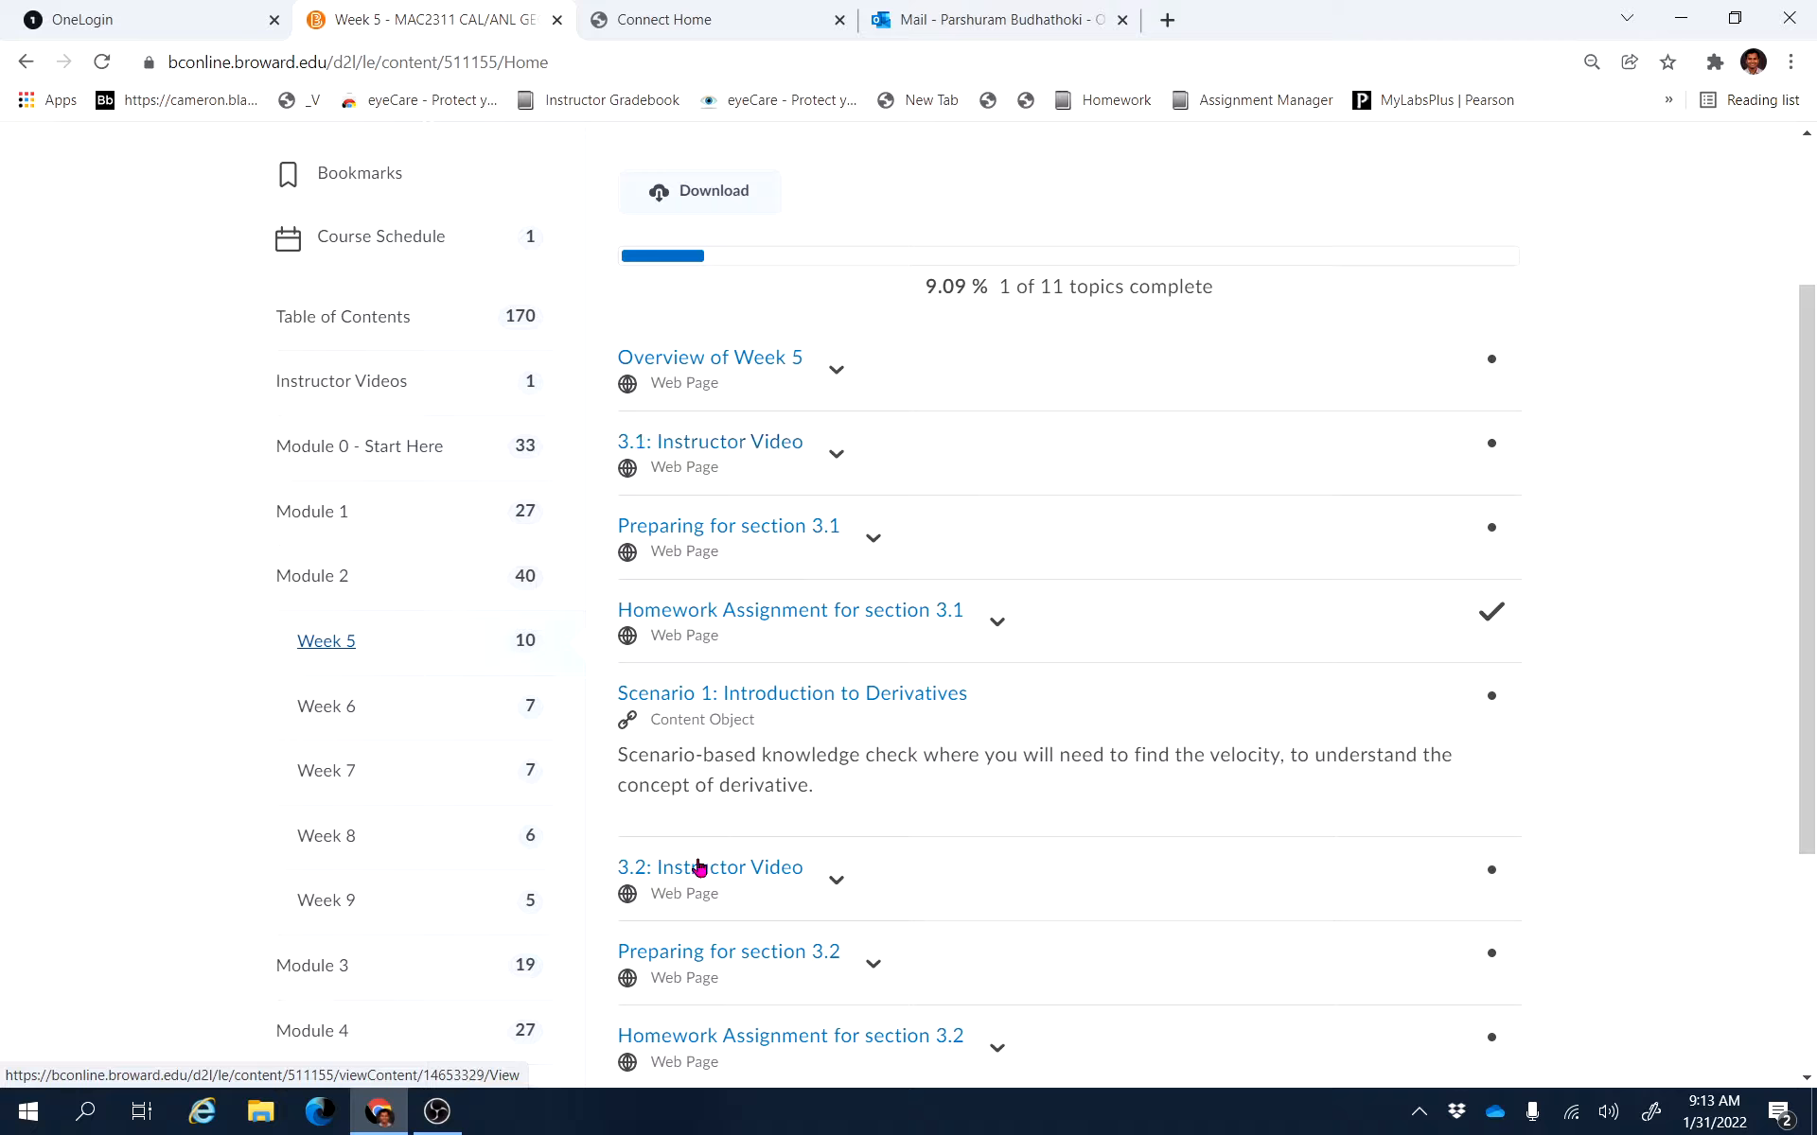
scroll(down, 3)
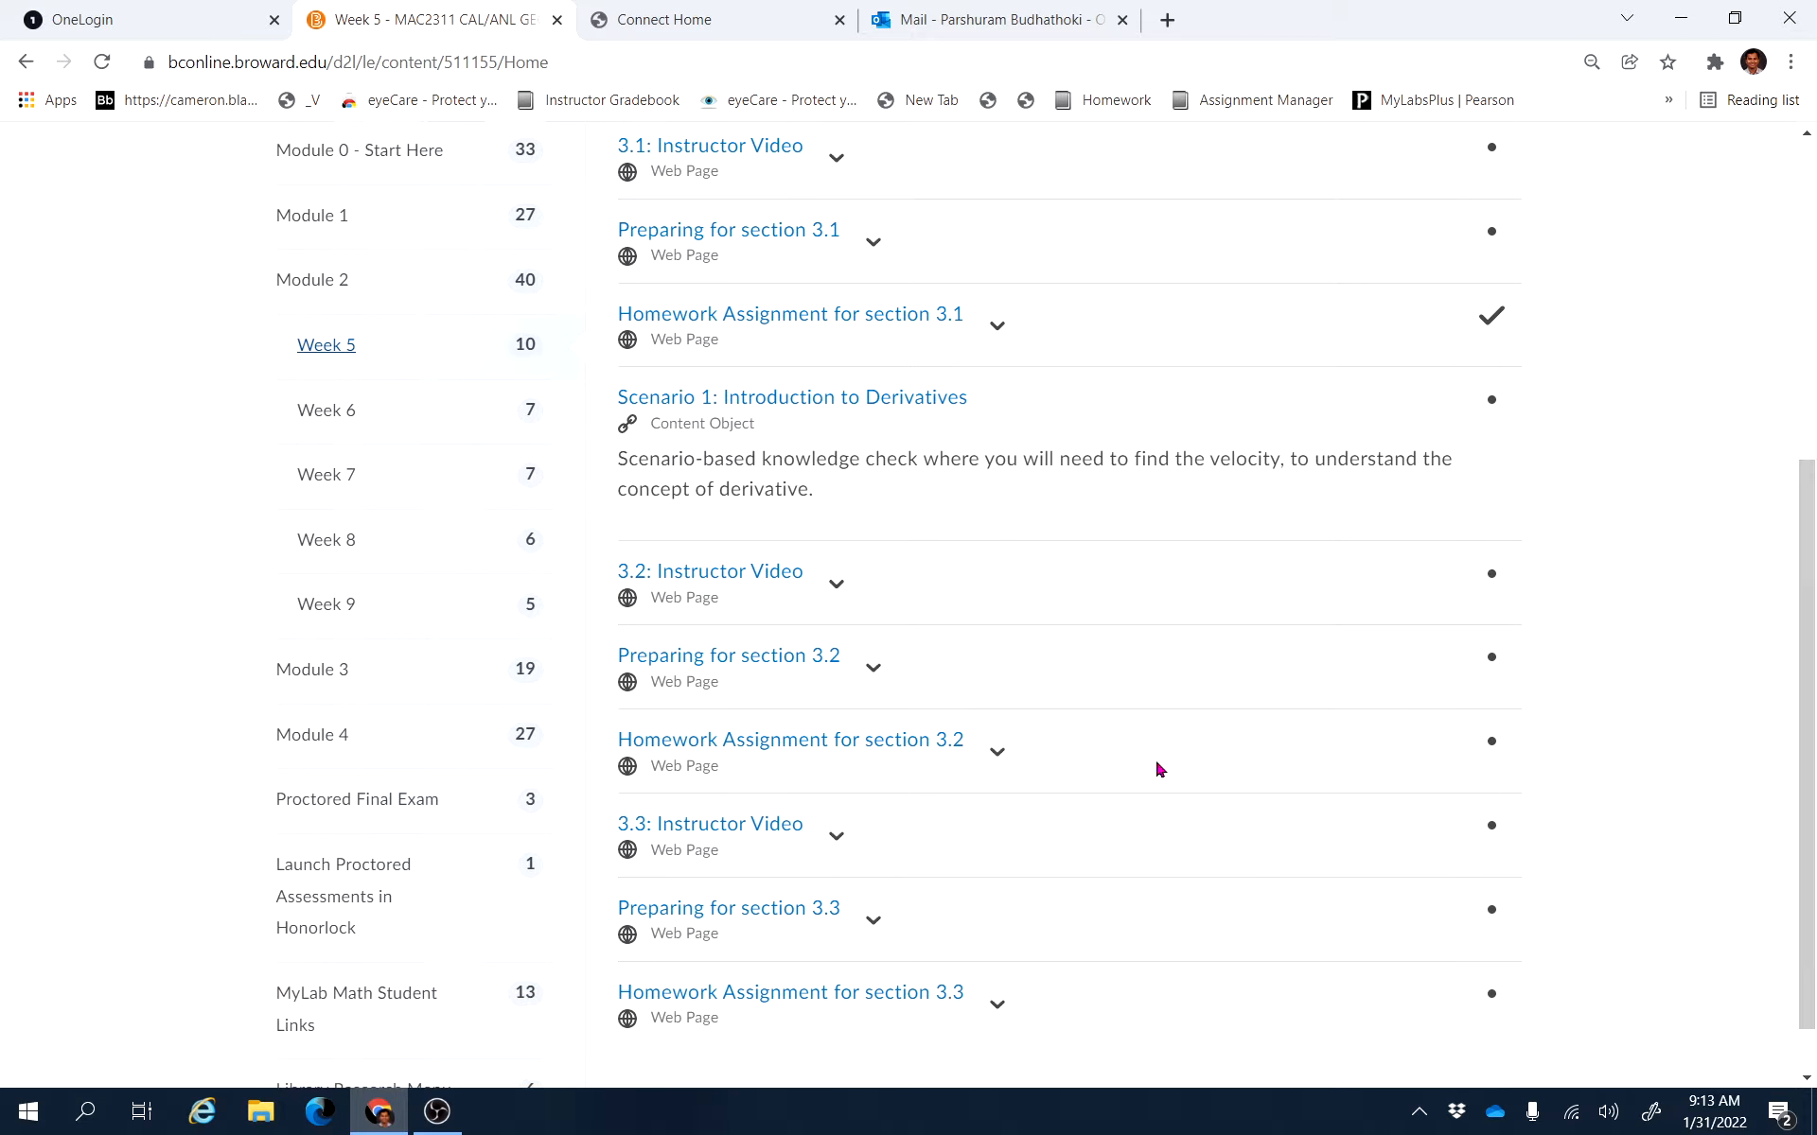
scroll(up, 3)
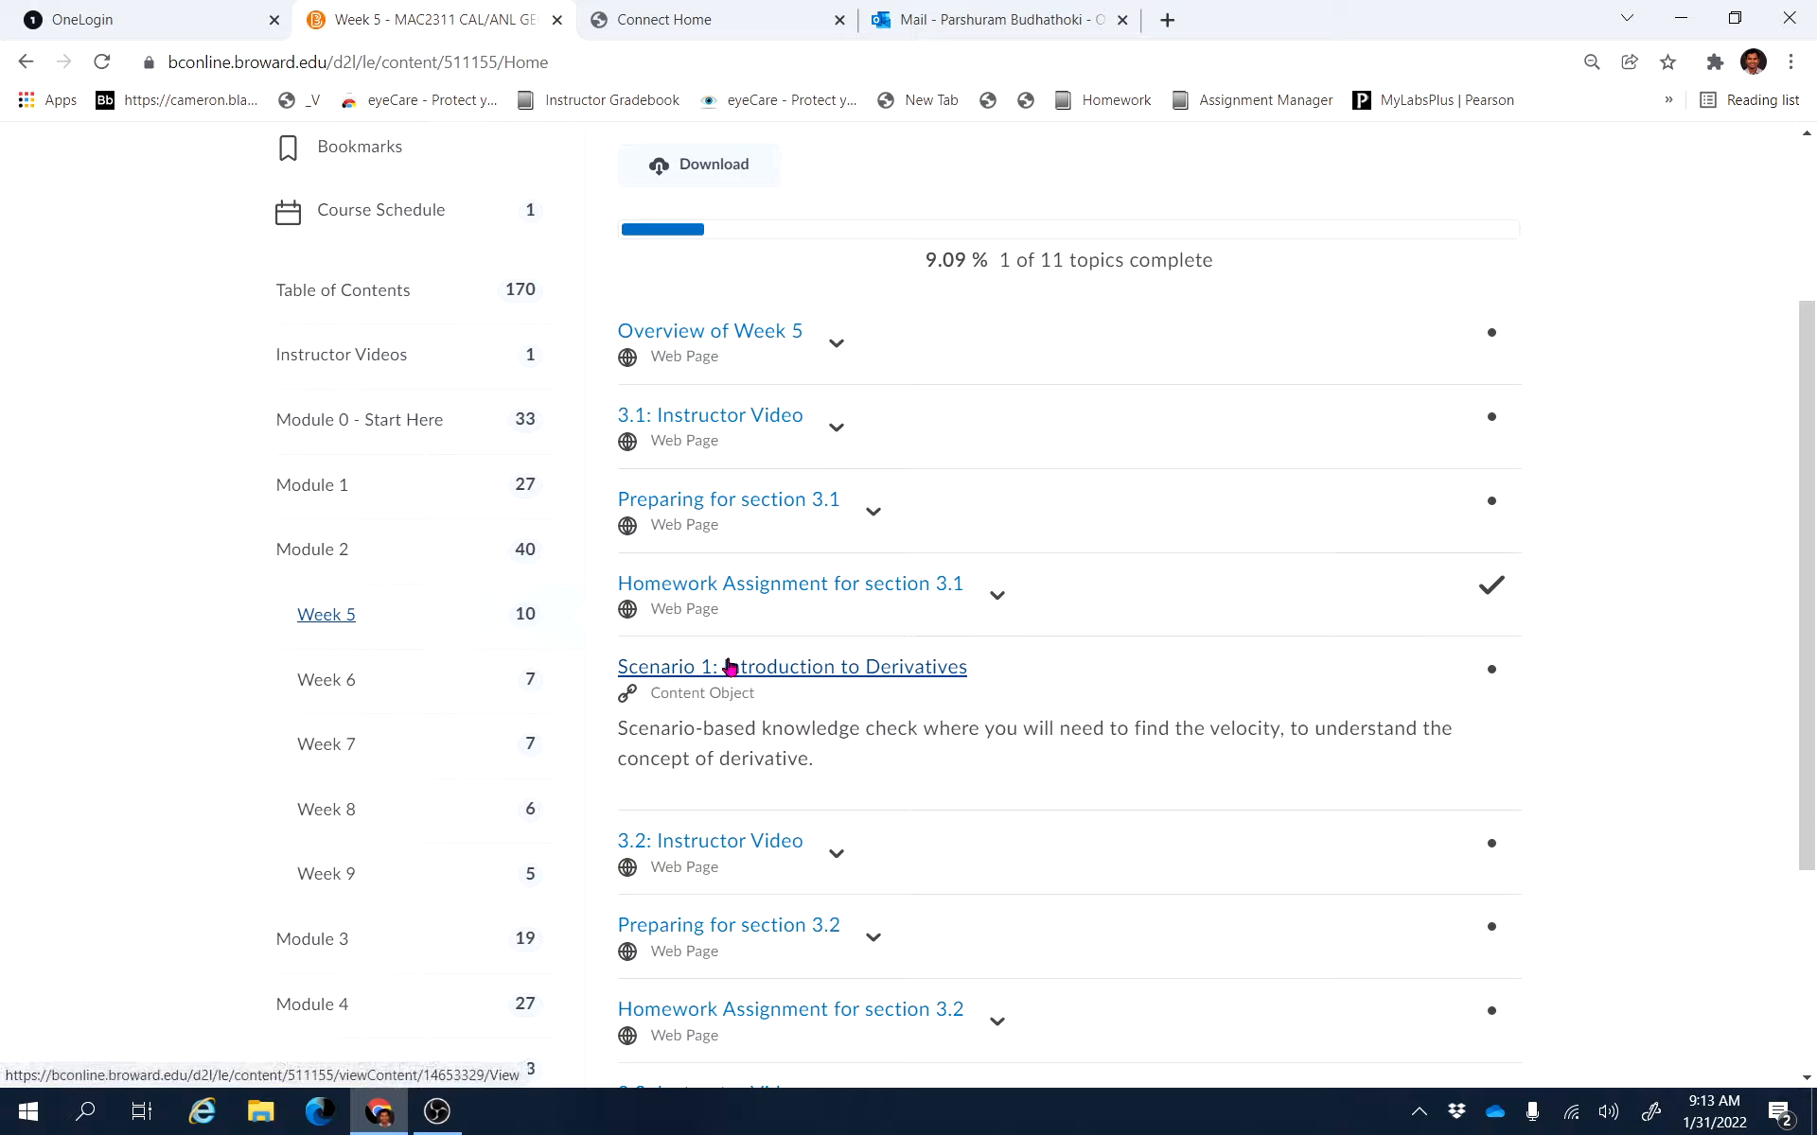
mouse_move(952, 676)
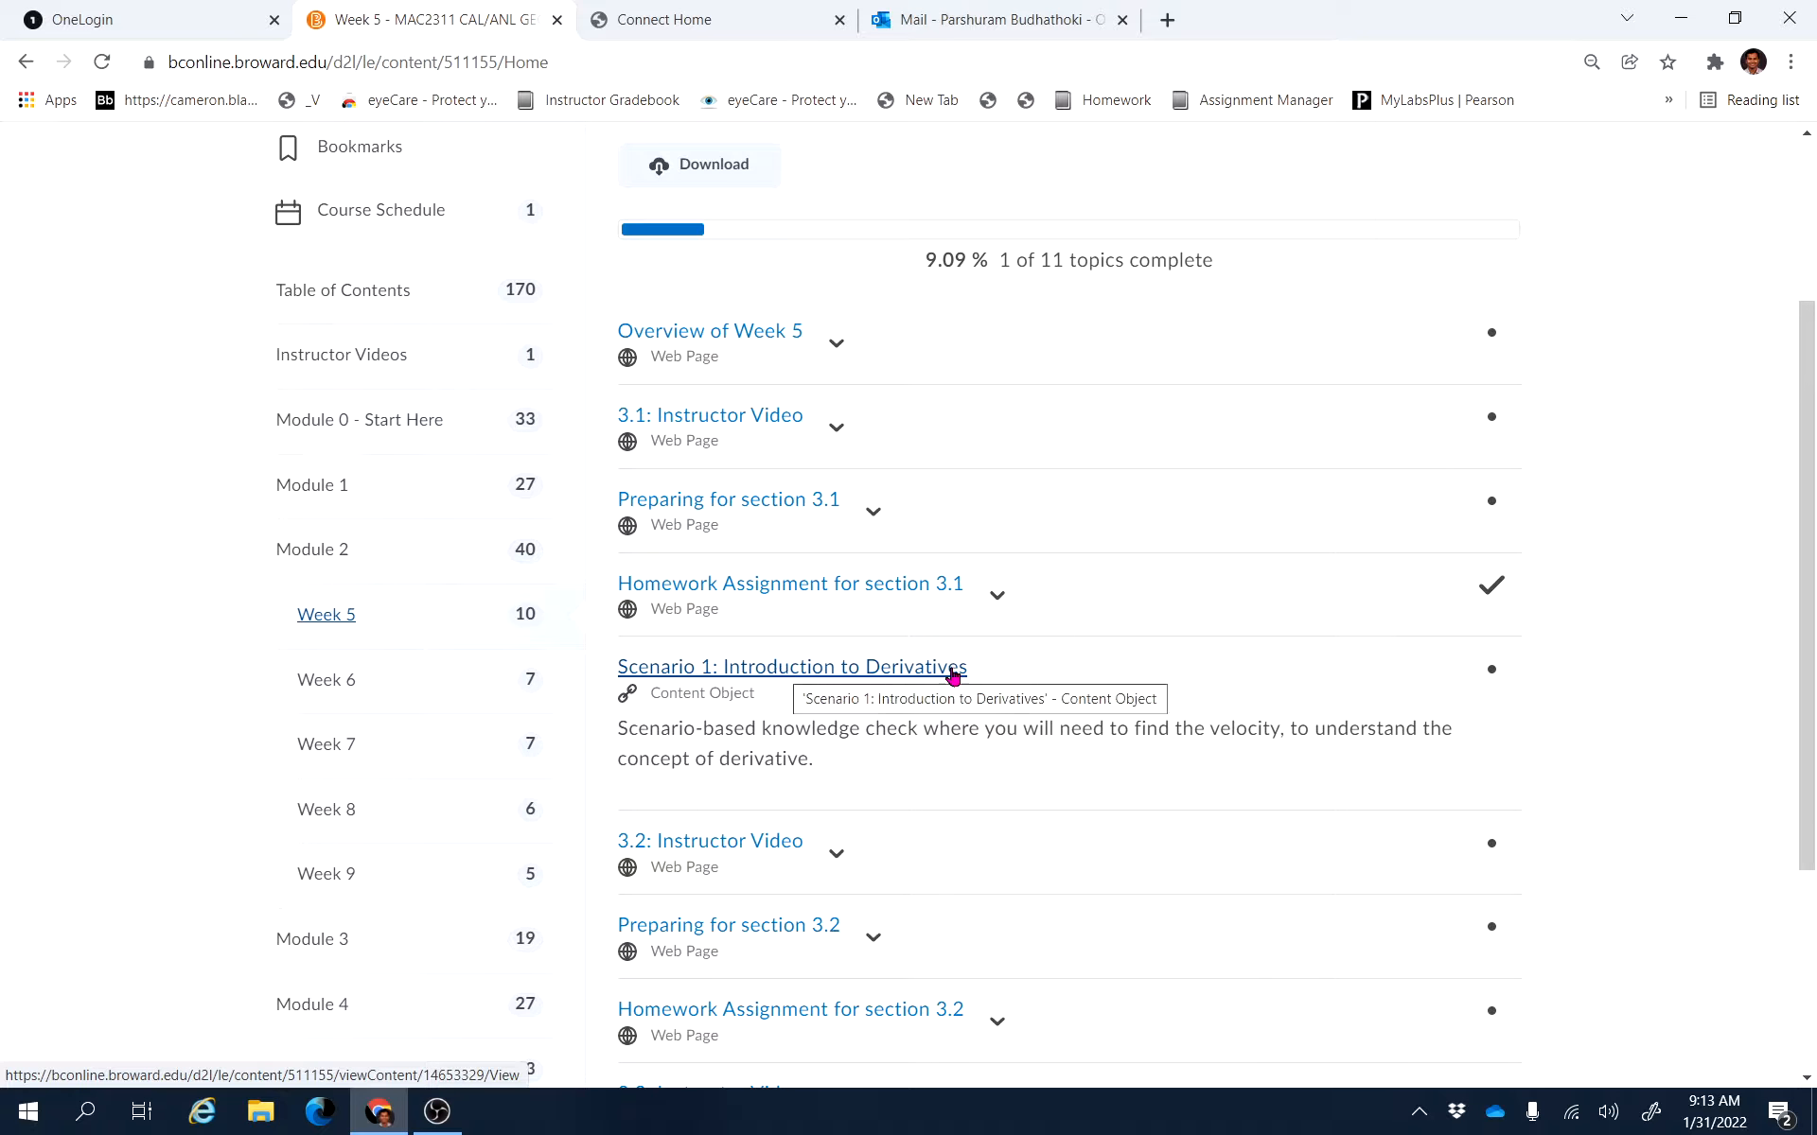
mouse_move(834, 671)
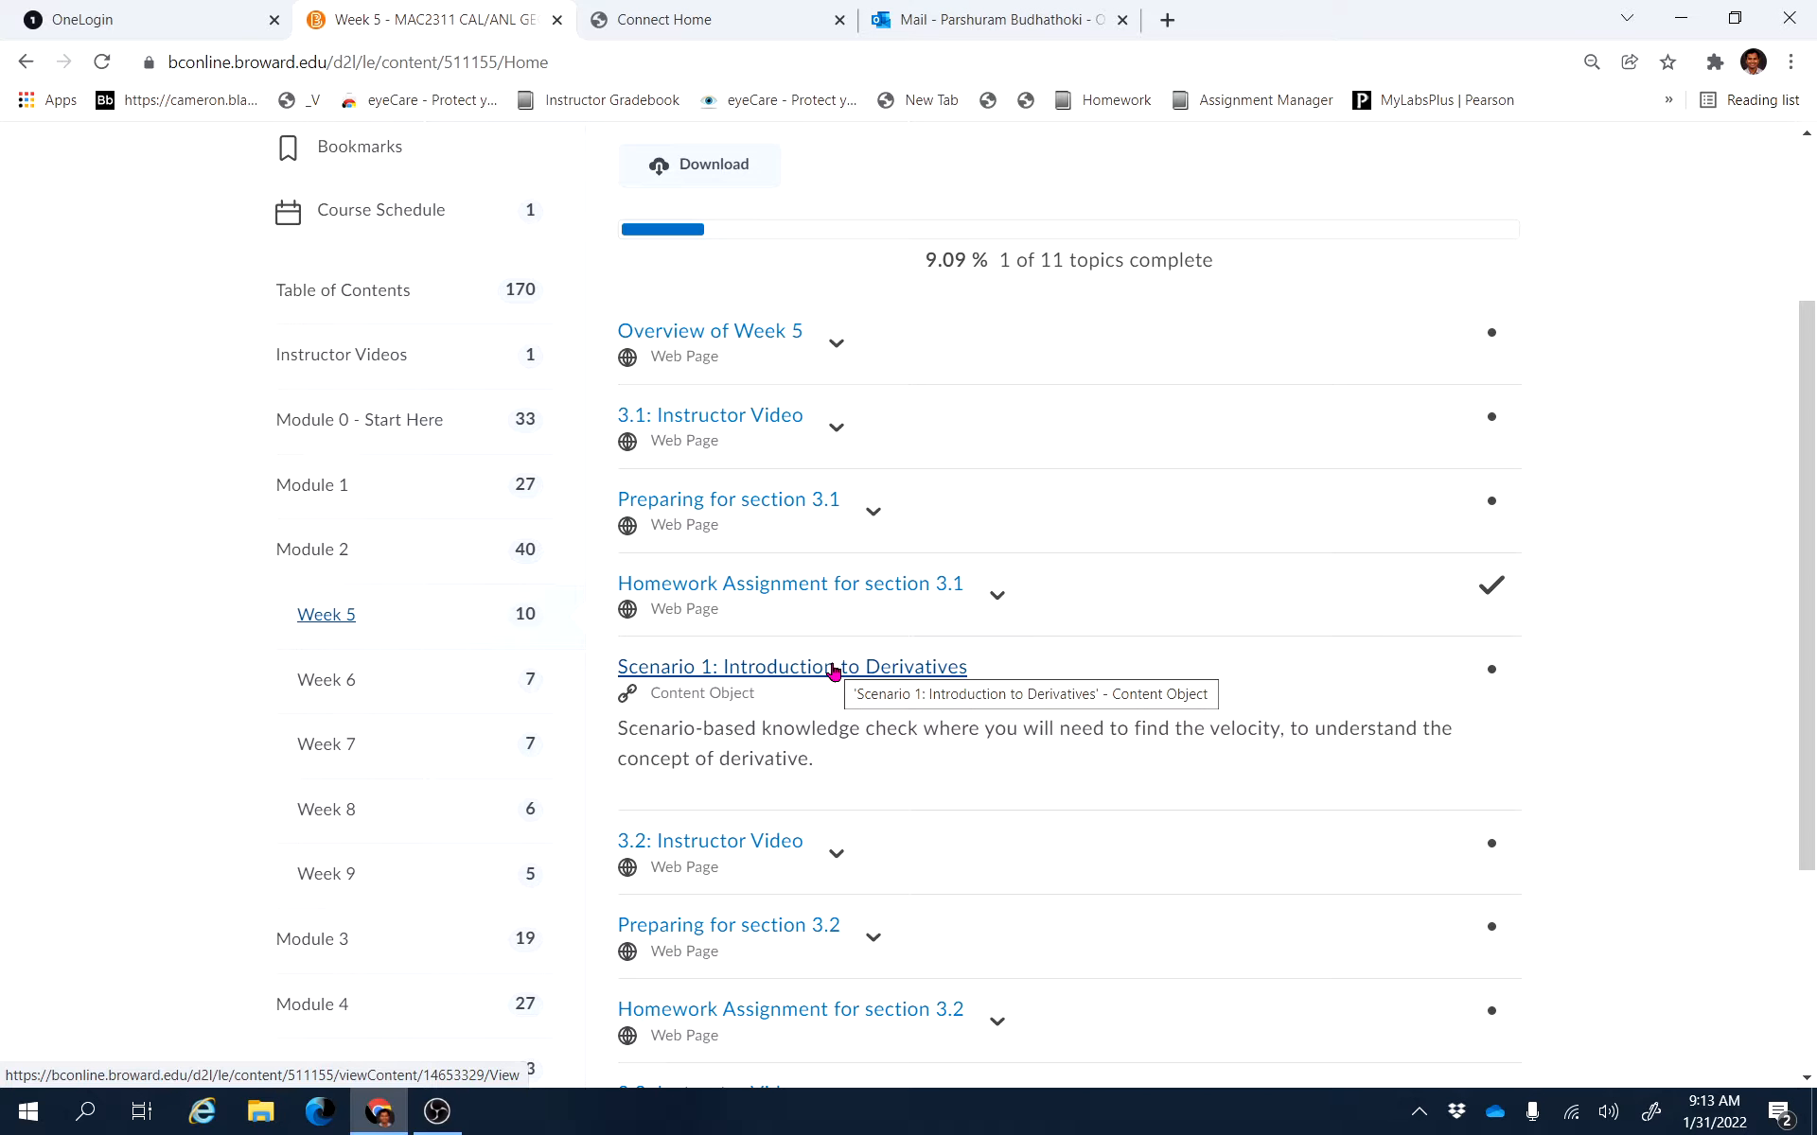
mouse_move(749, 630)
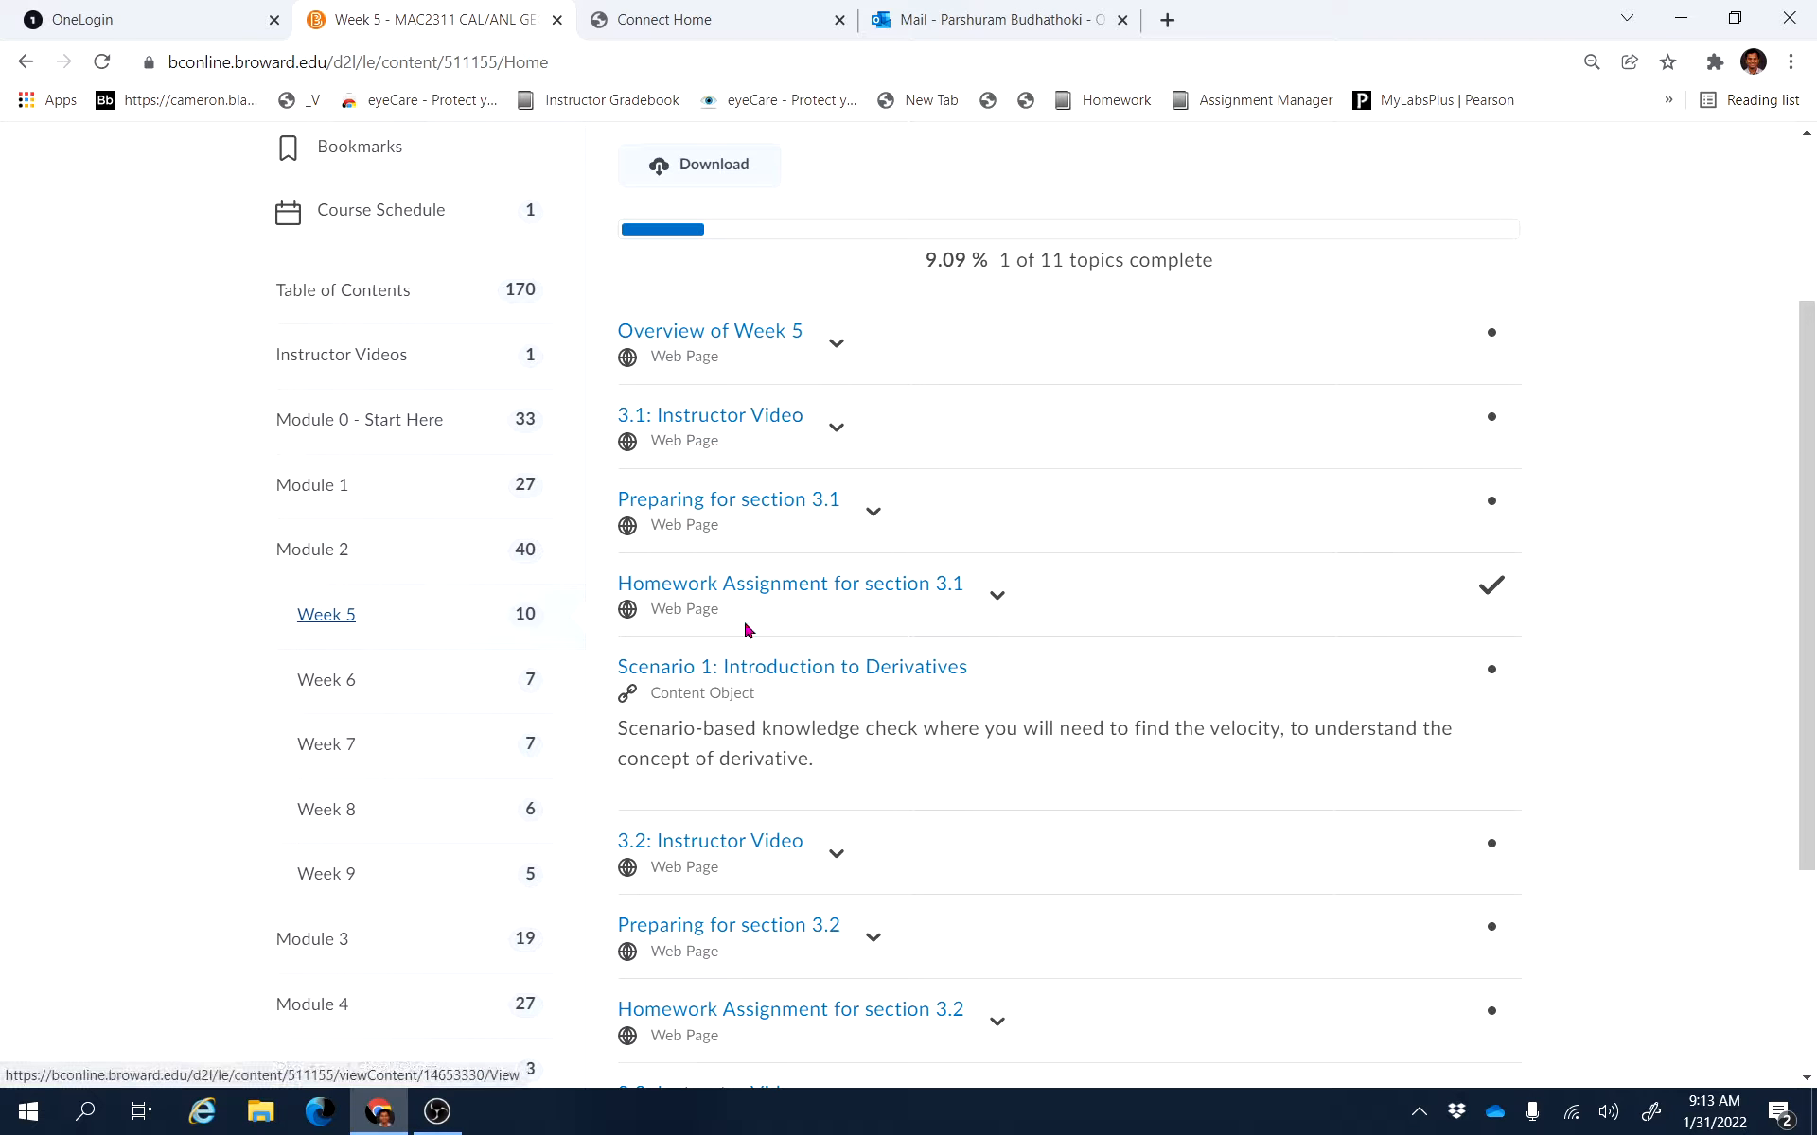
mouse_move(708, 406)
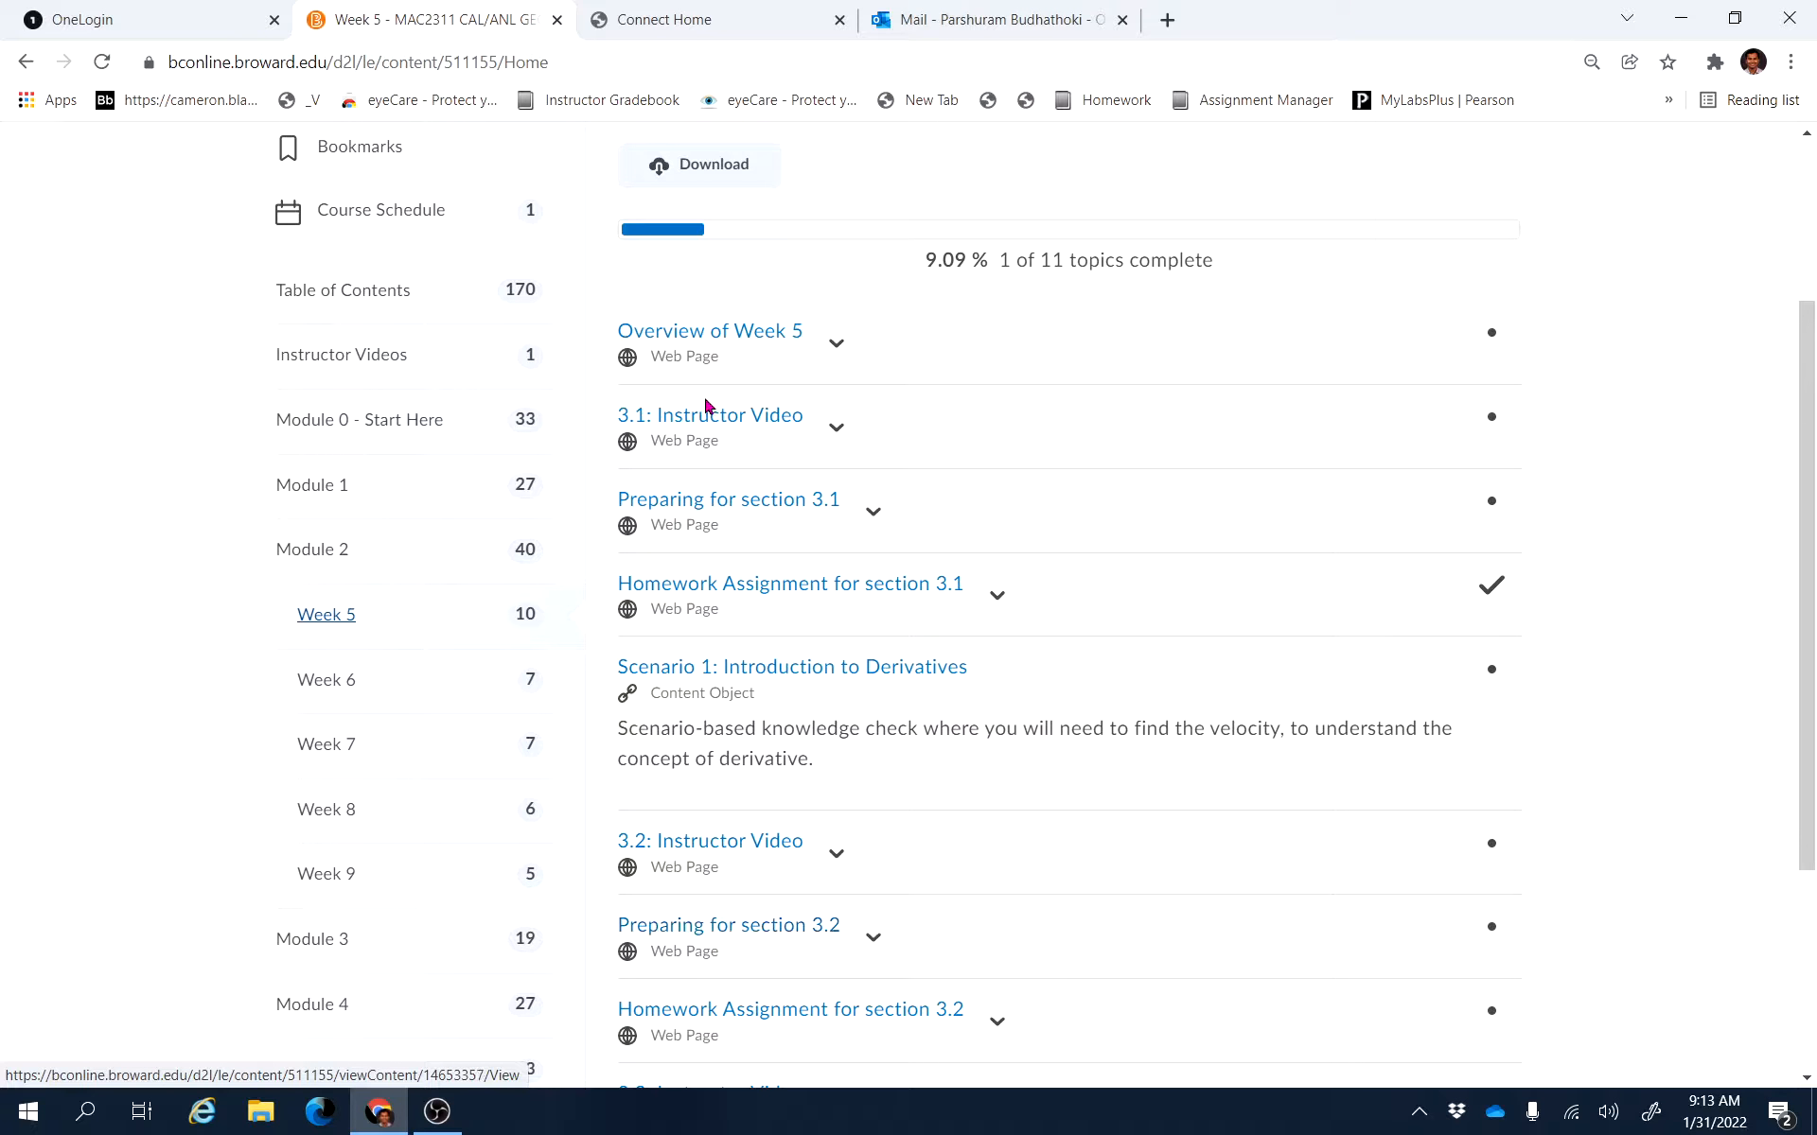
mouse_move(1281, 471)
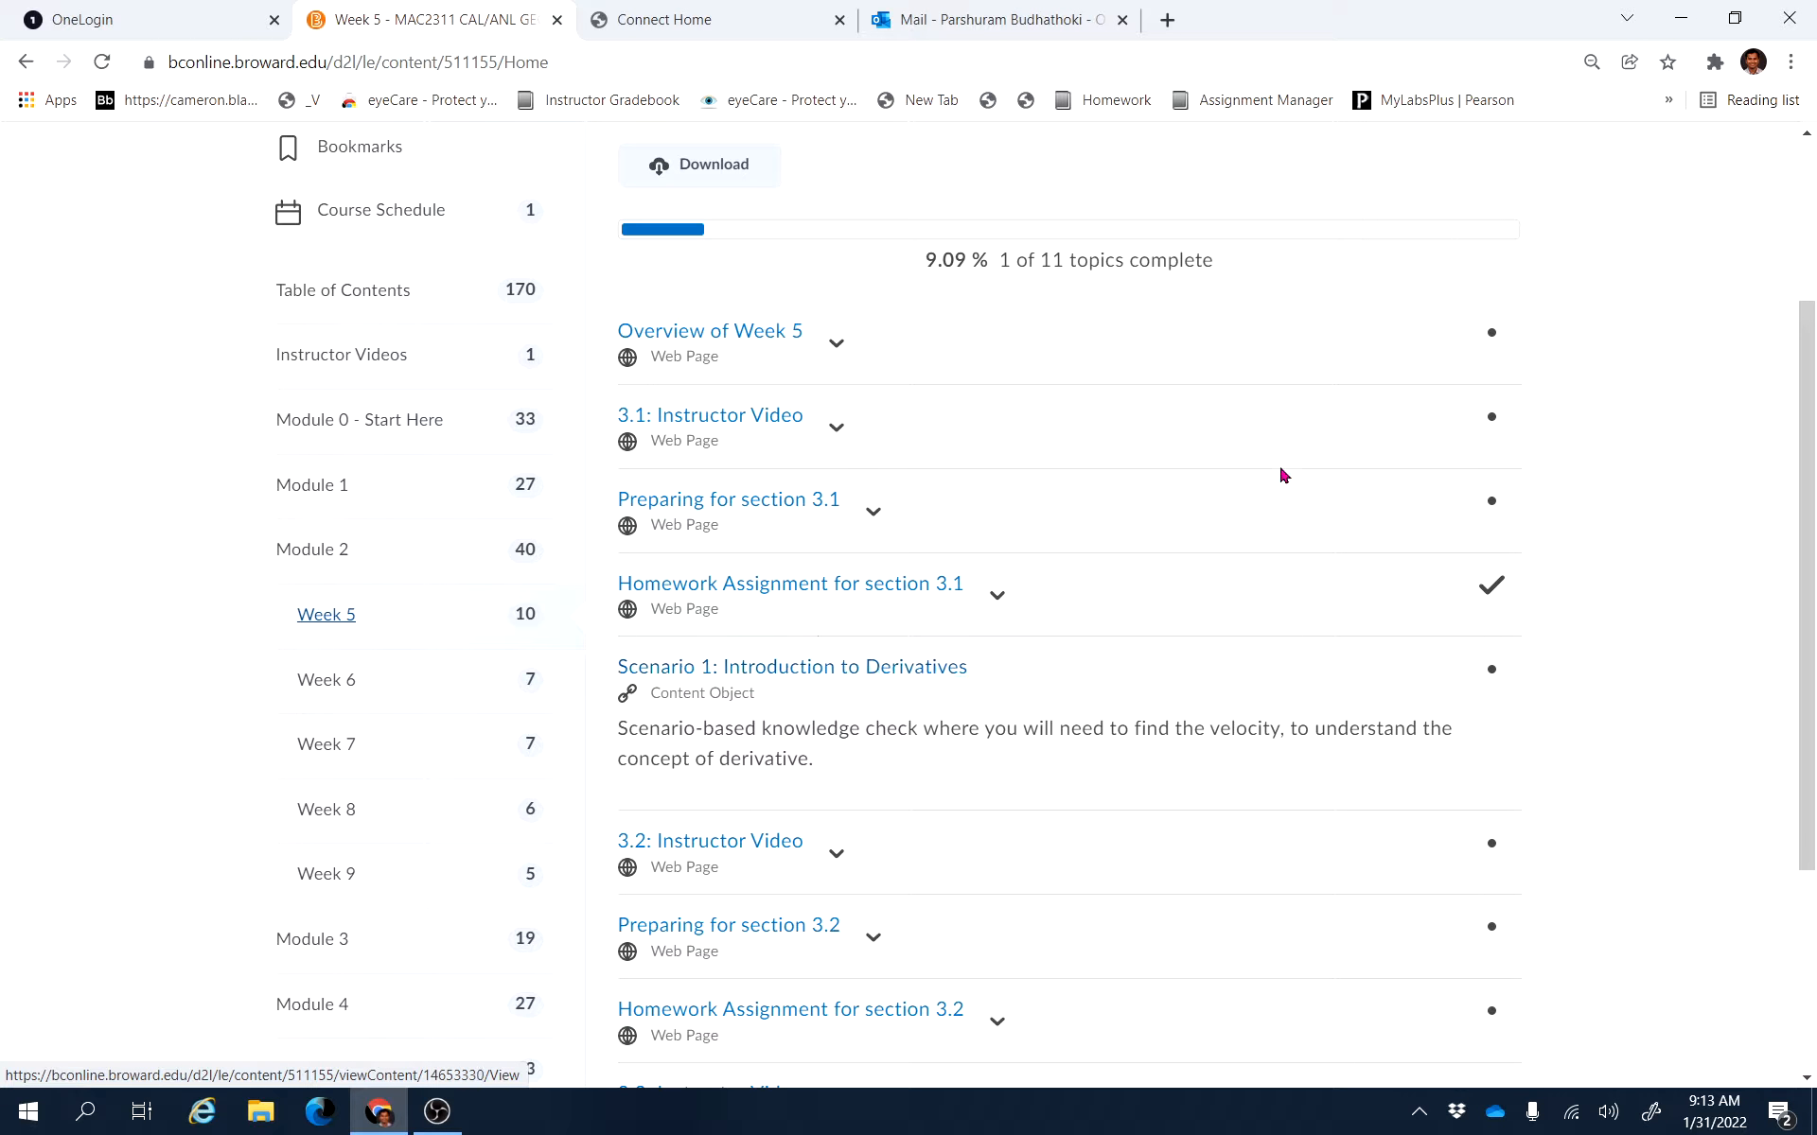
scroll(down, 3)
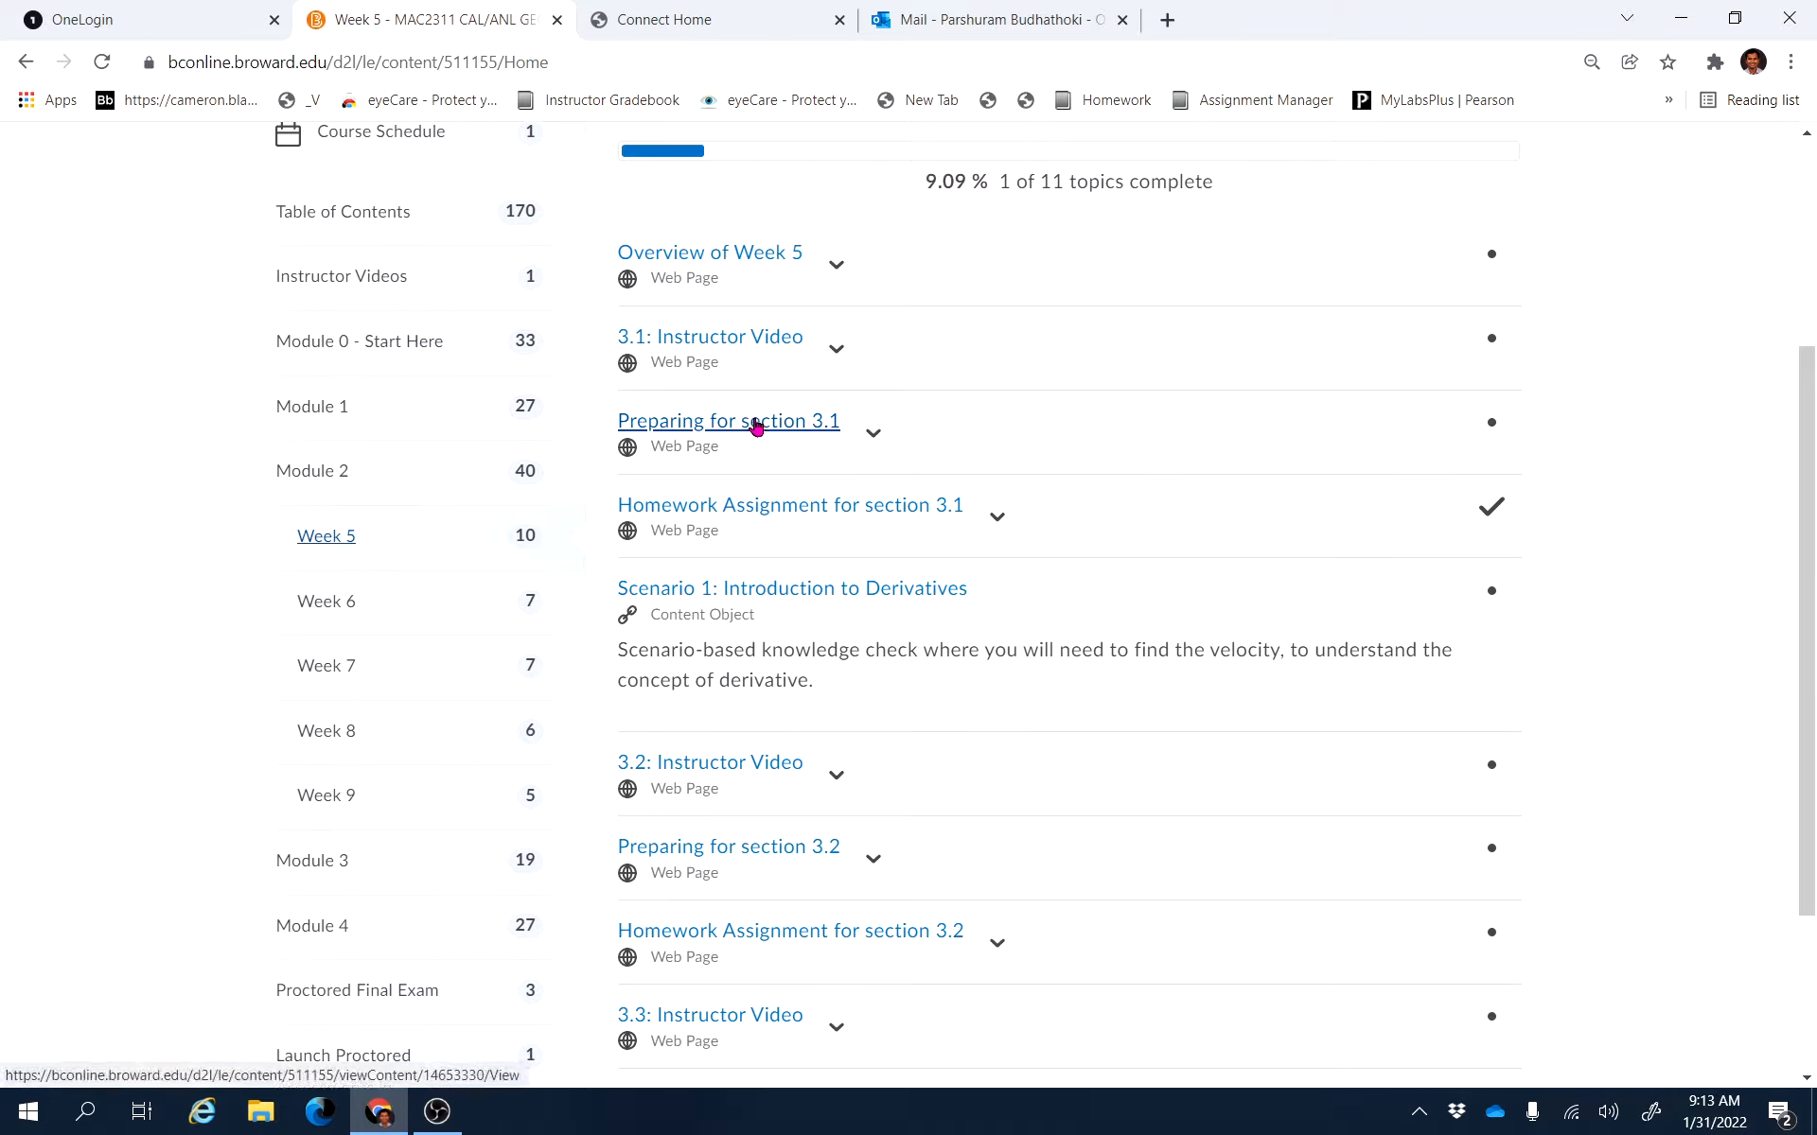
mouse_move(786, 474)
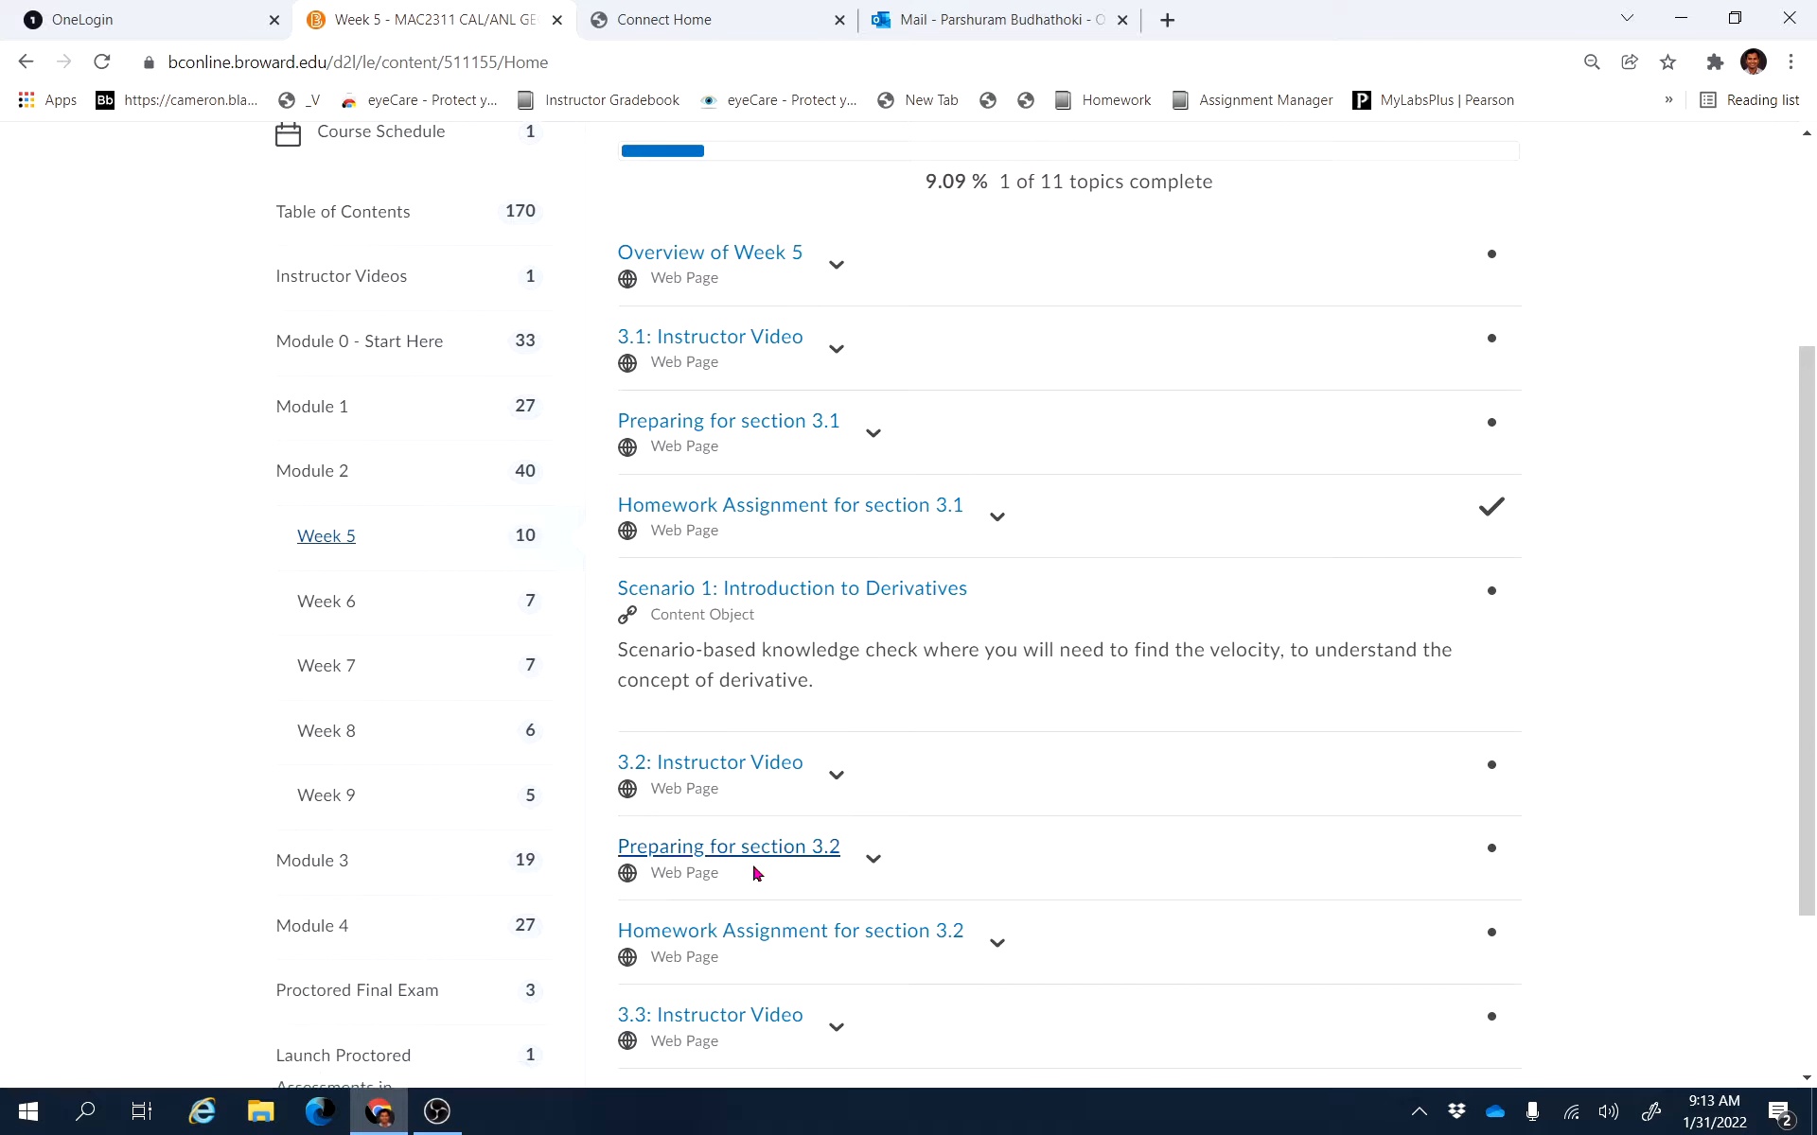
mouse_move(834, 873)
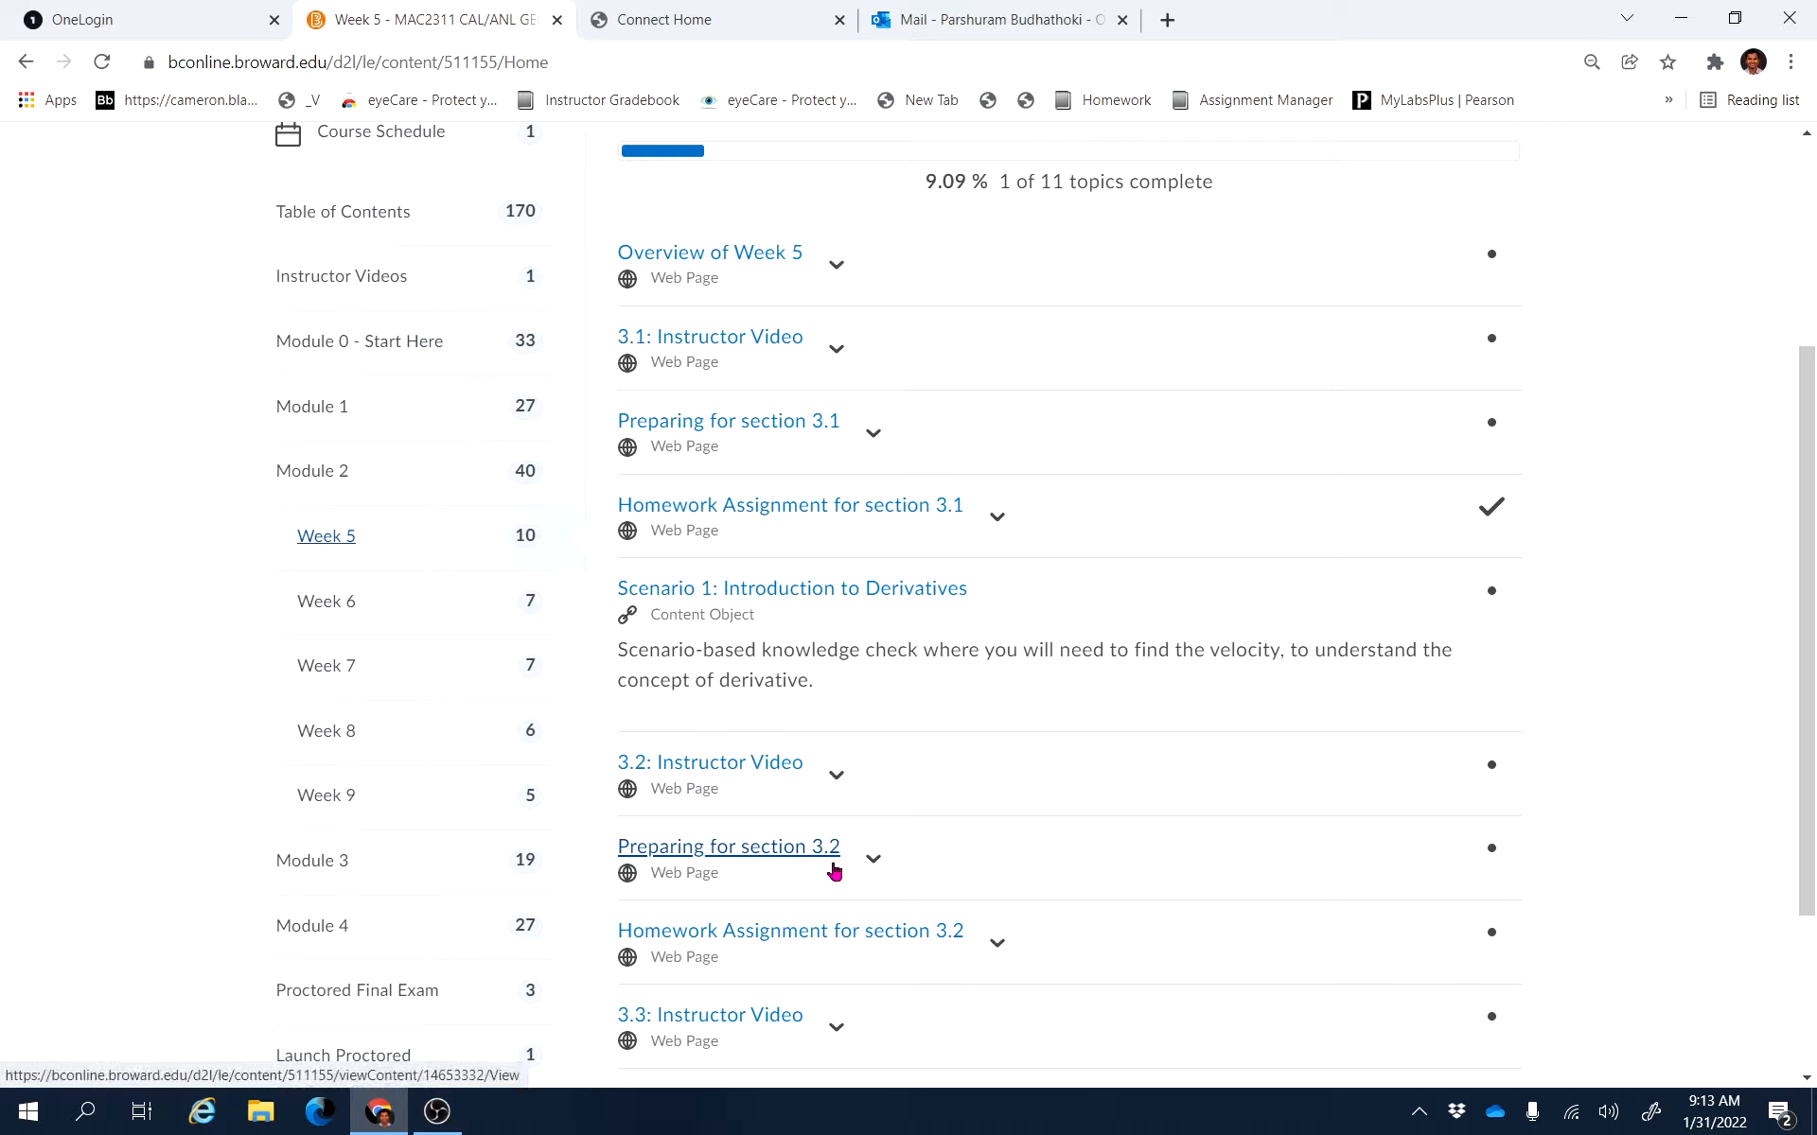
scroll(down, 3)
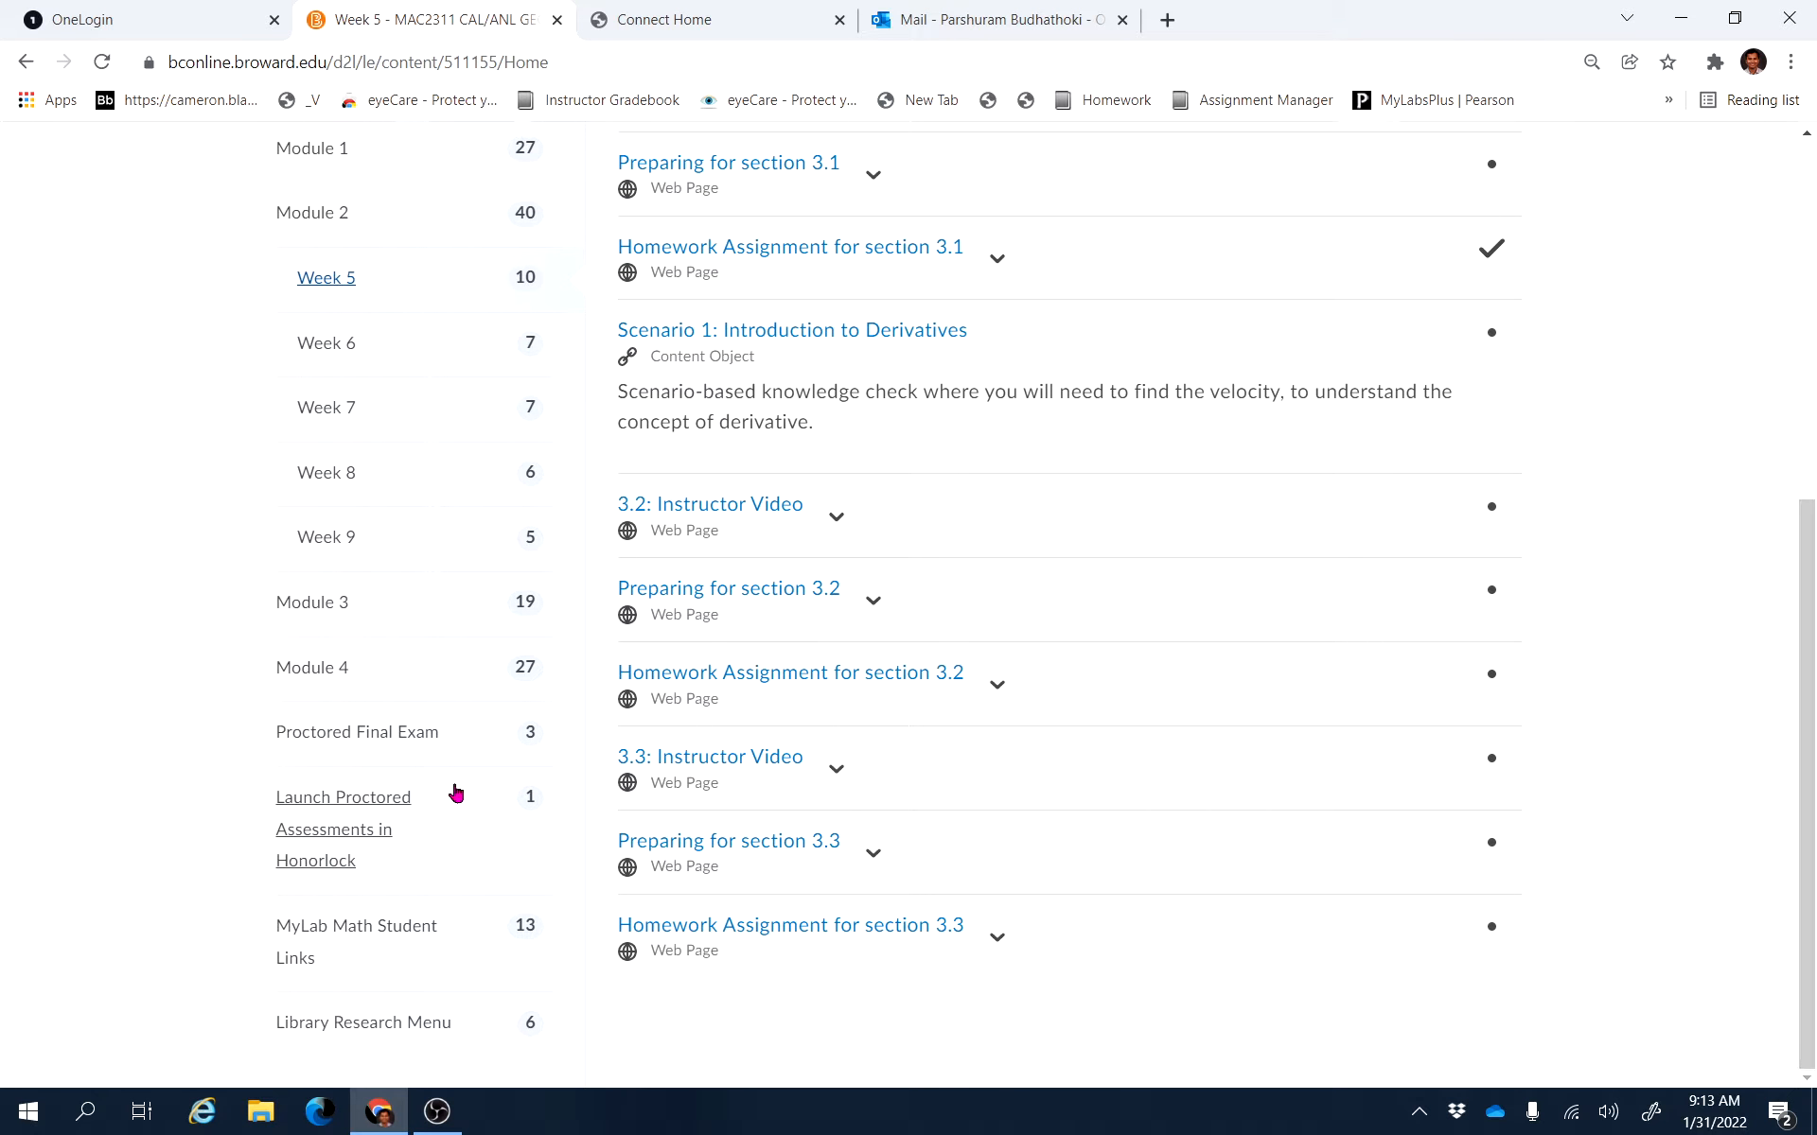
mouse_move(870, 901)
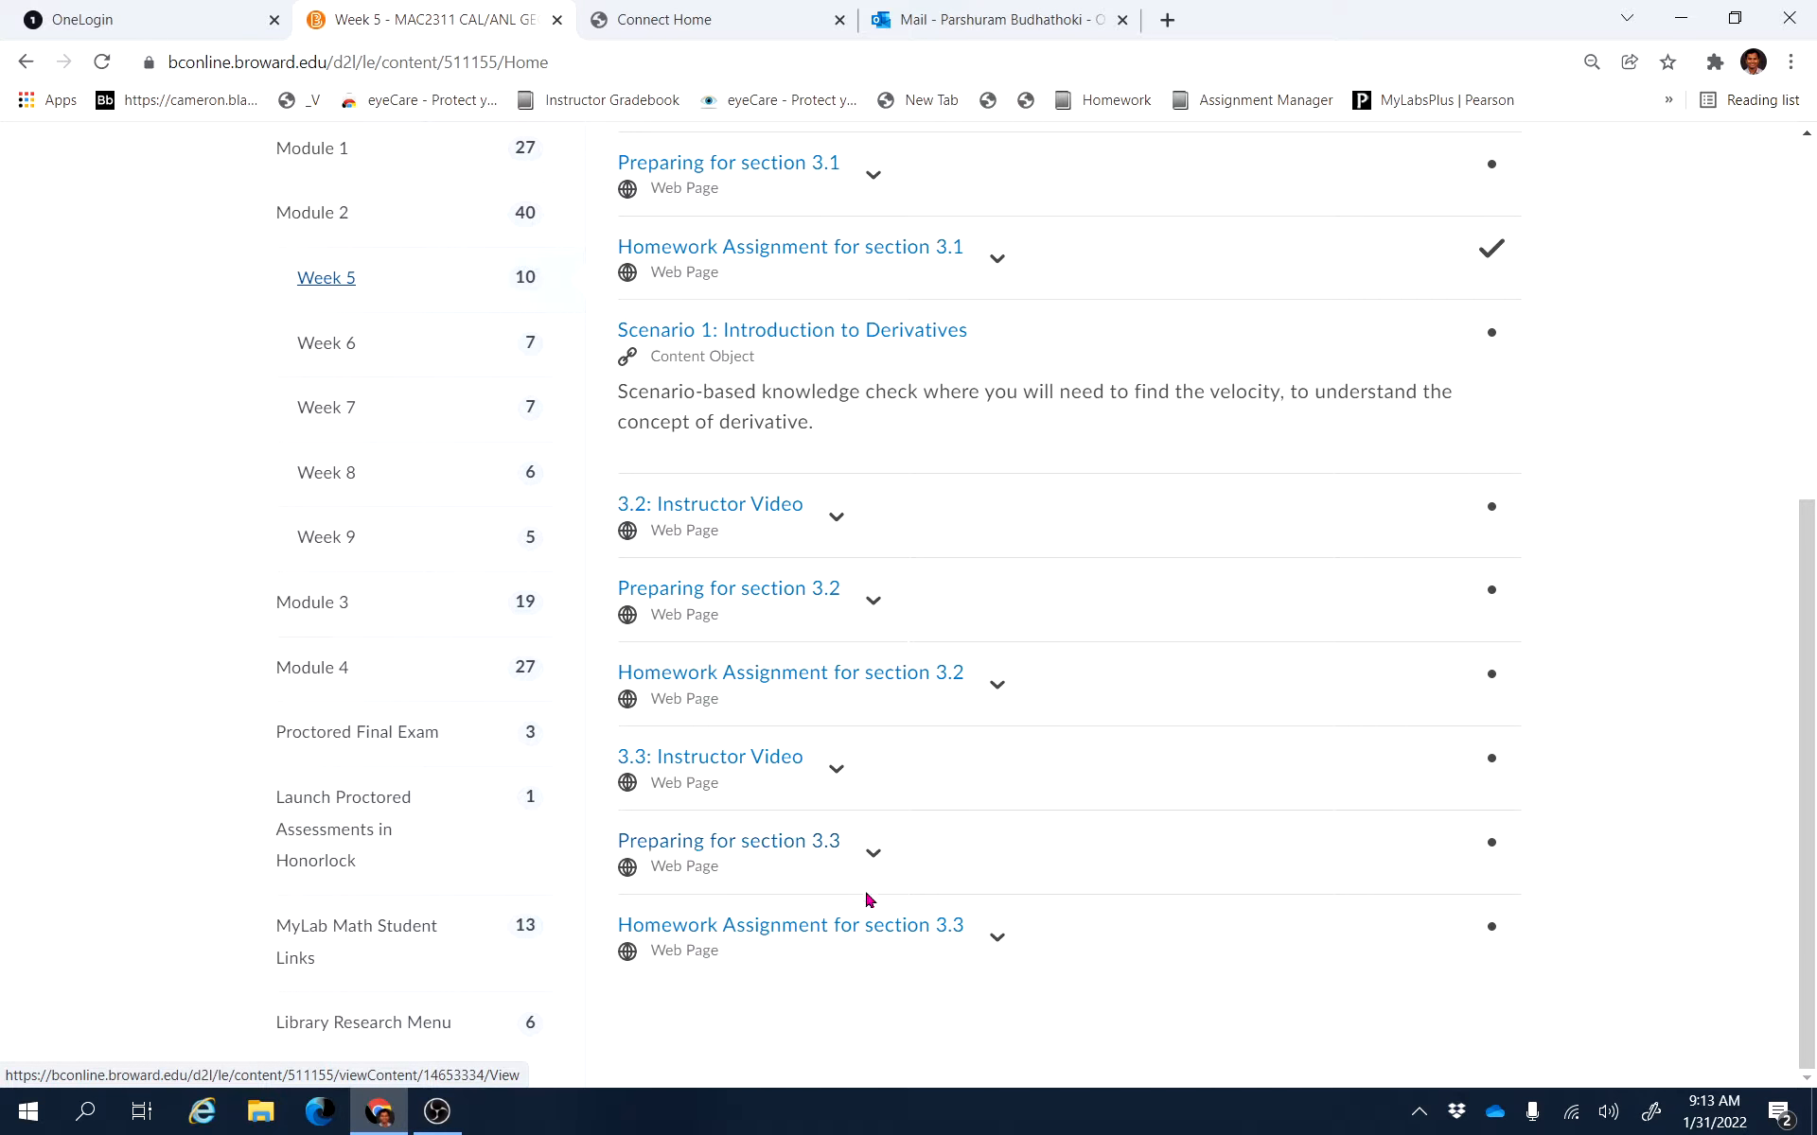
mouse_move(53, 521)
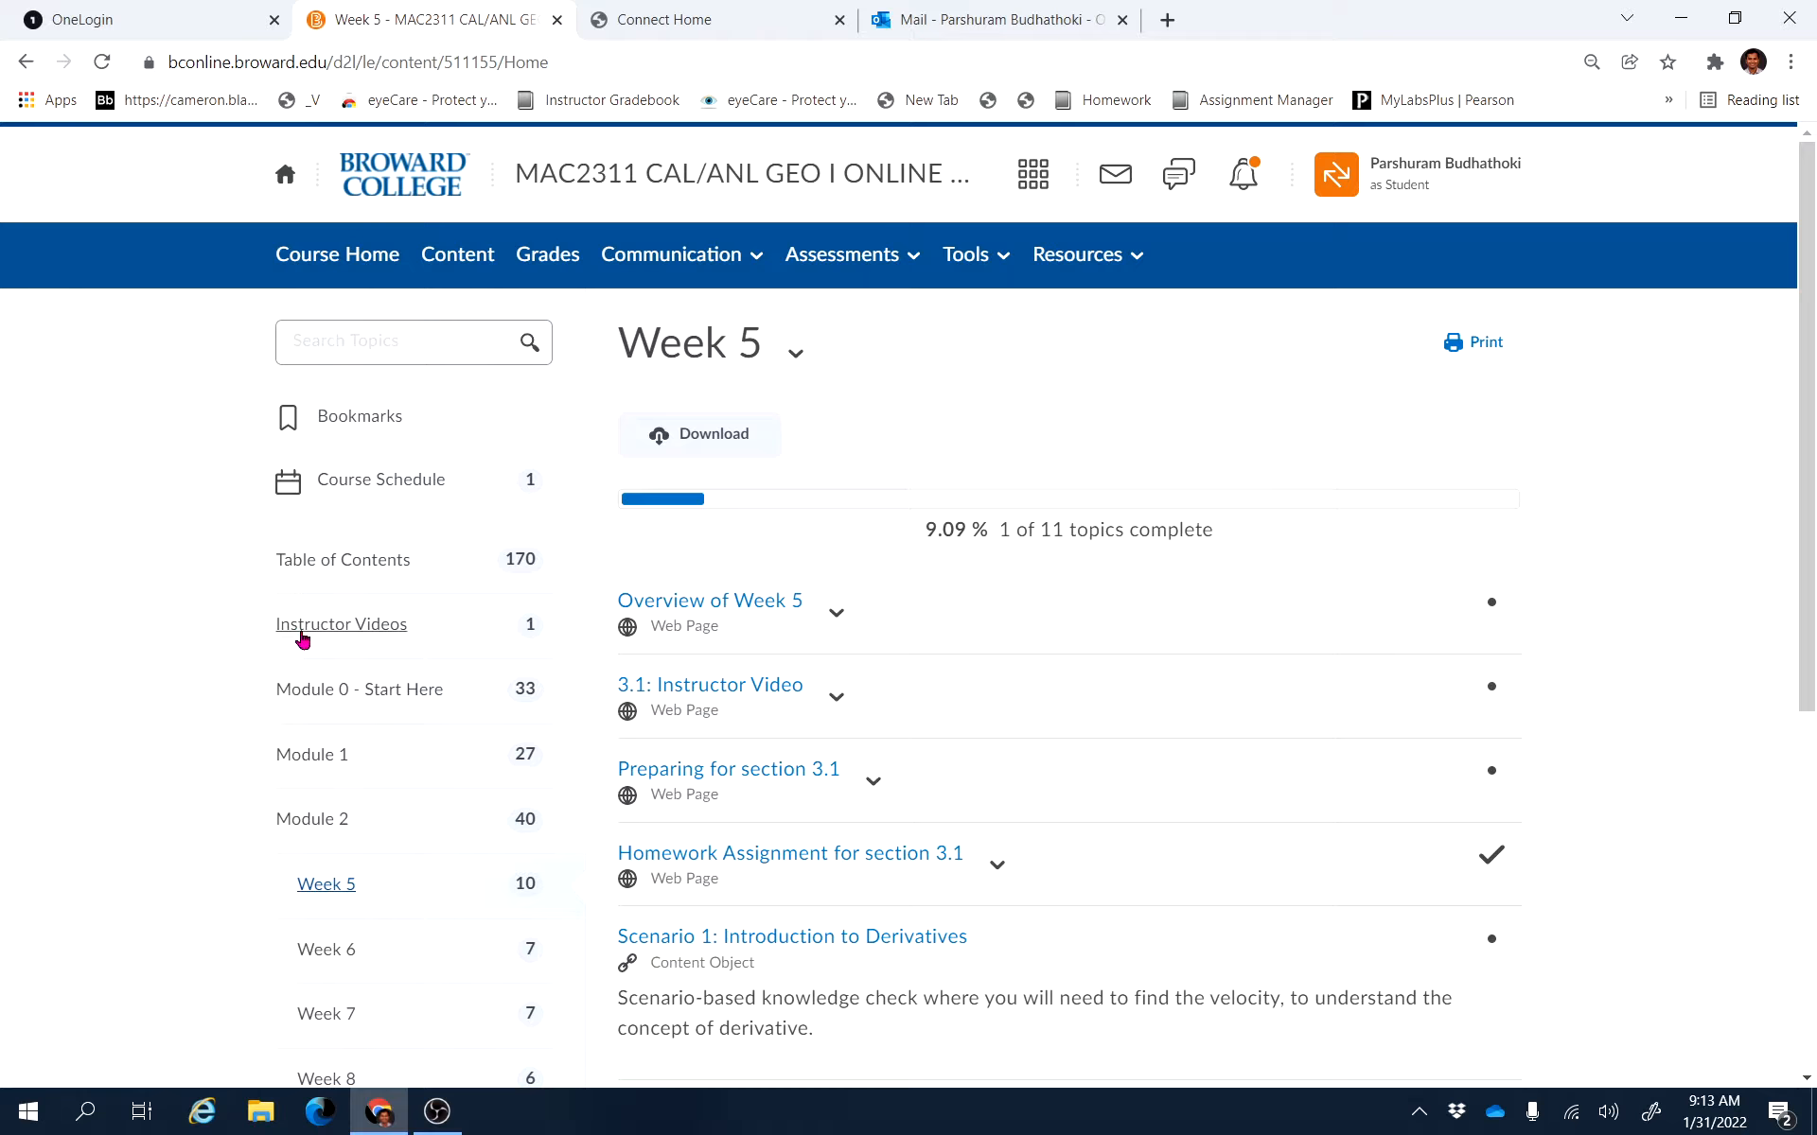
click(360, 268)
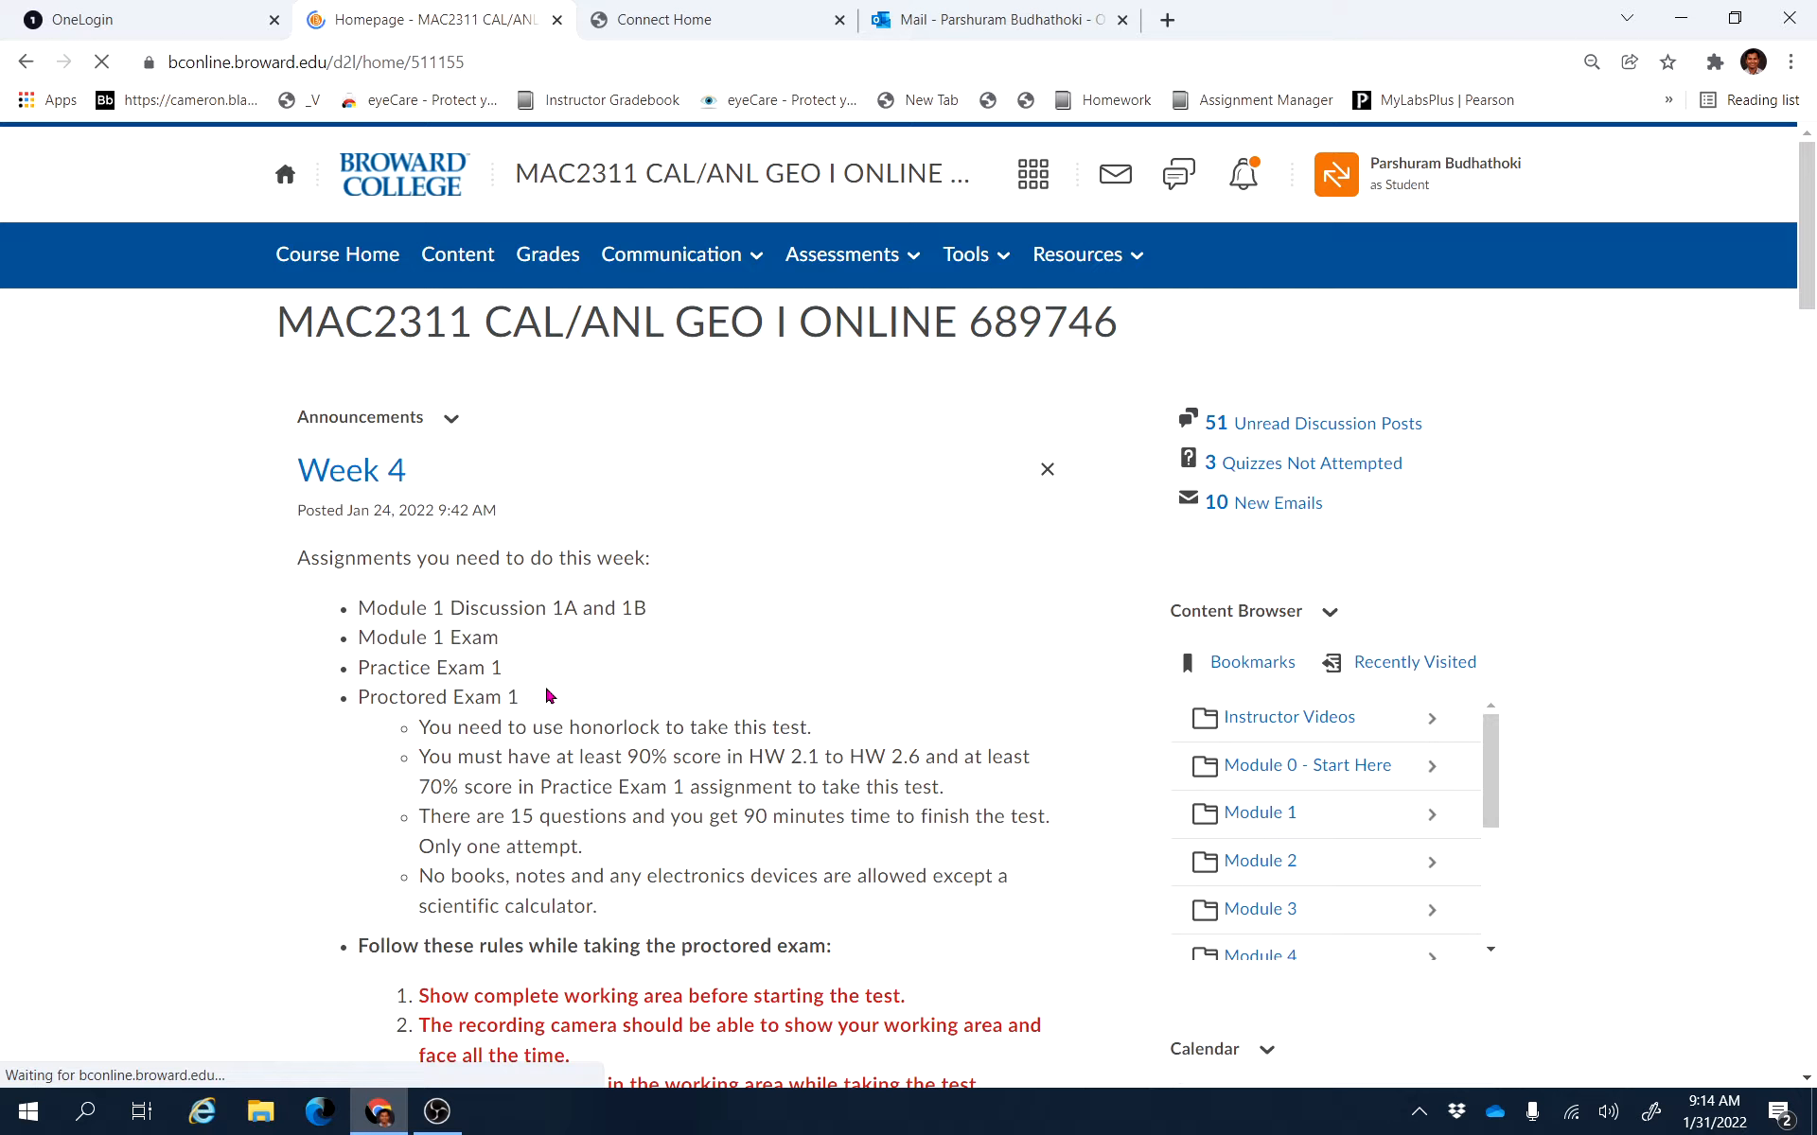
scroll(down, 3)
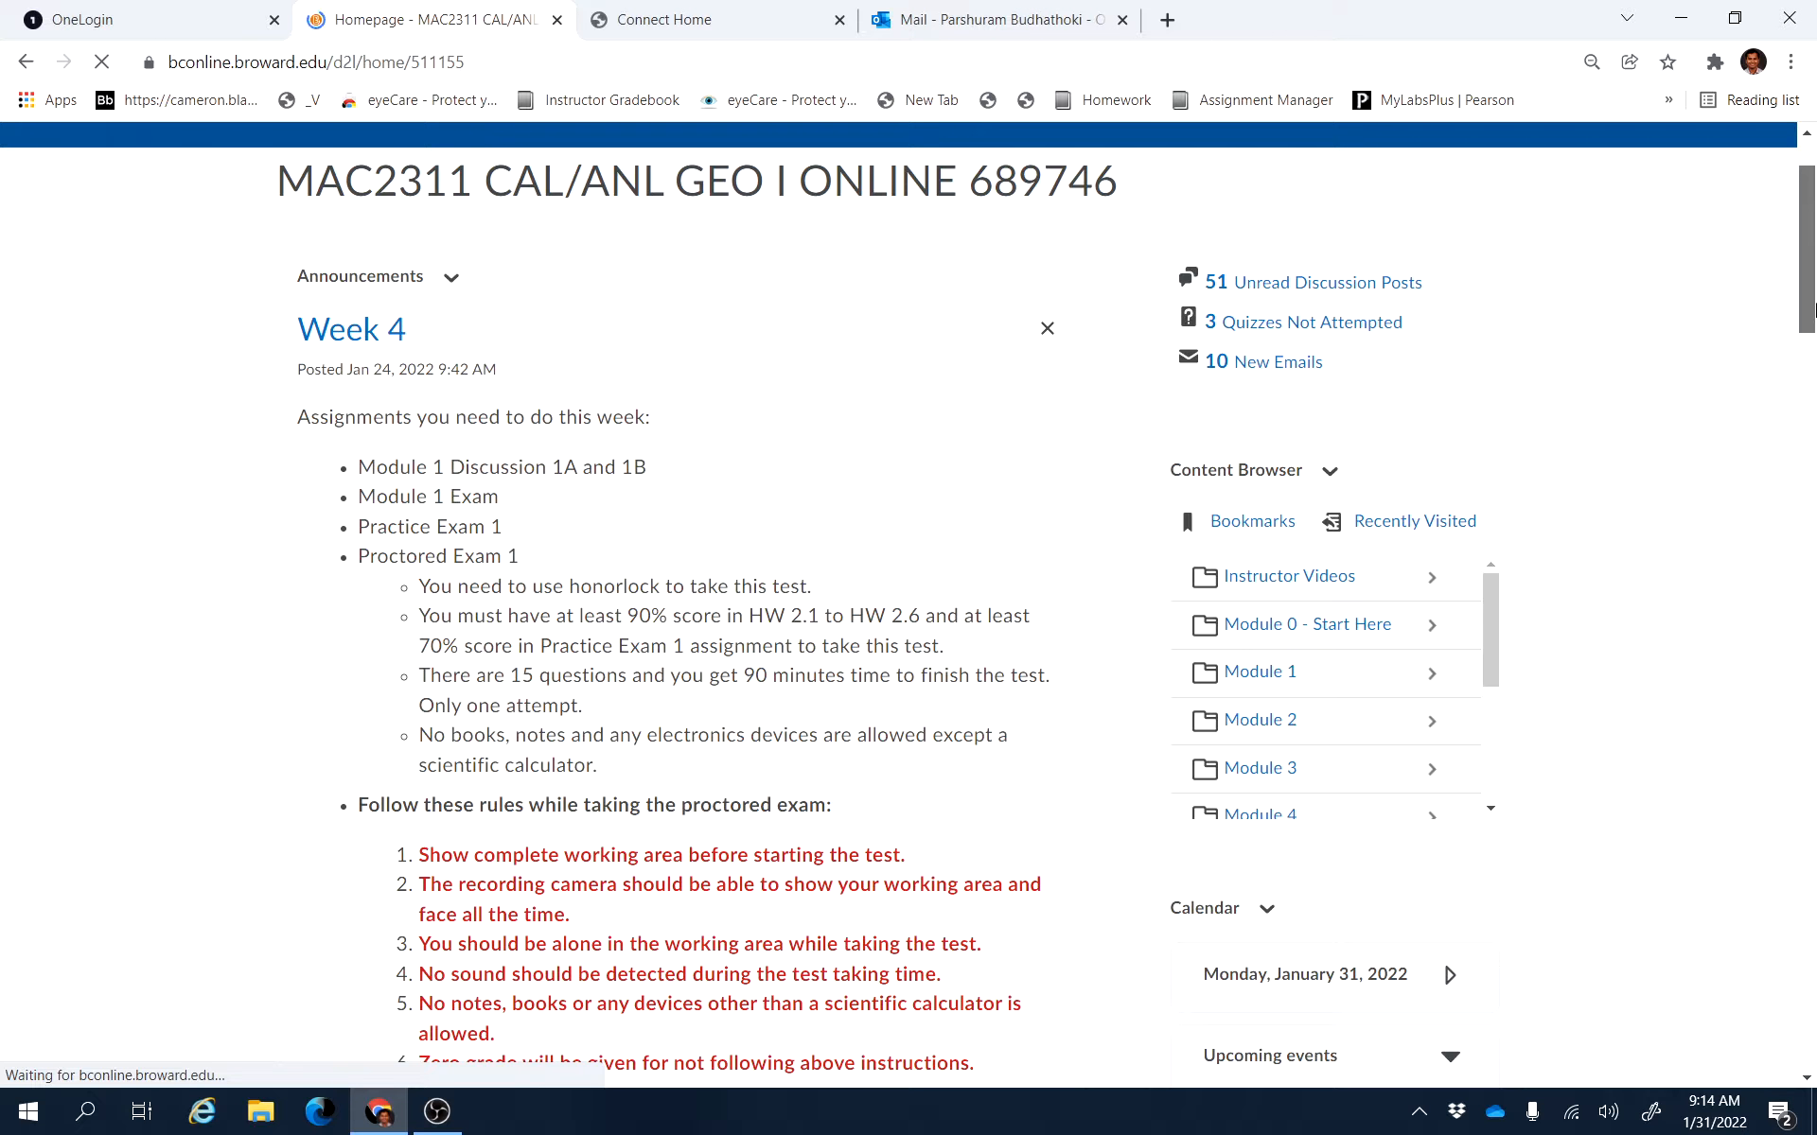
scroll(down, 3)
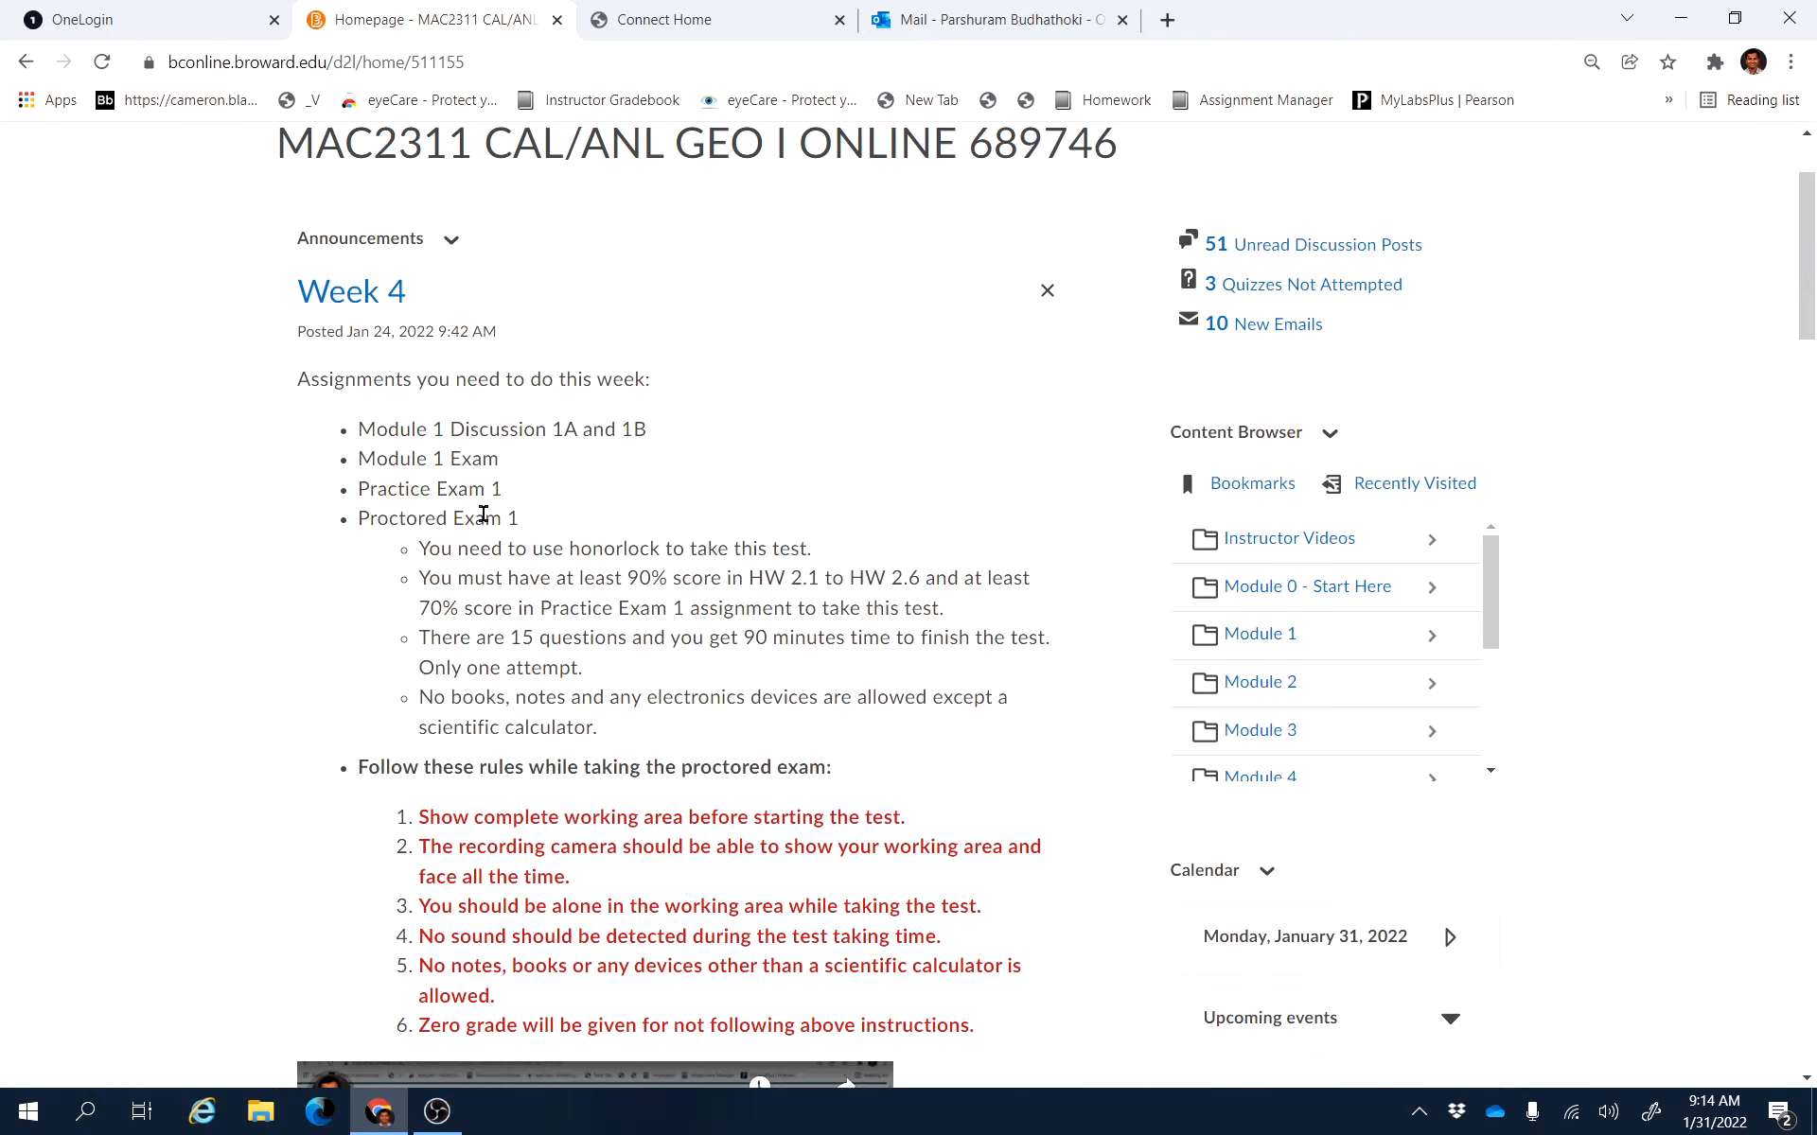
mouse_move(512, 518)
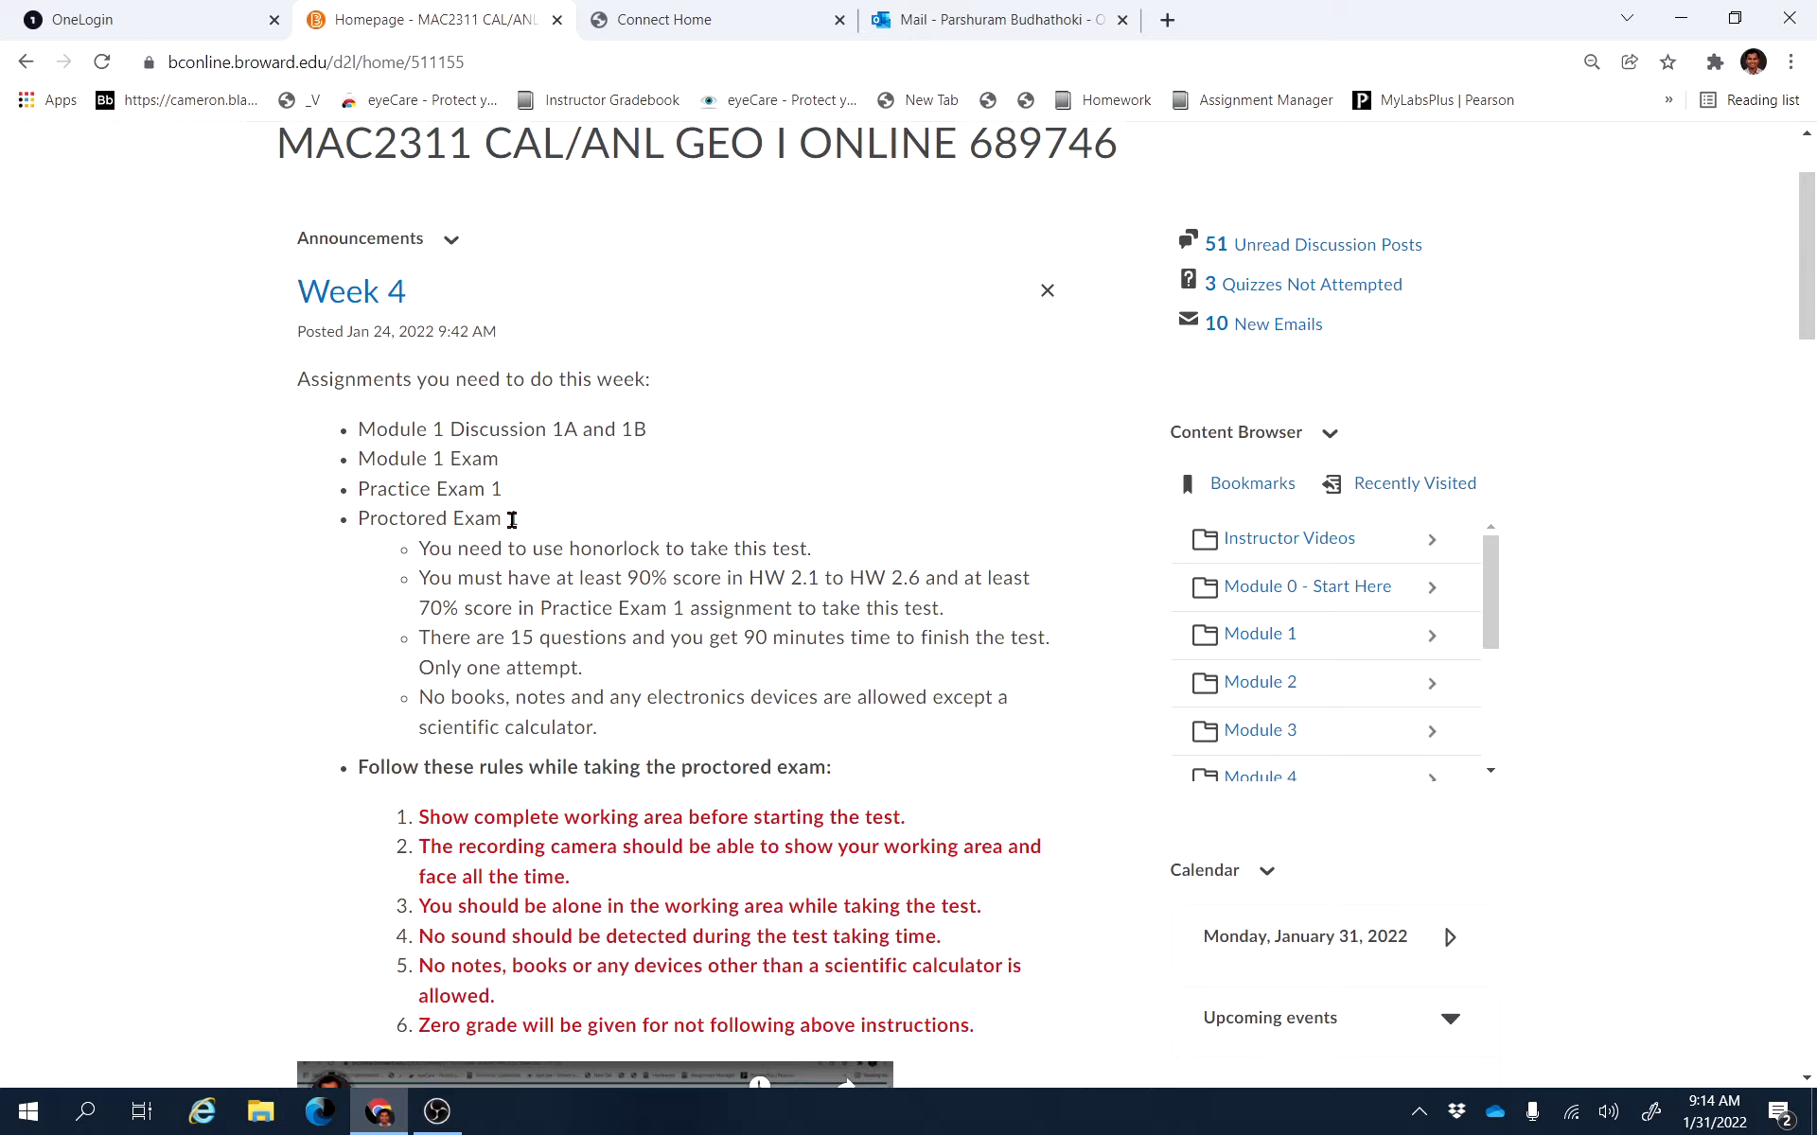
mouse_move(352, 522)
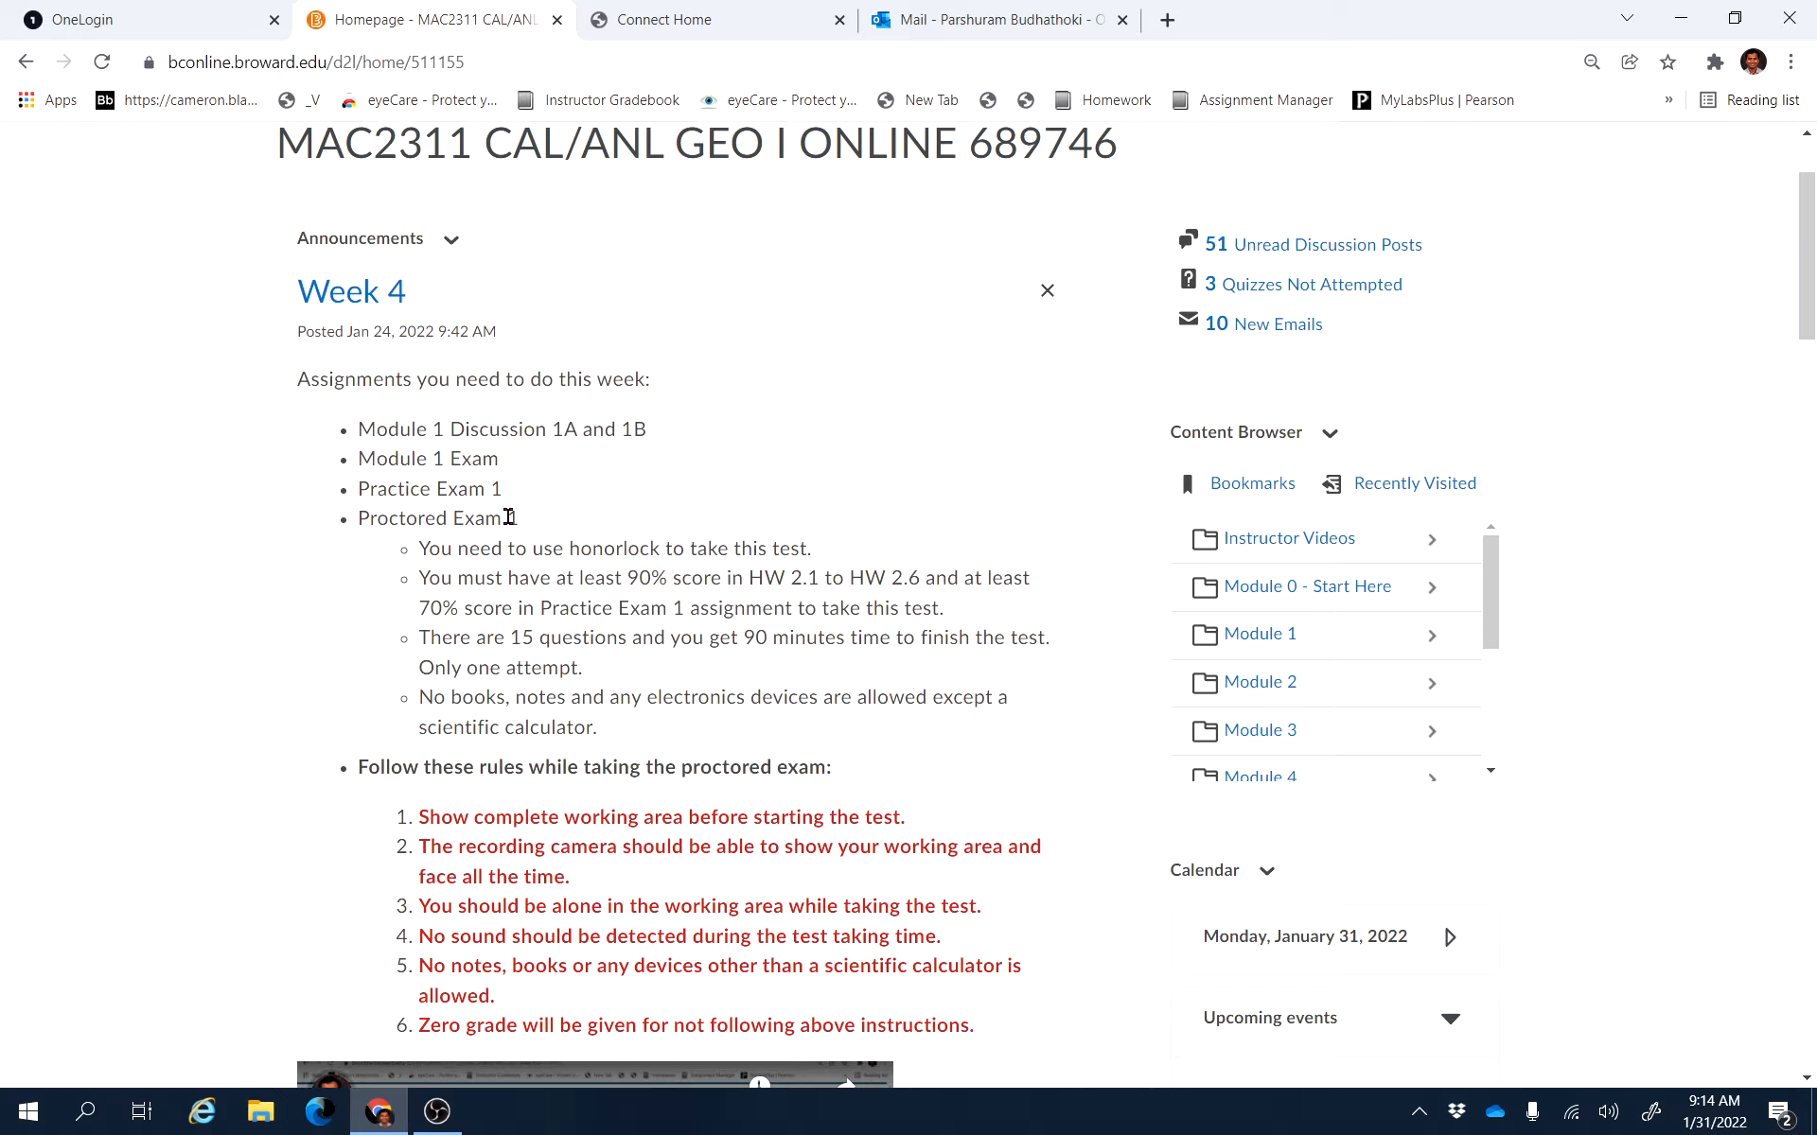
mouse_move(361, 519)
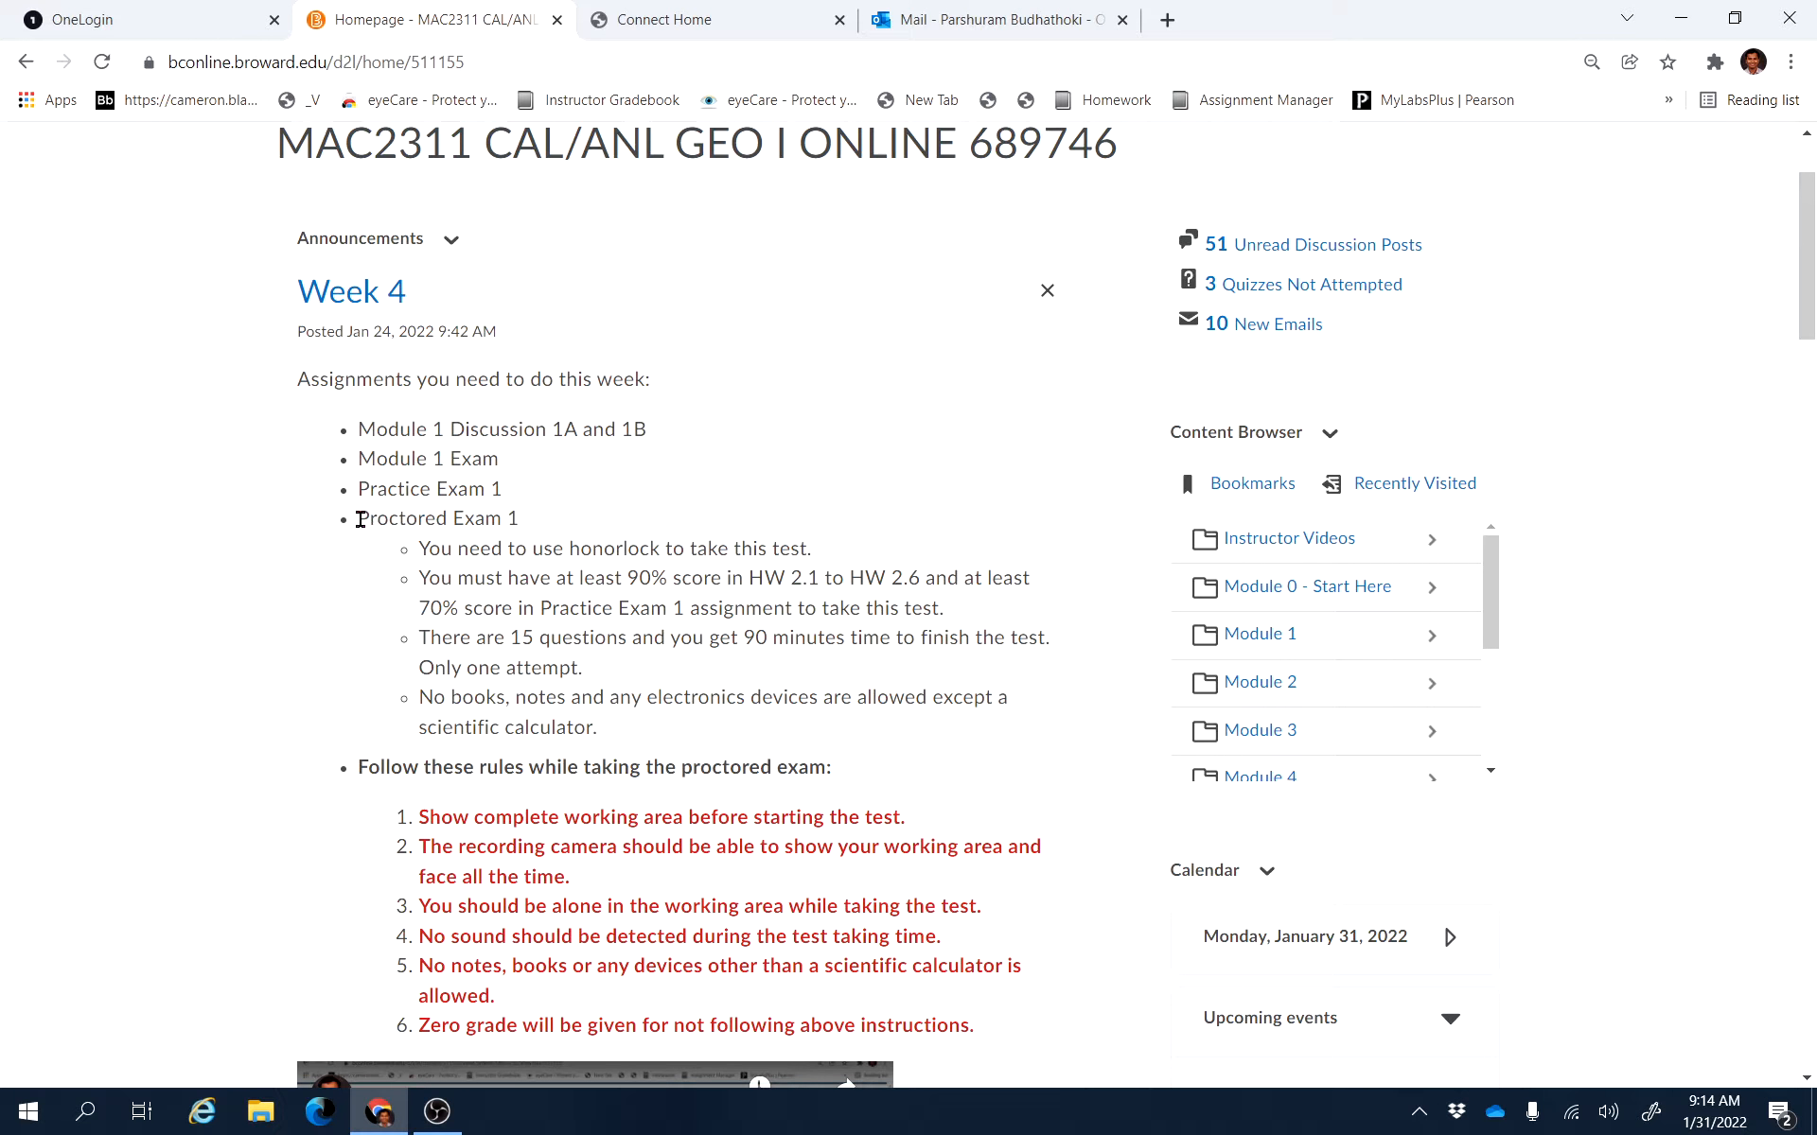
mouse_move(440, 513)
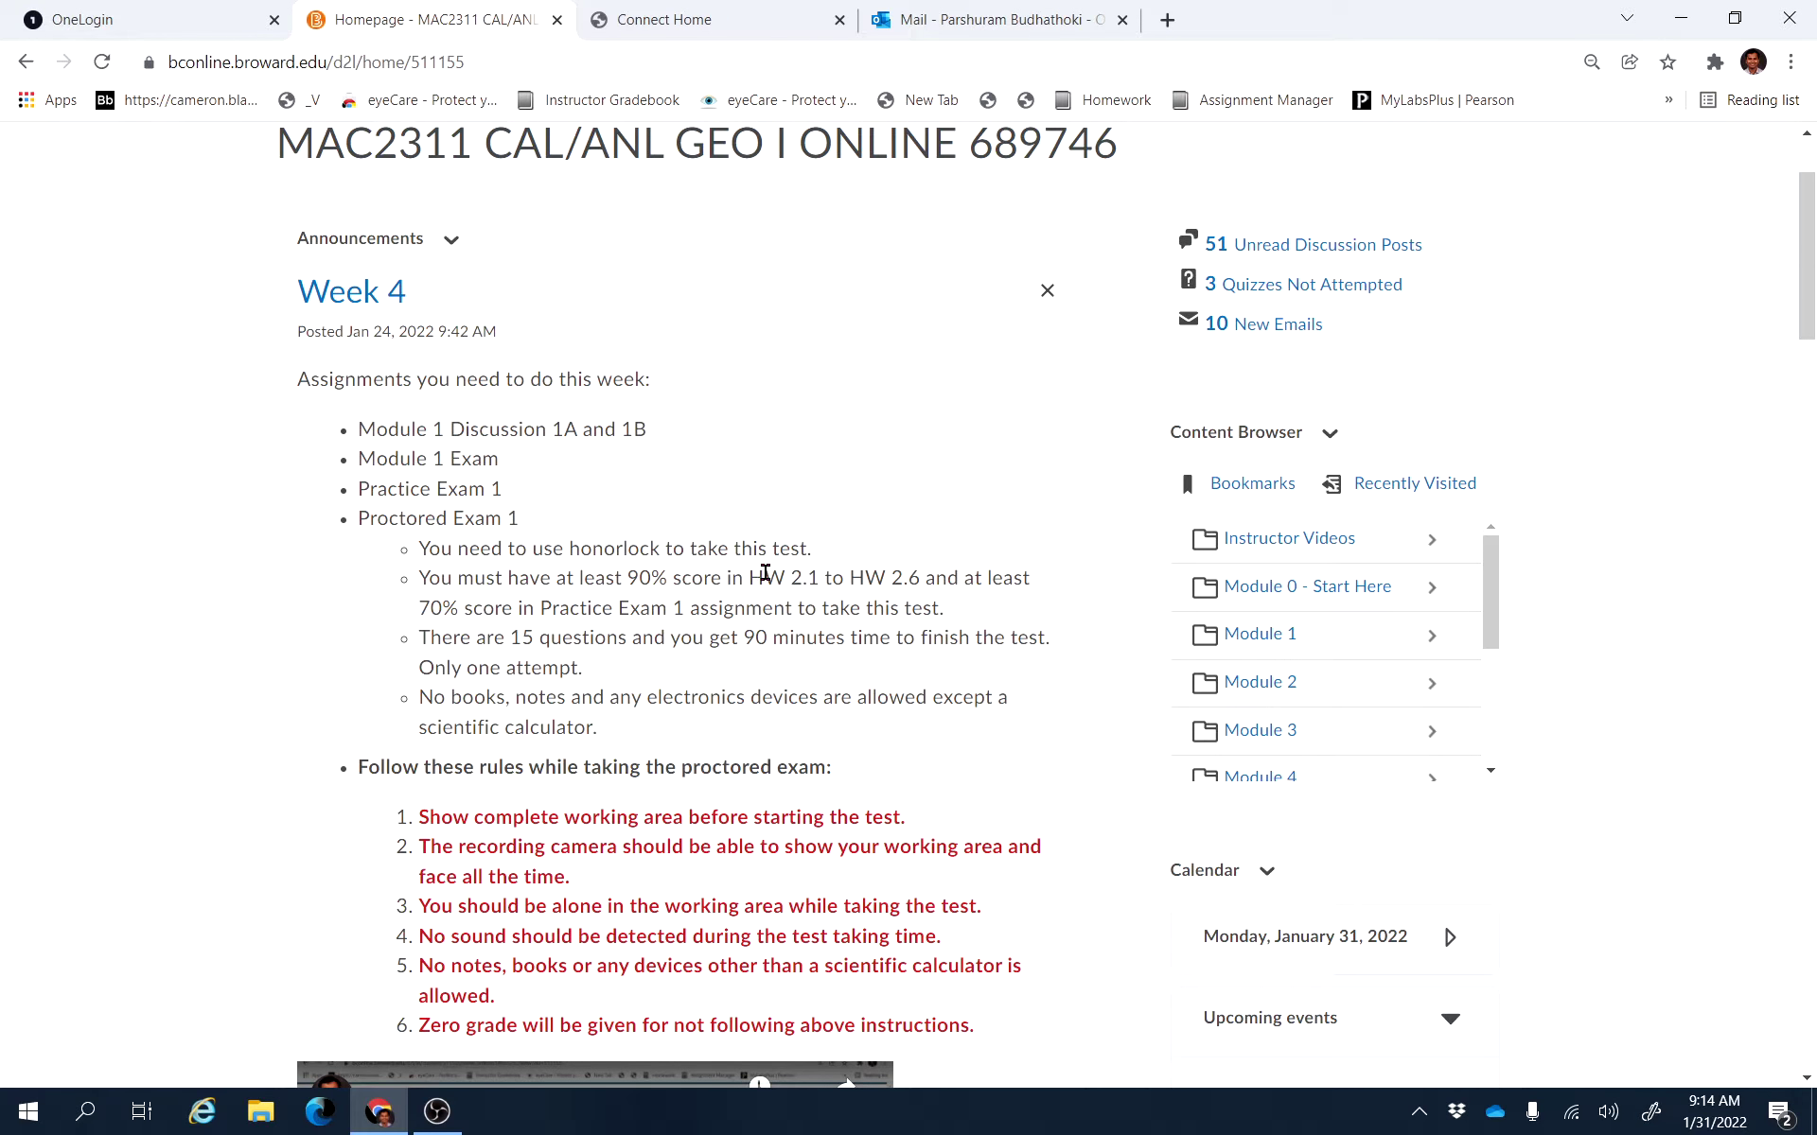
mouse_move(750, 575)
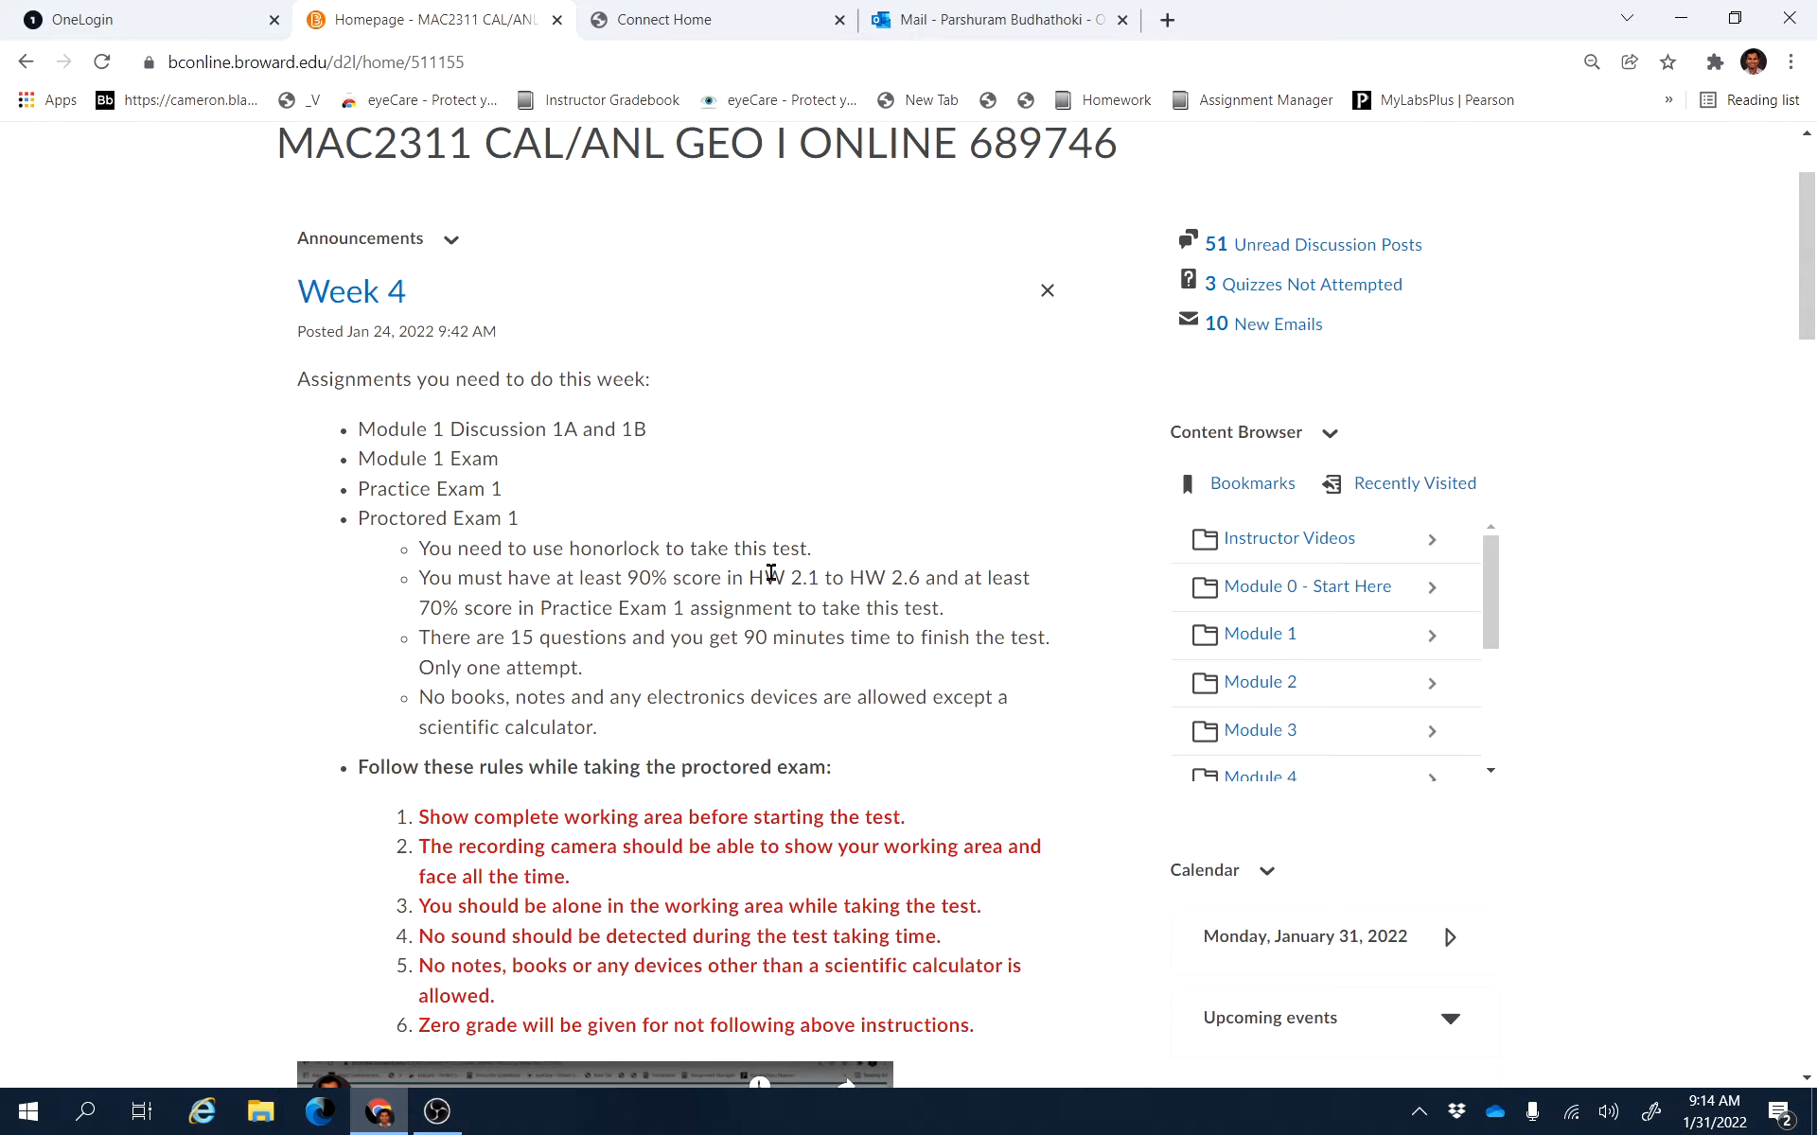
mouse_move(536, 608)
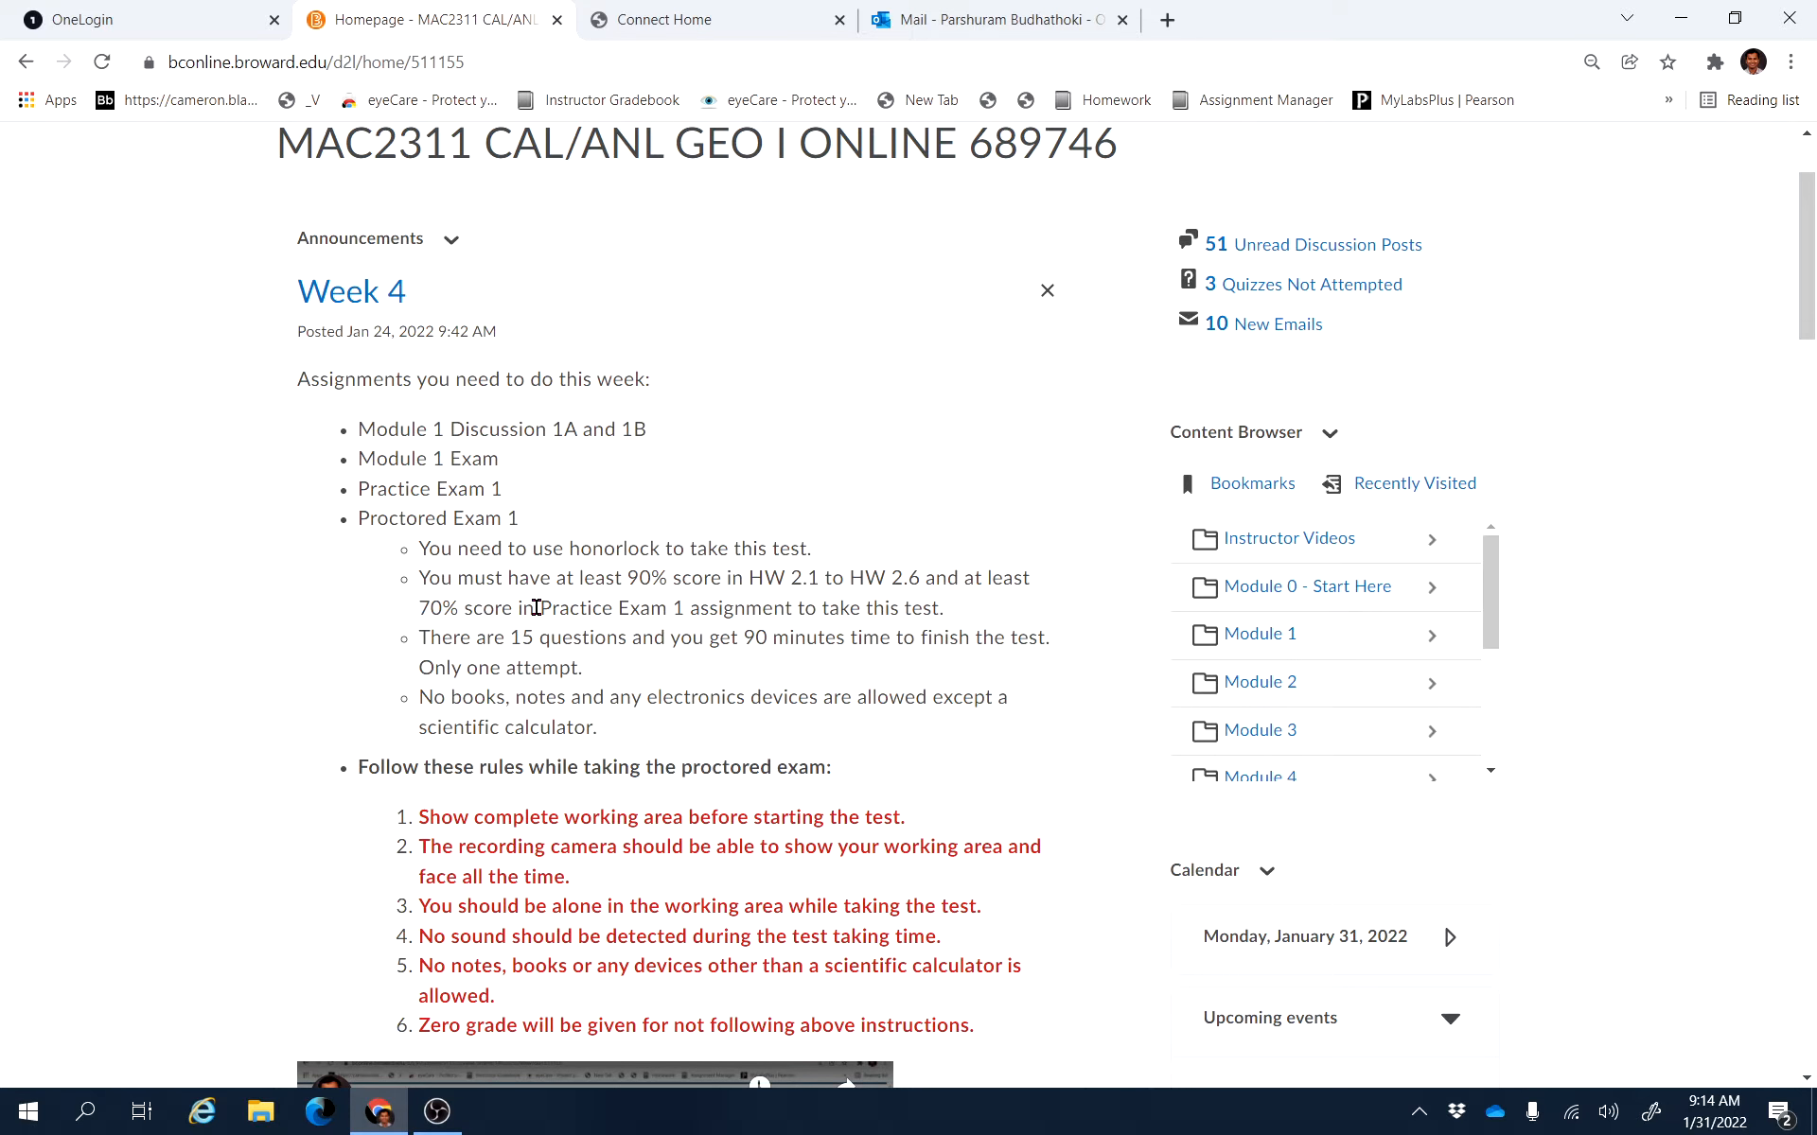
mouse_move(466, 542)
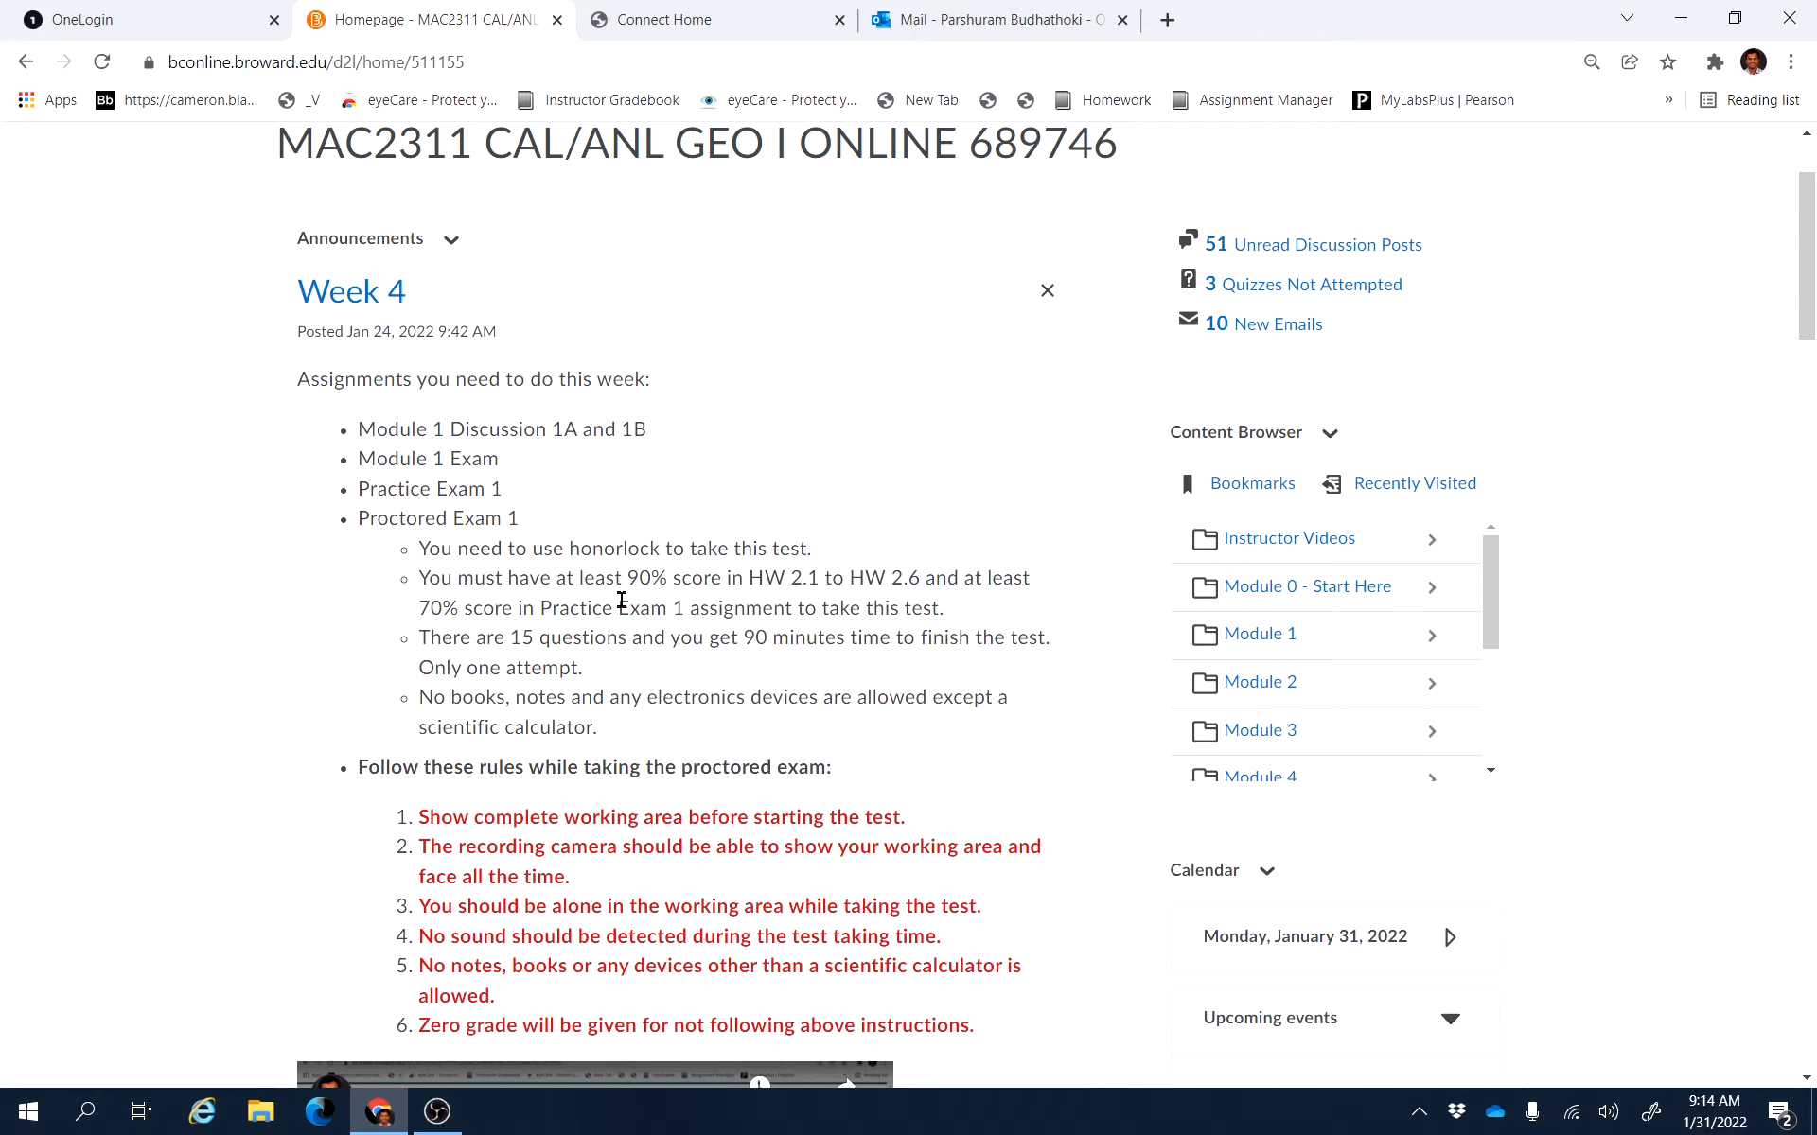
mouse_move(644, 606)
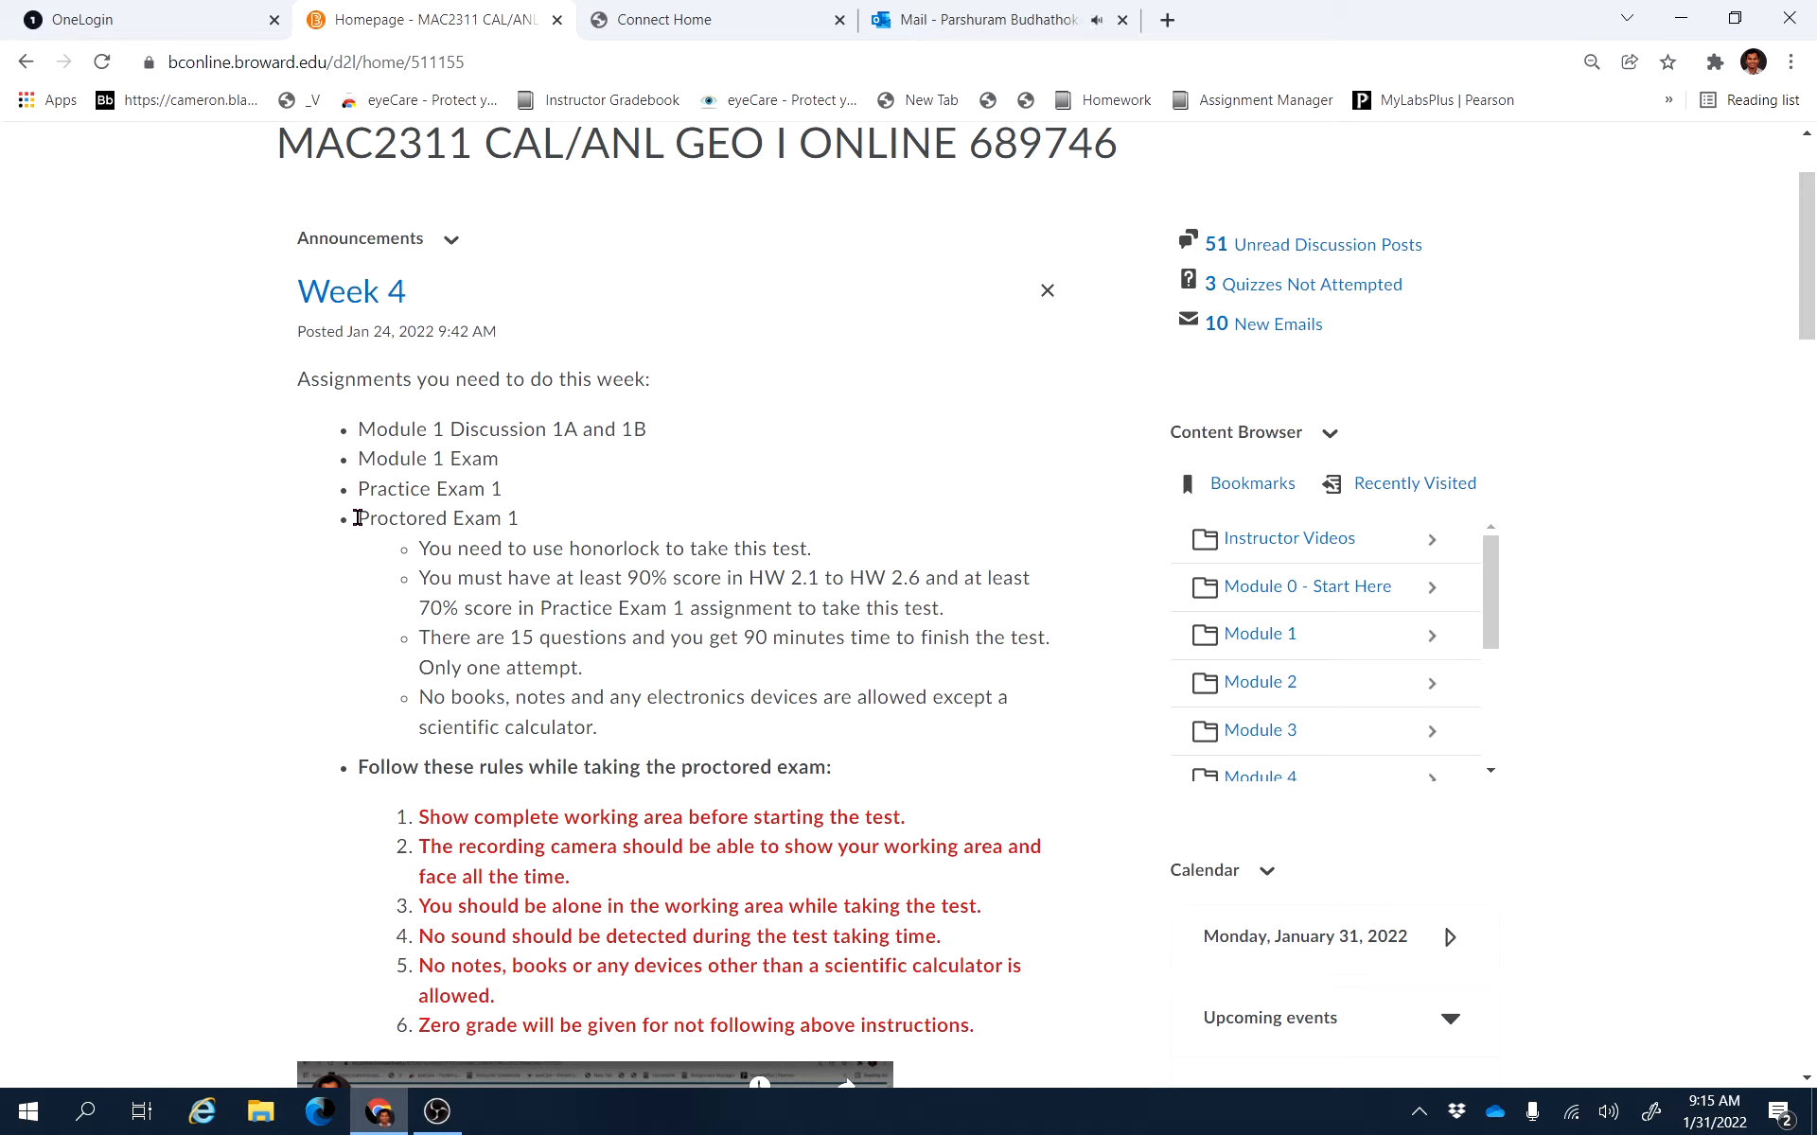
mouse_move(604, 513)
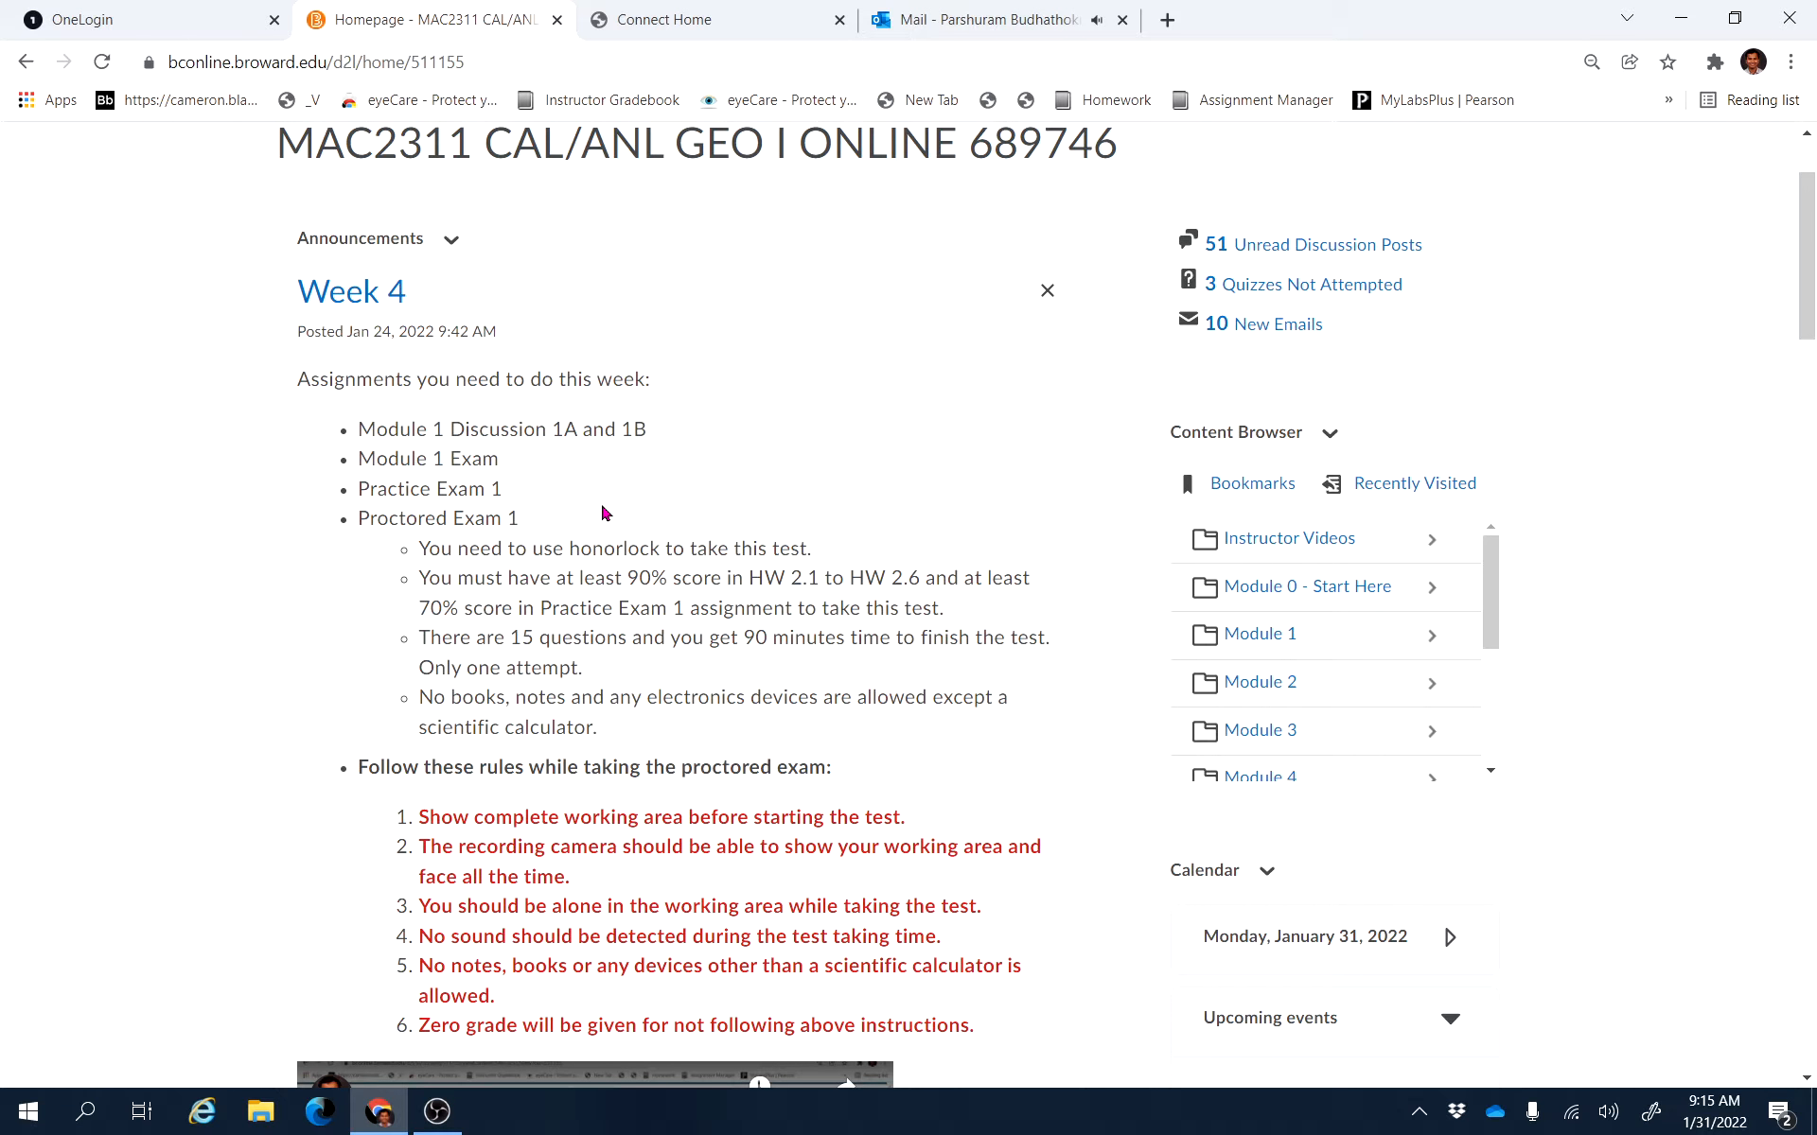
mouse_move(396, 519)
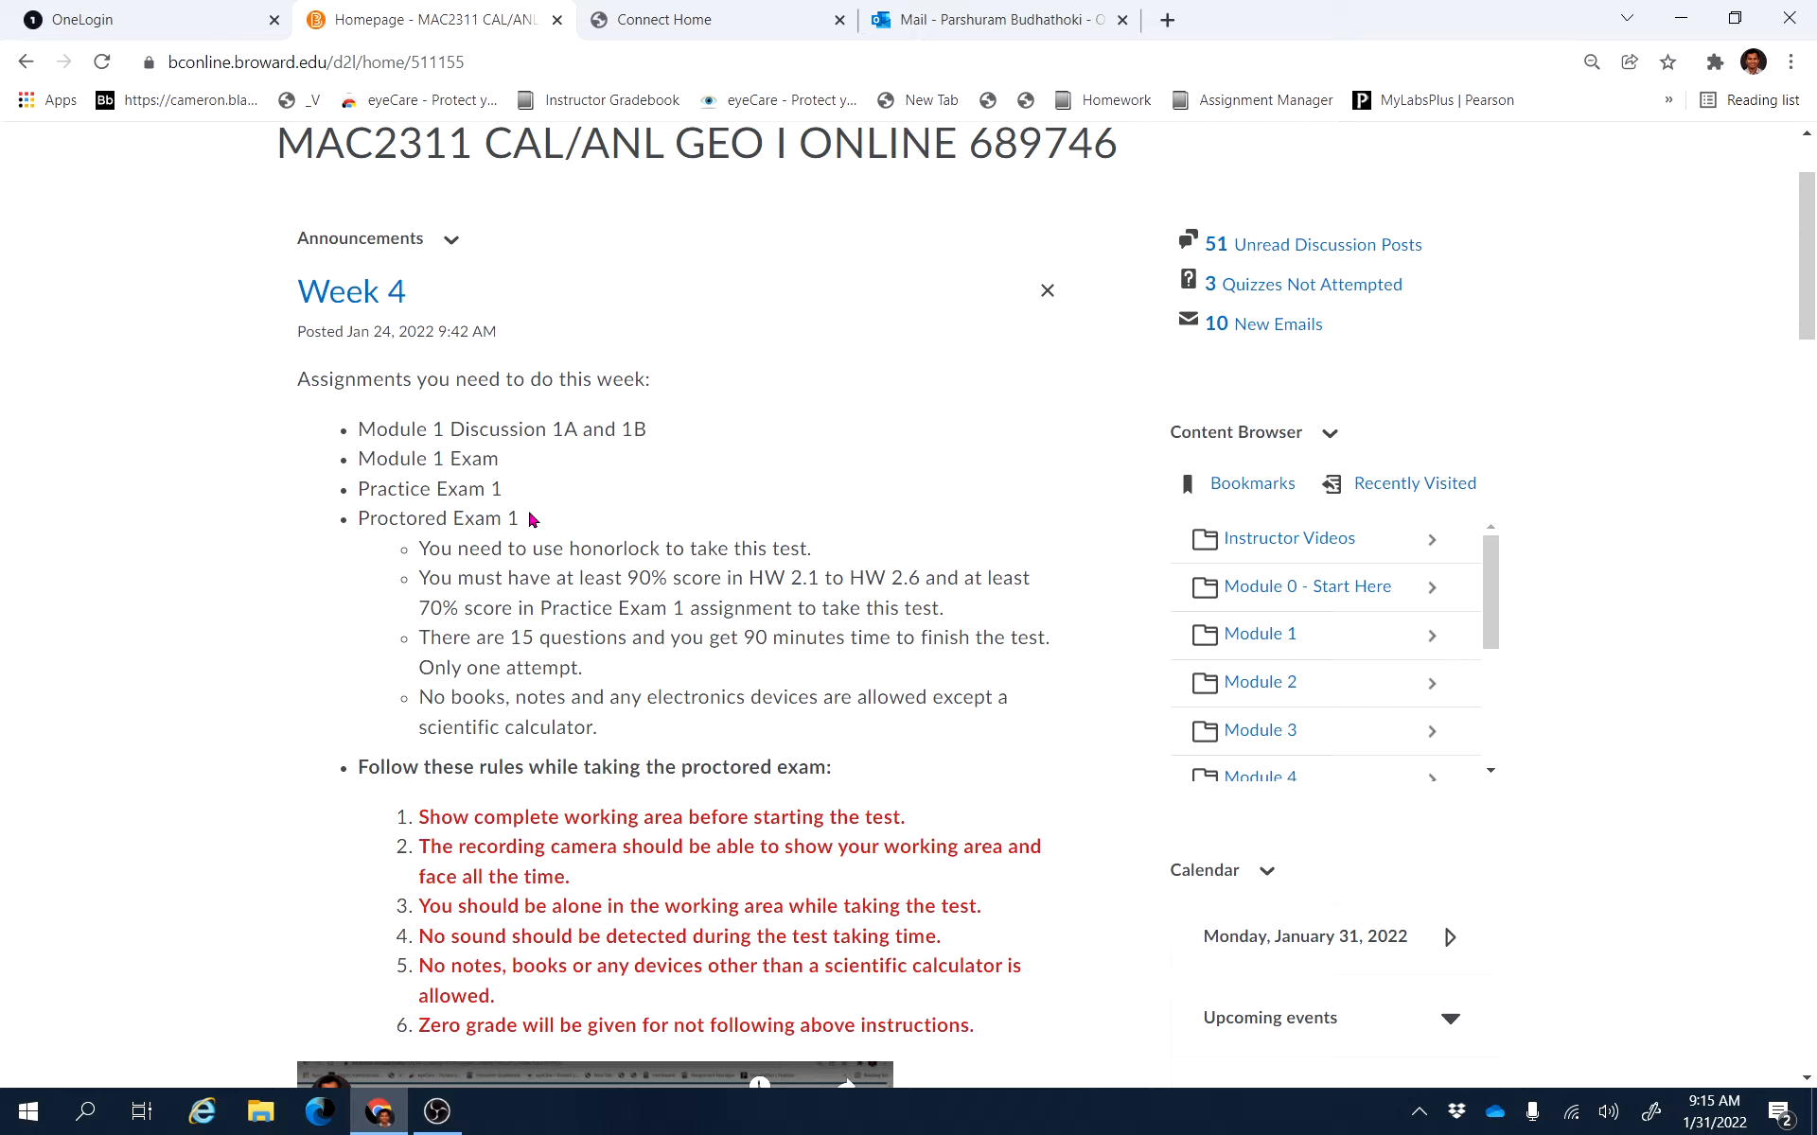
mouse_move(361, 514)
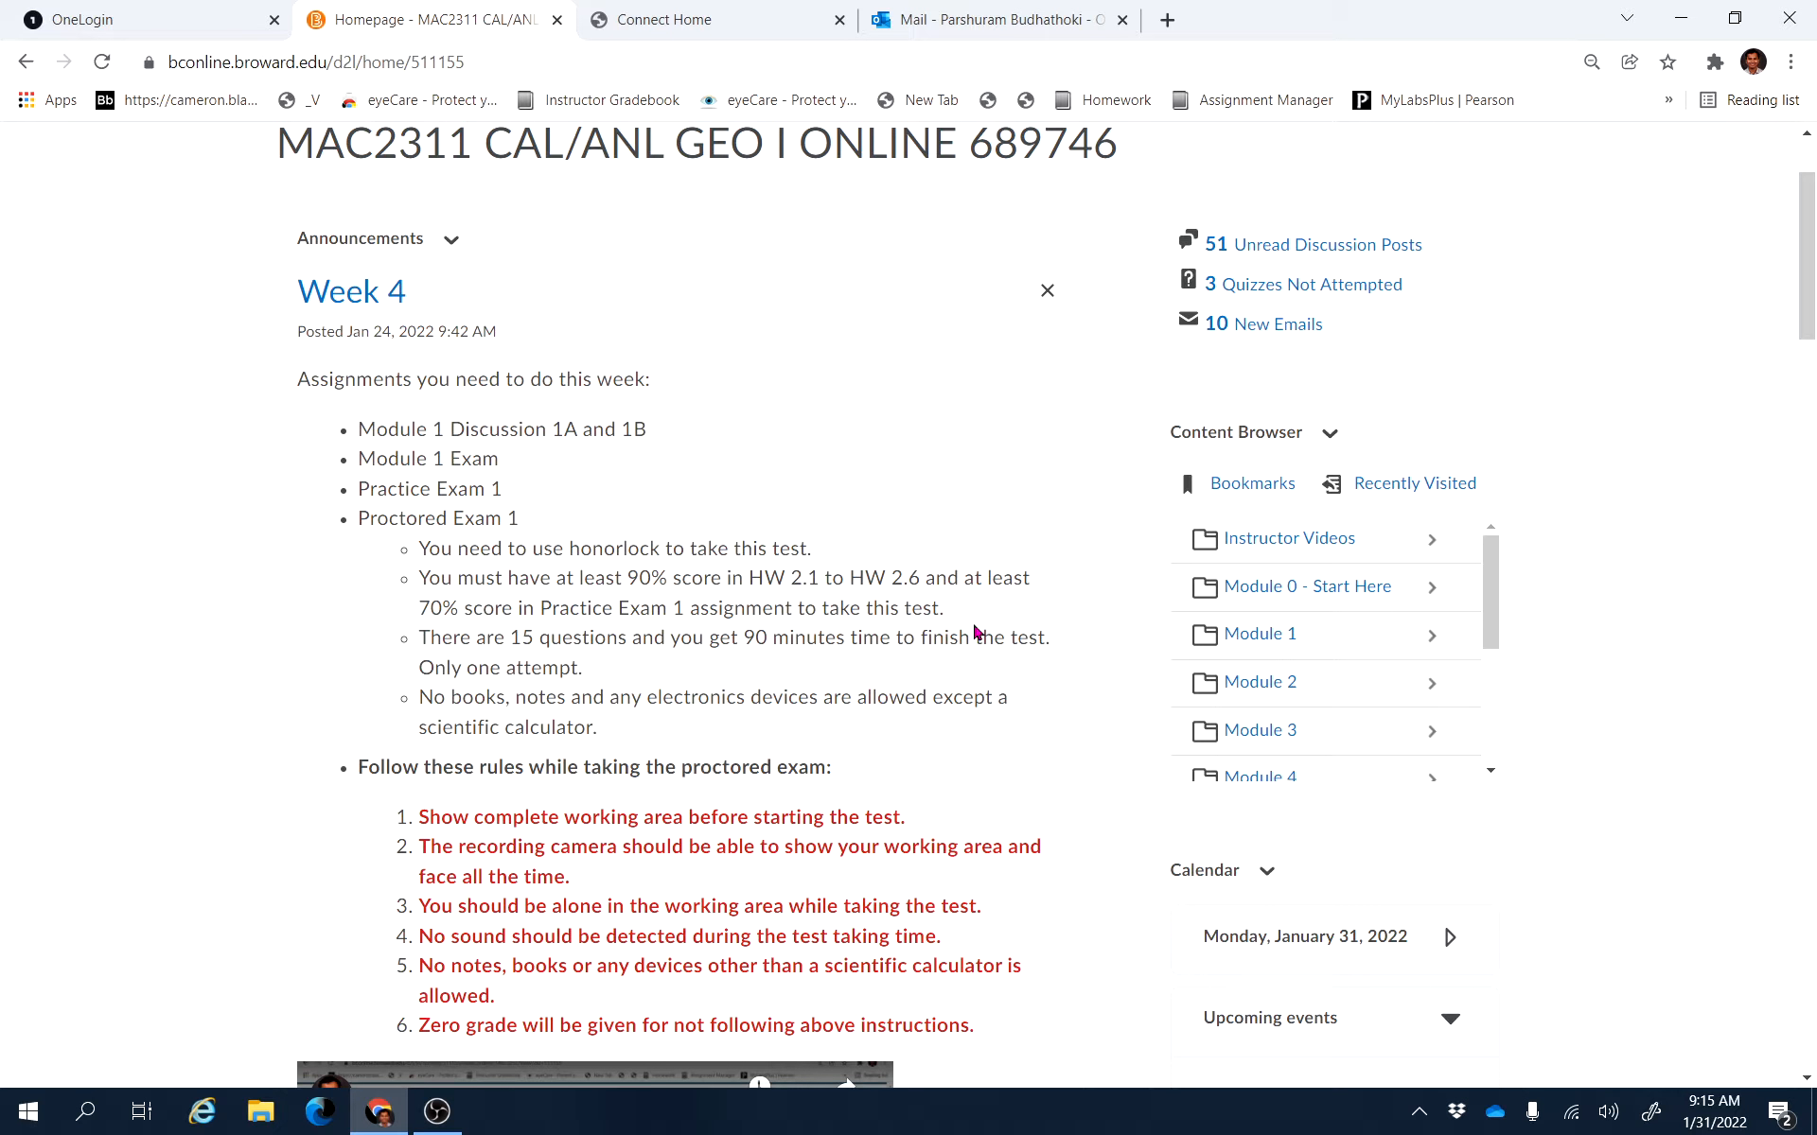
scroll(down, 3)
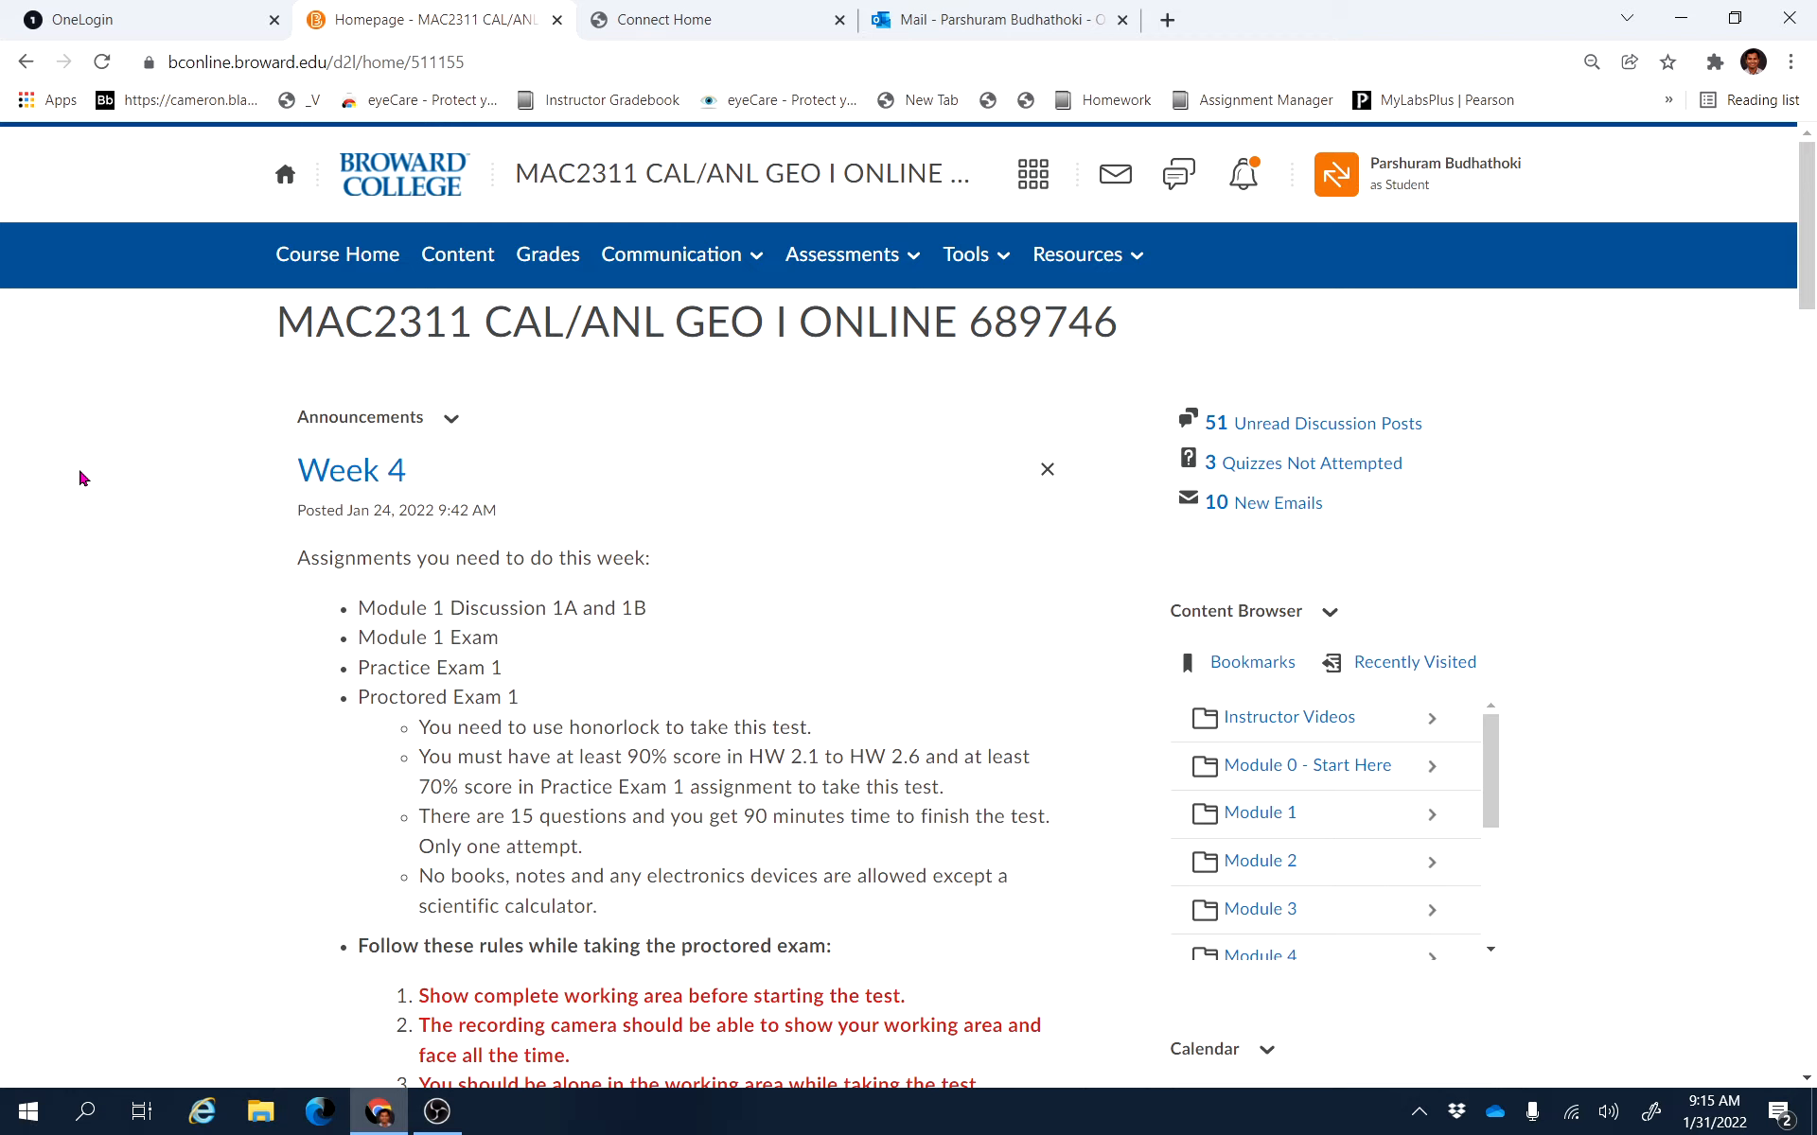
Open Syllabus from Module 0 - Start Here > Syllabus/Start Here in Content Browser
click(1307, 765)
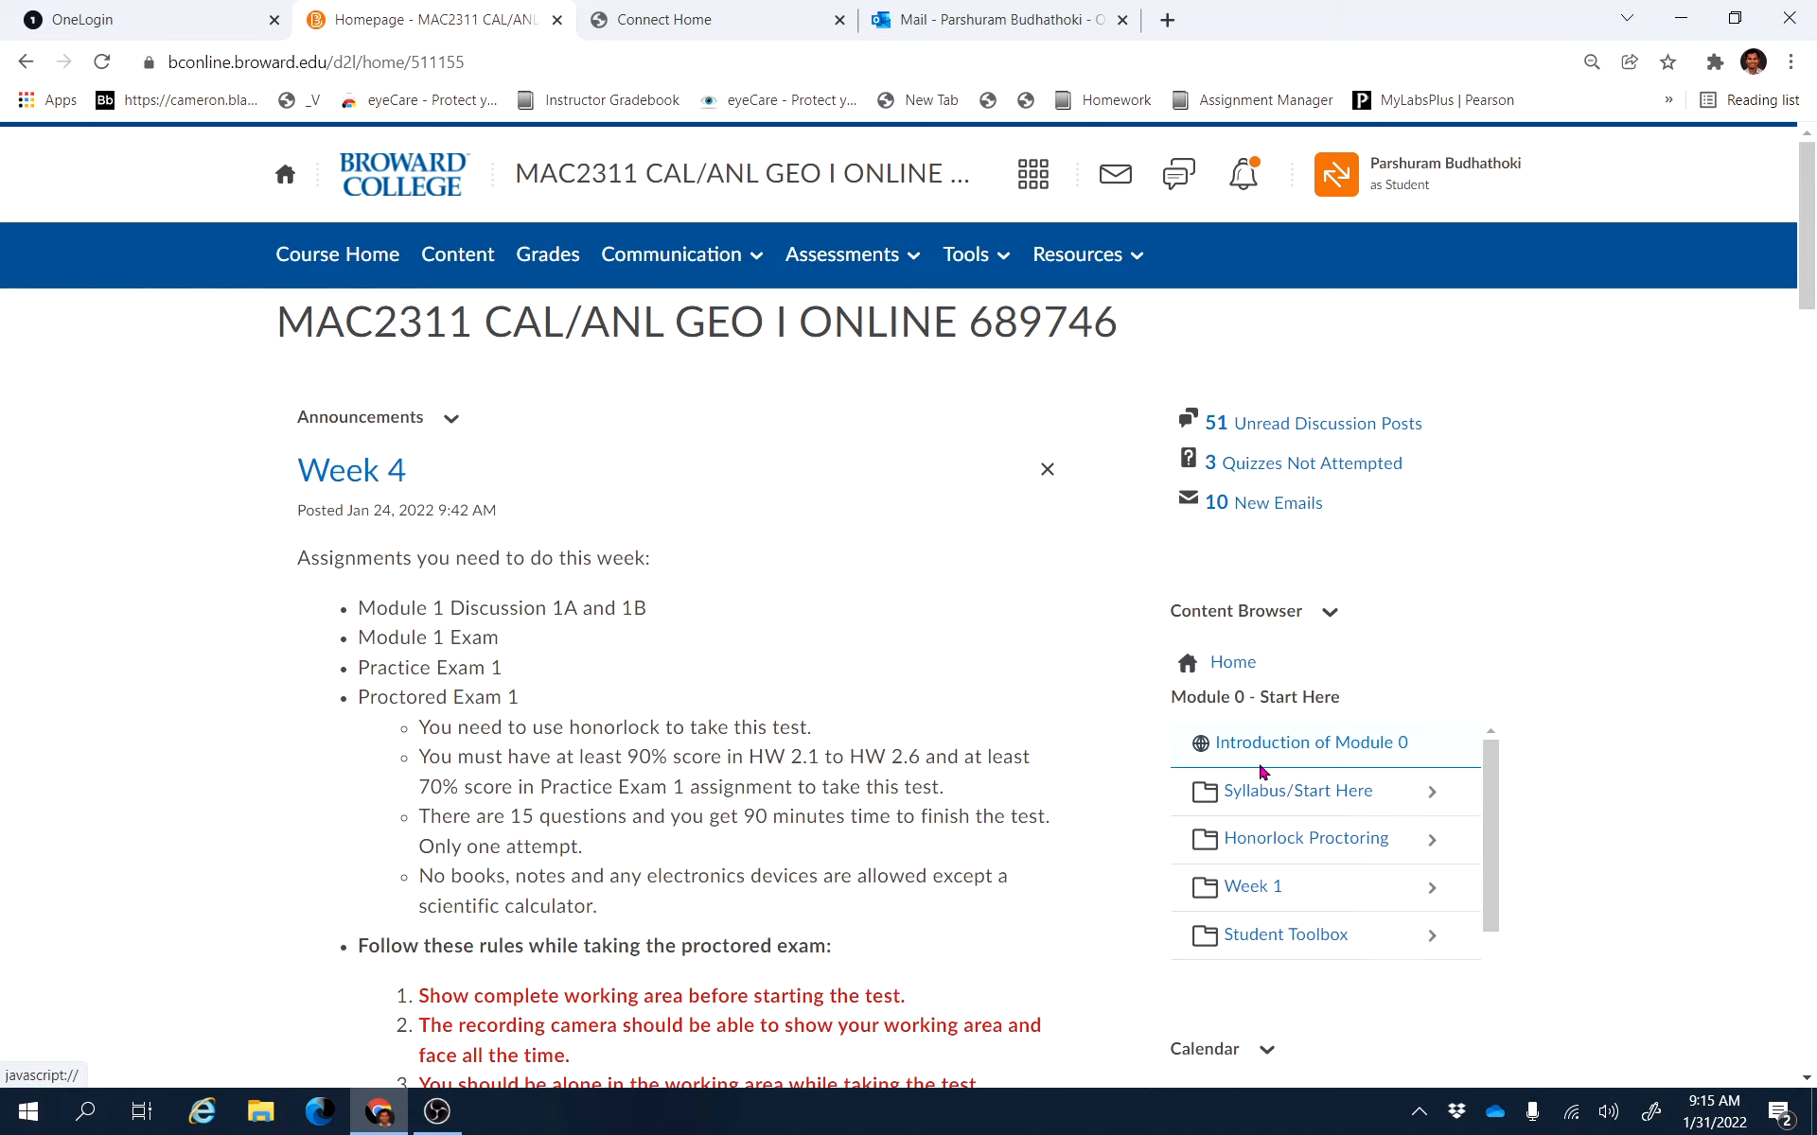
click(1298, 791)
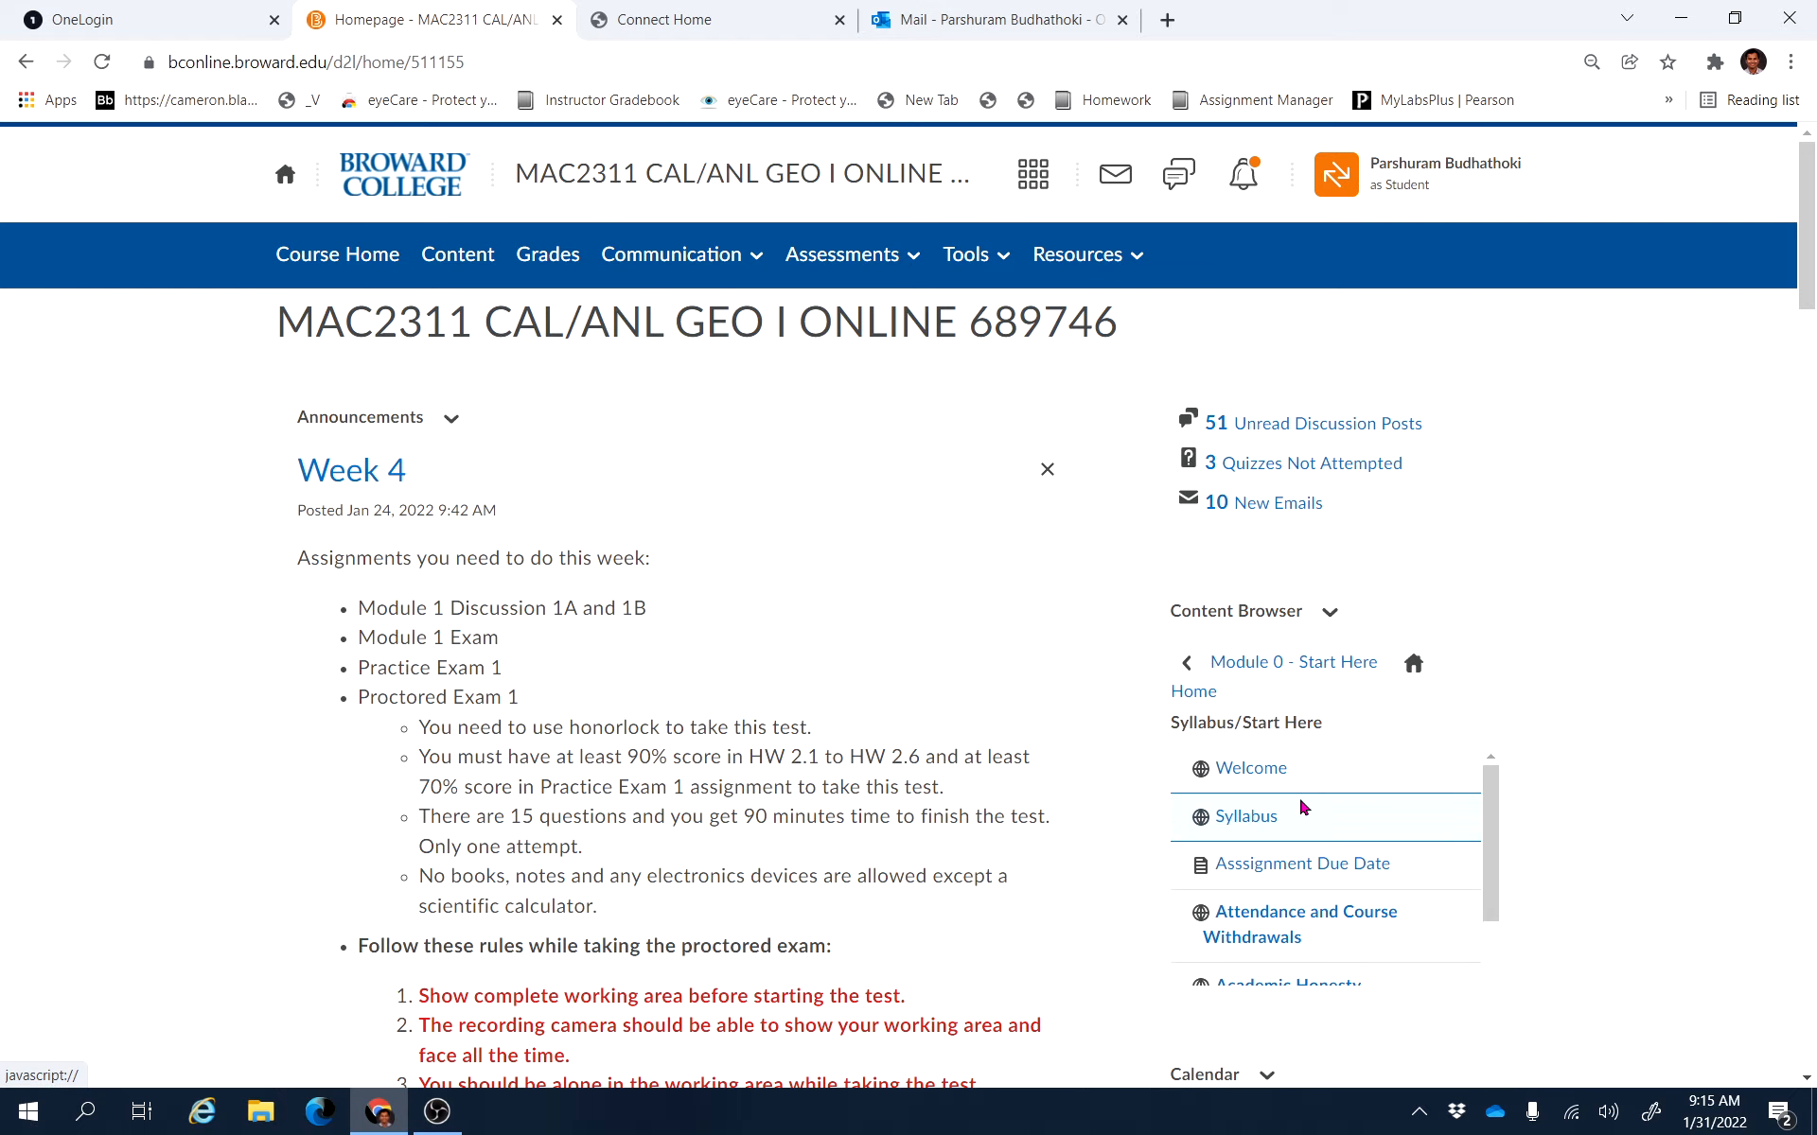
click(1246, 816)
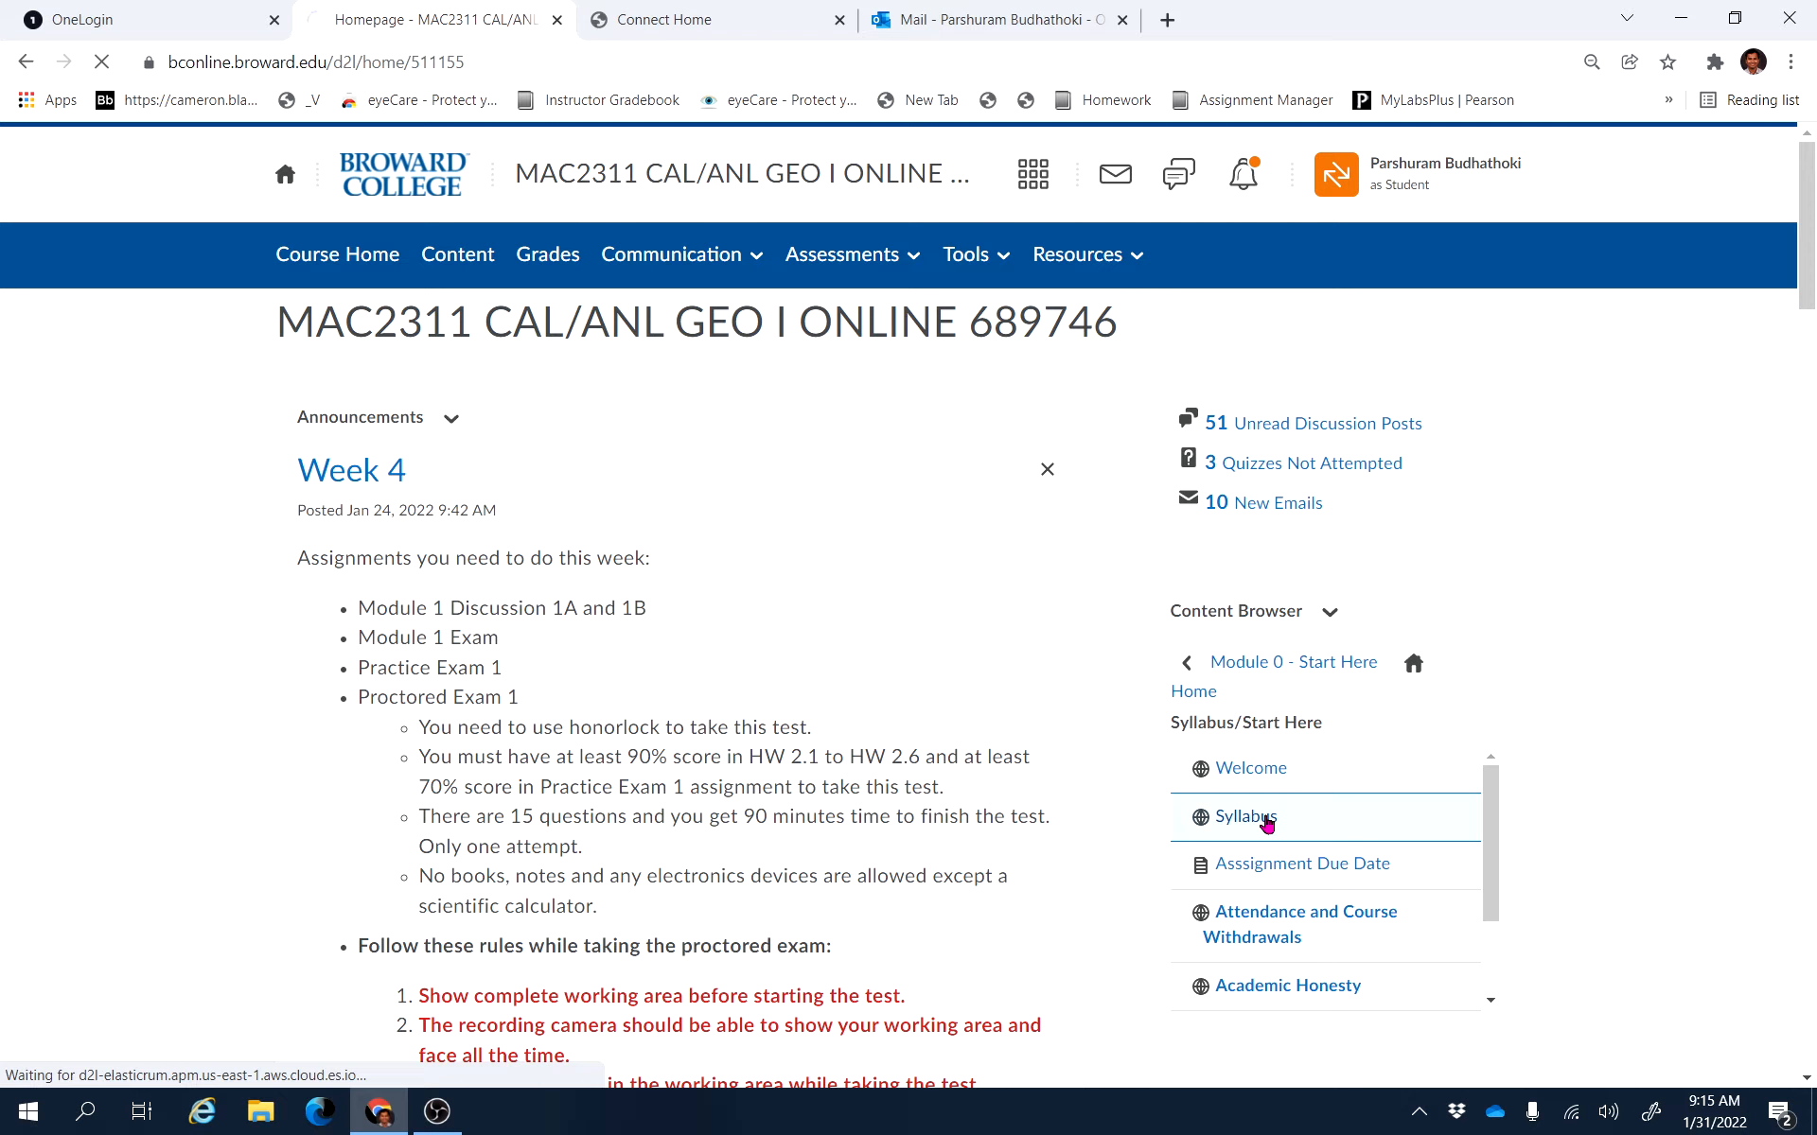
click(1247, 817)
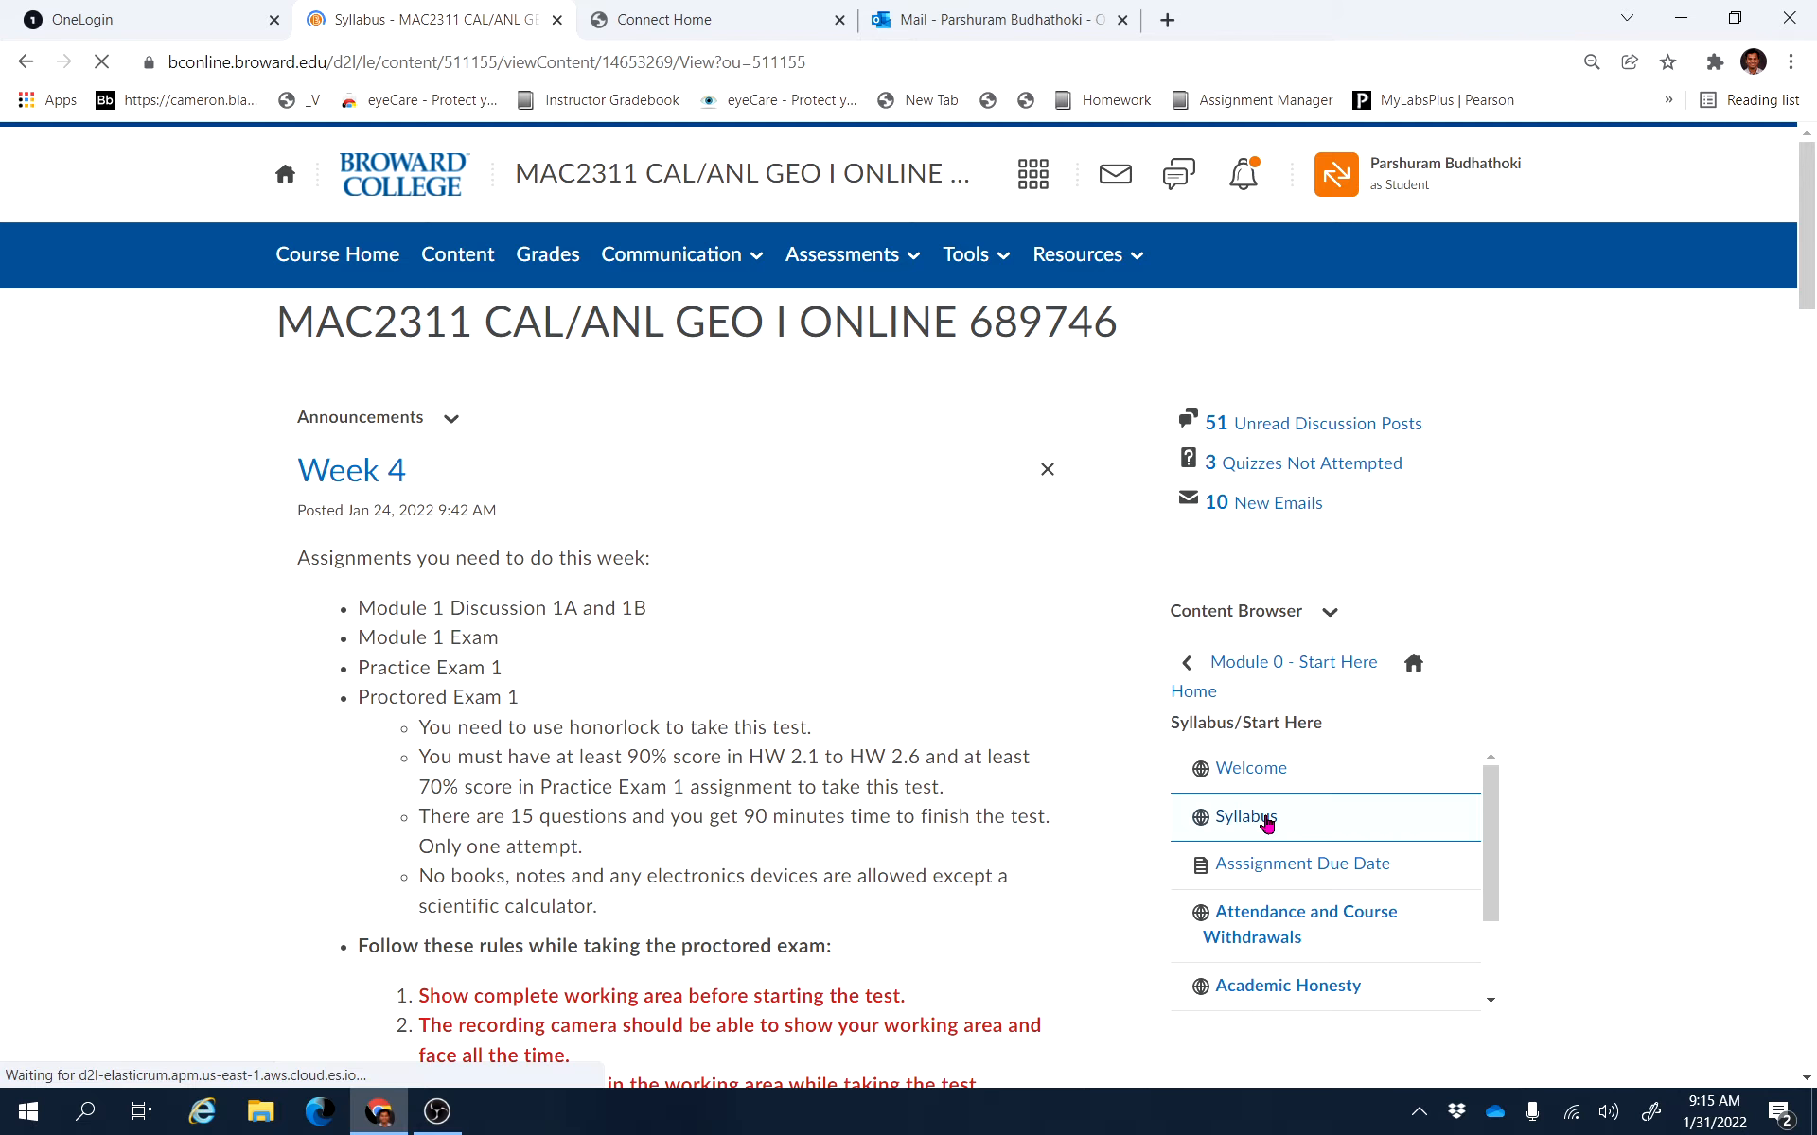
Scroll the MAC 2311 Calculus I Syllabus down to its Office Hours table
click(1246, 816)
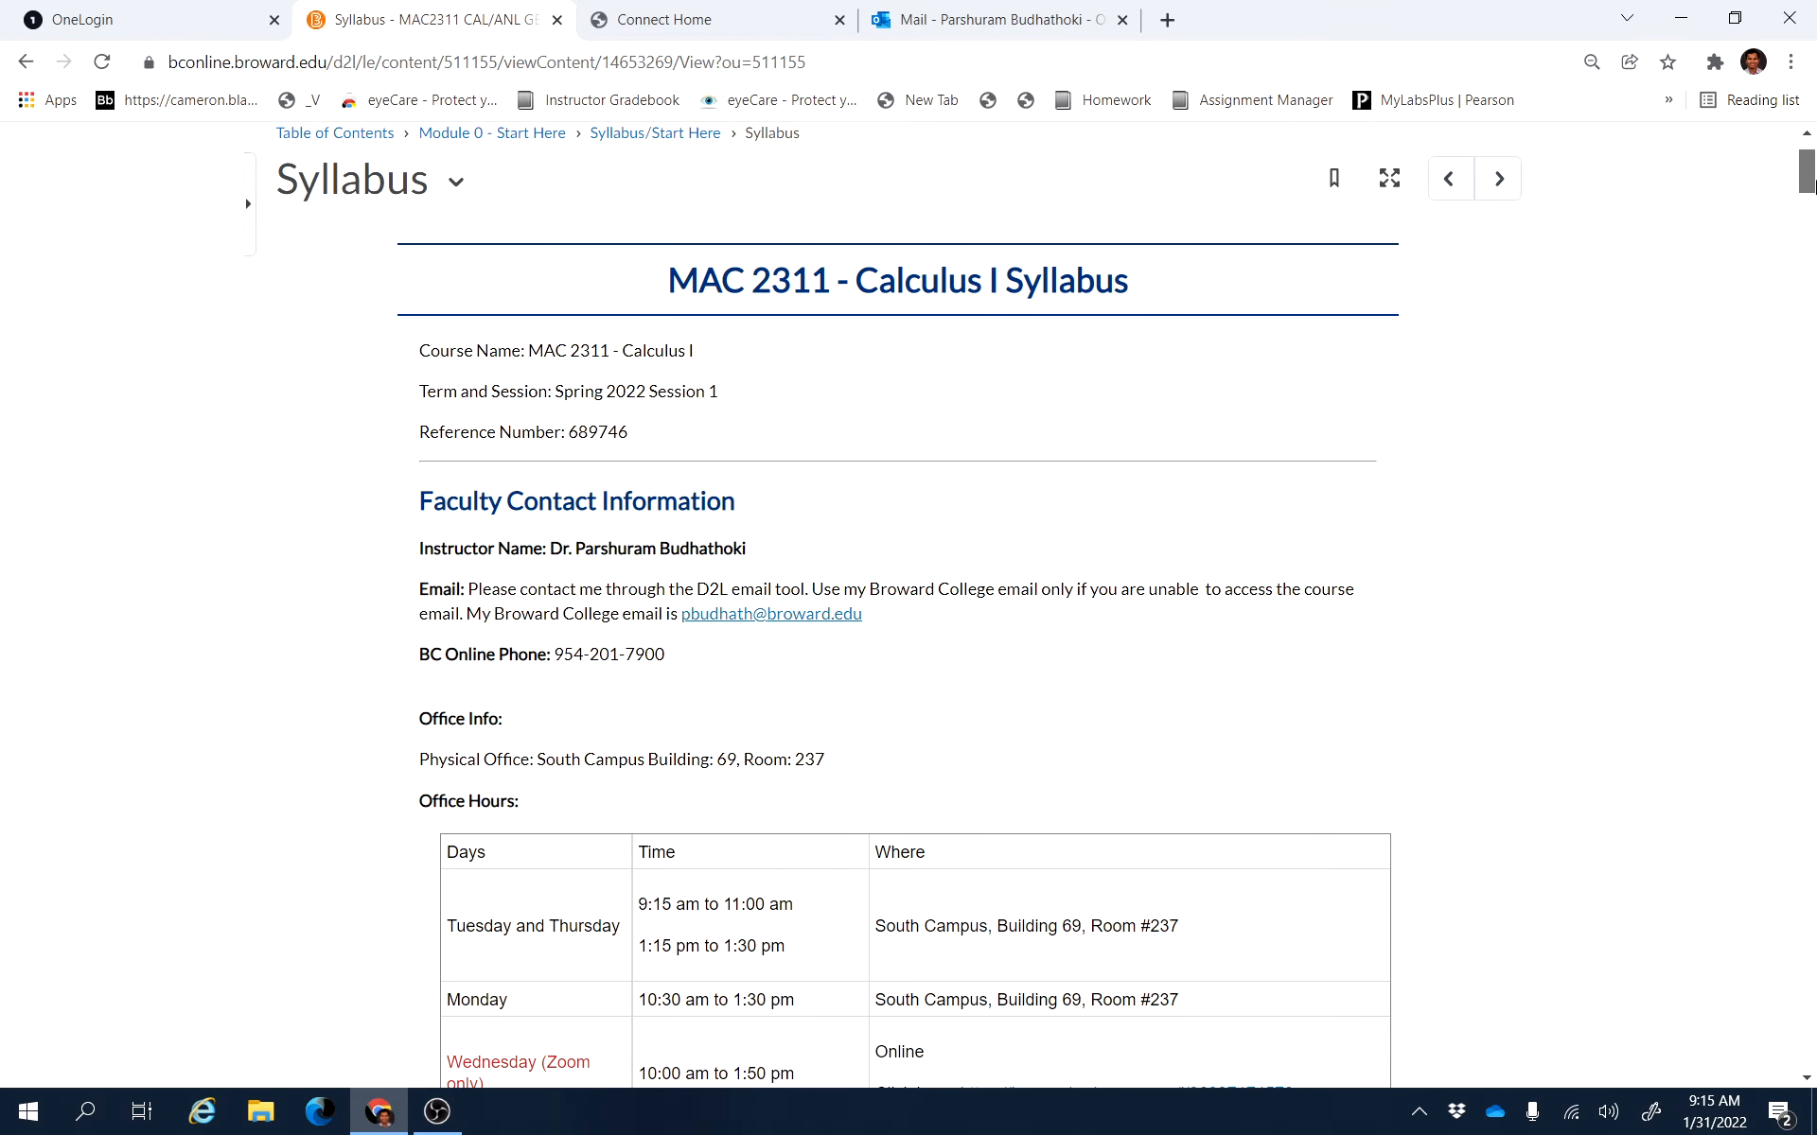
scroll(down, 3)
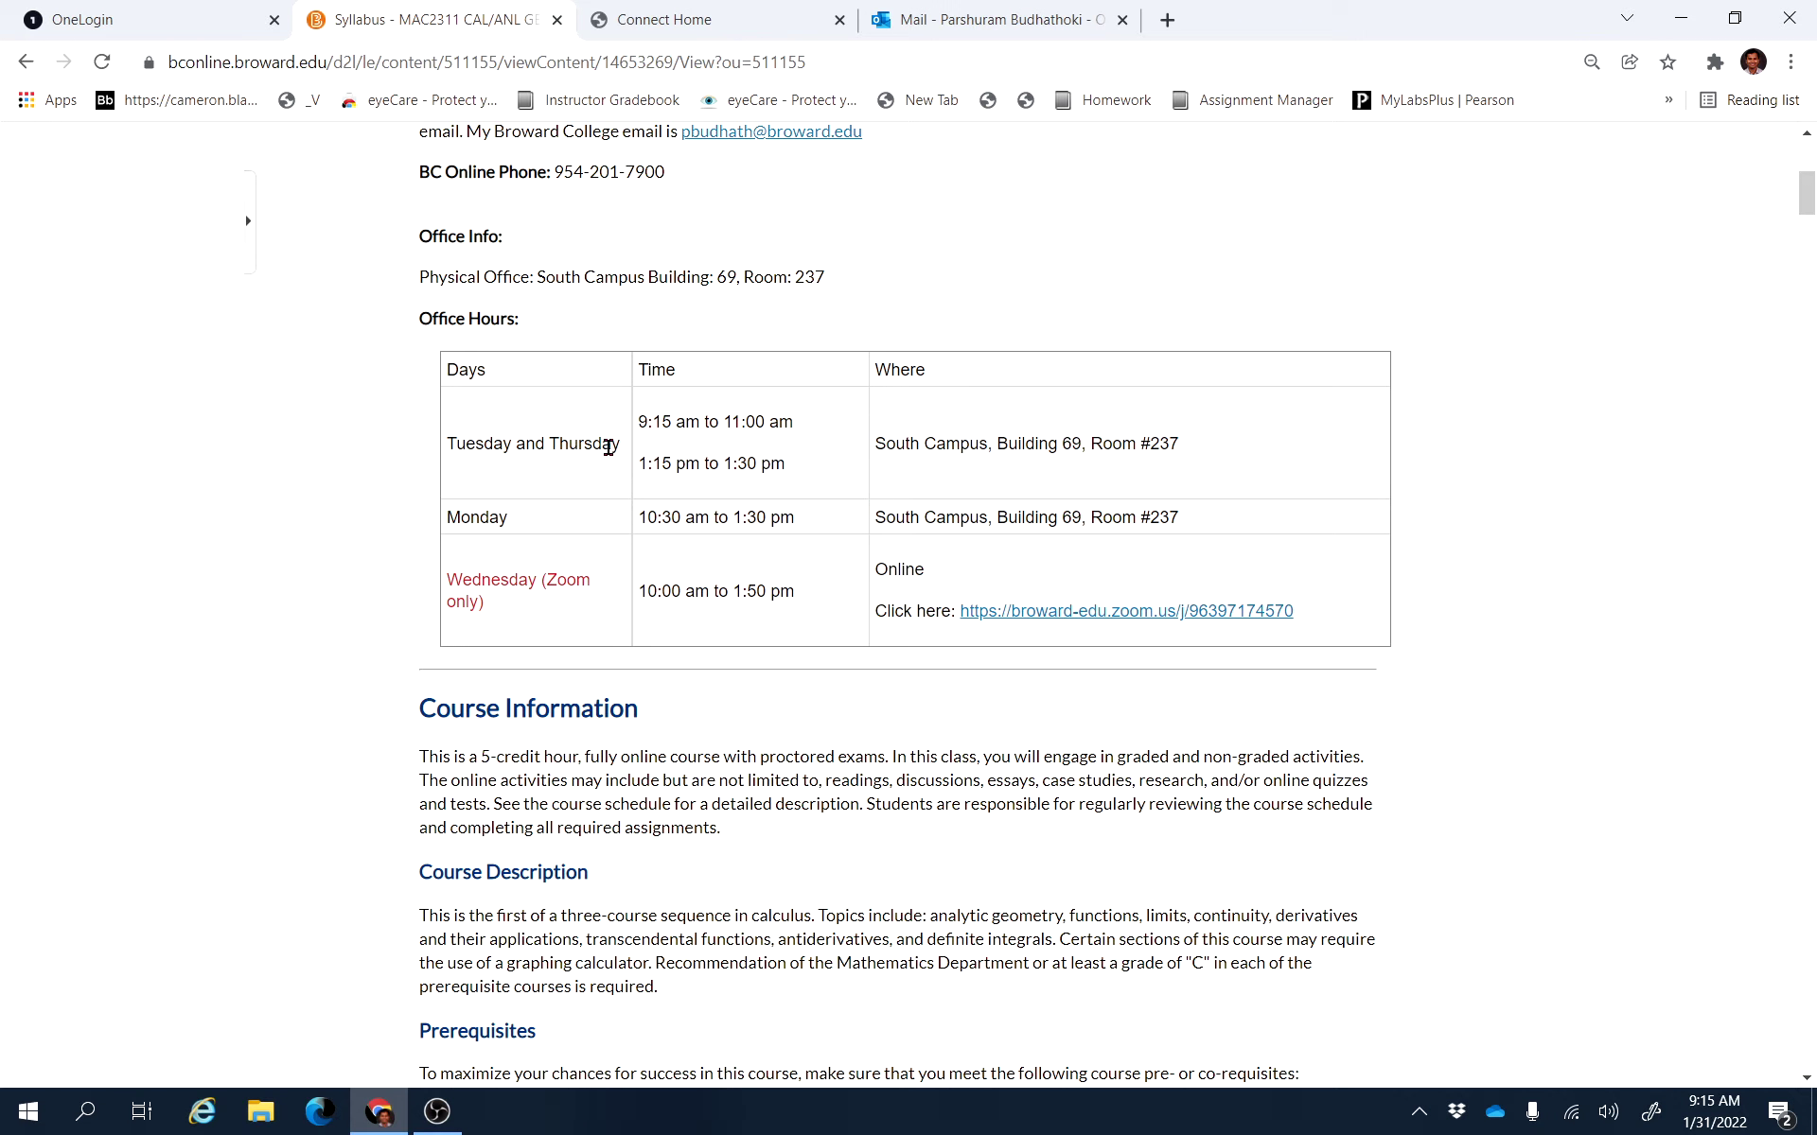
mouse_move(967, 467)
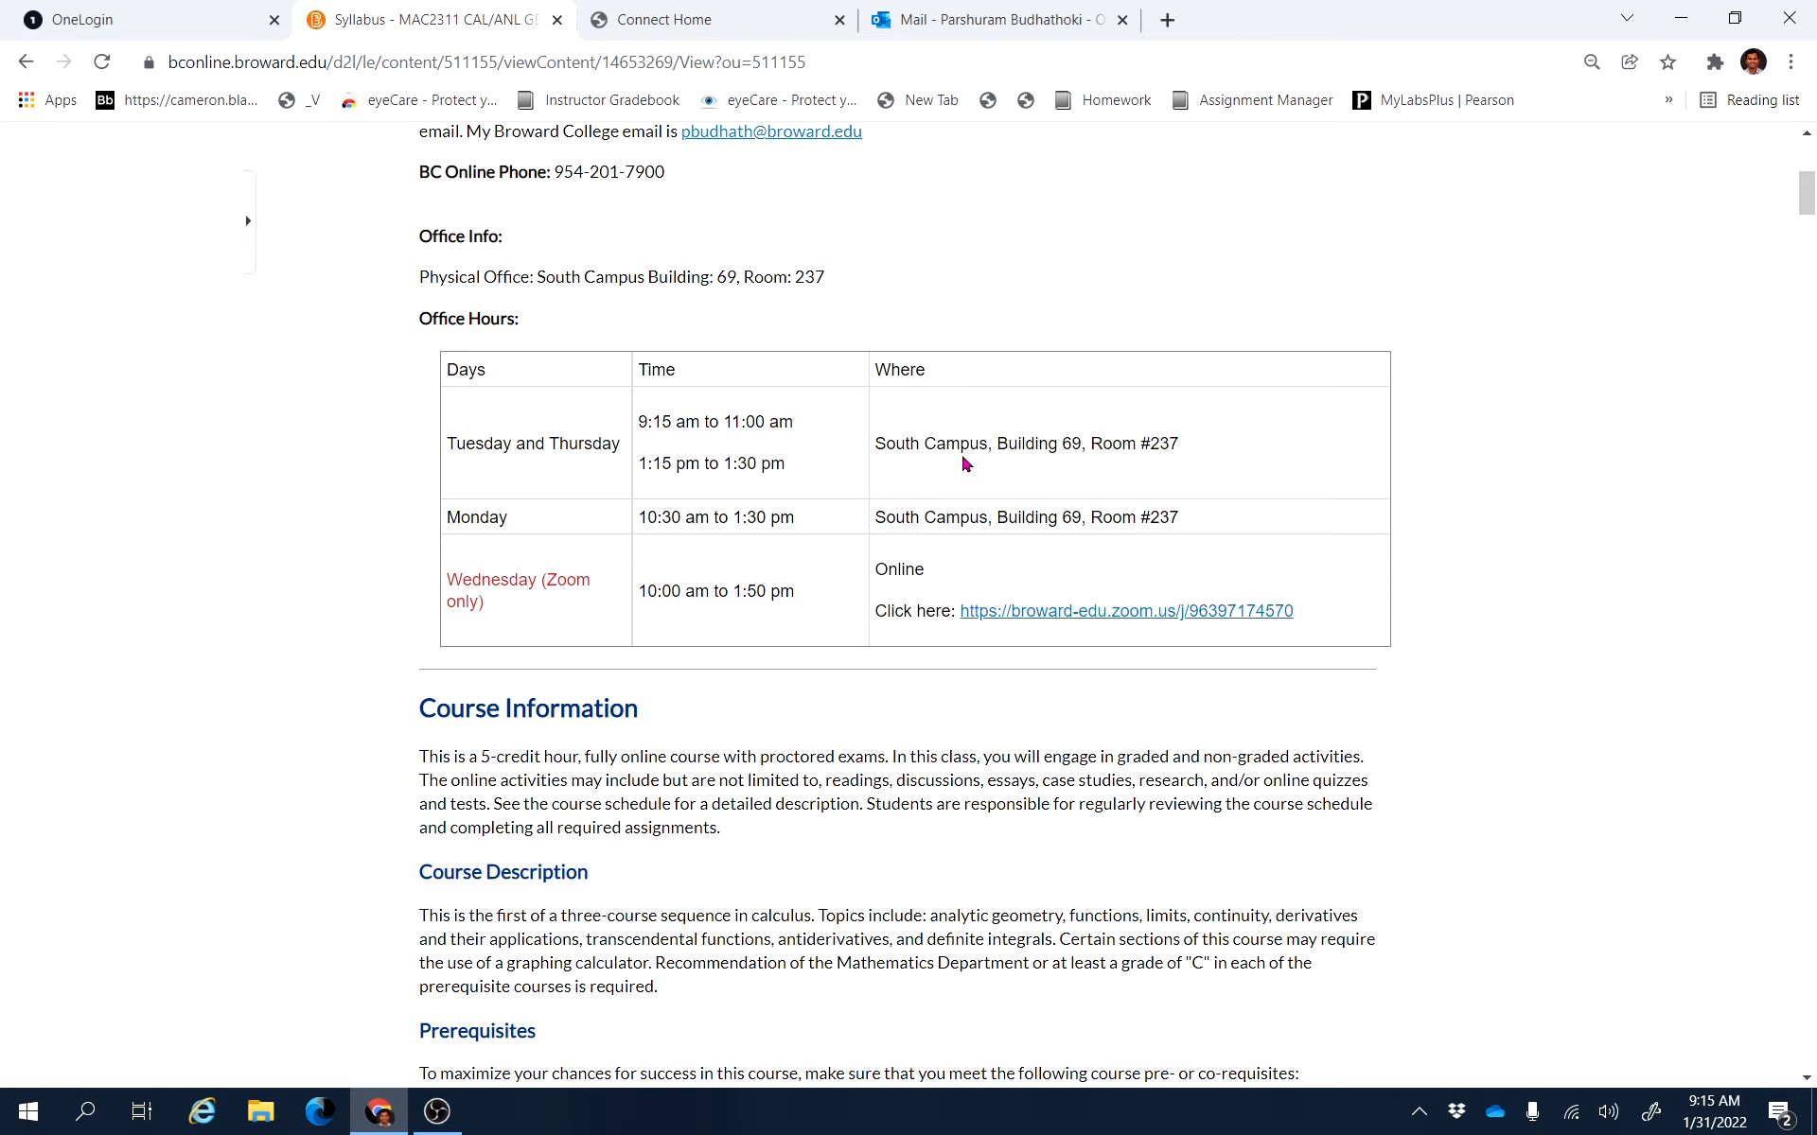
mouse_move(1181, 453)
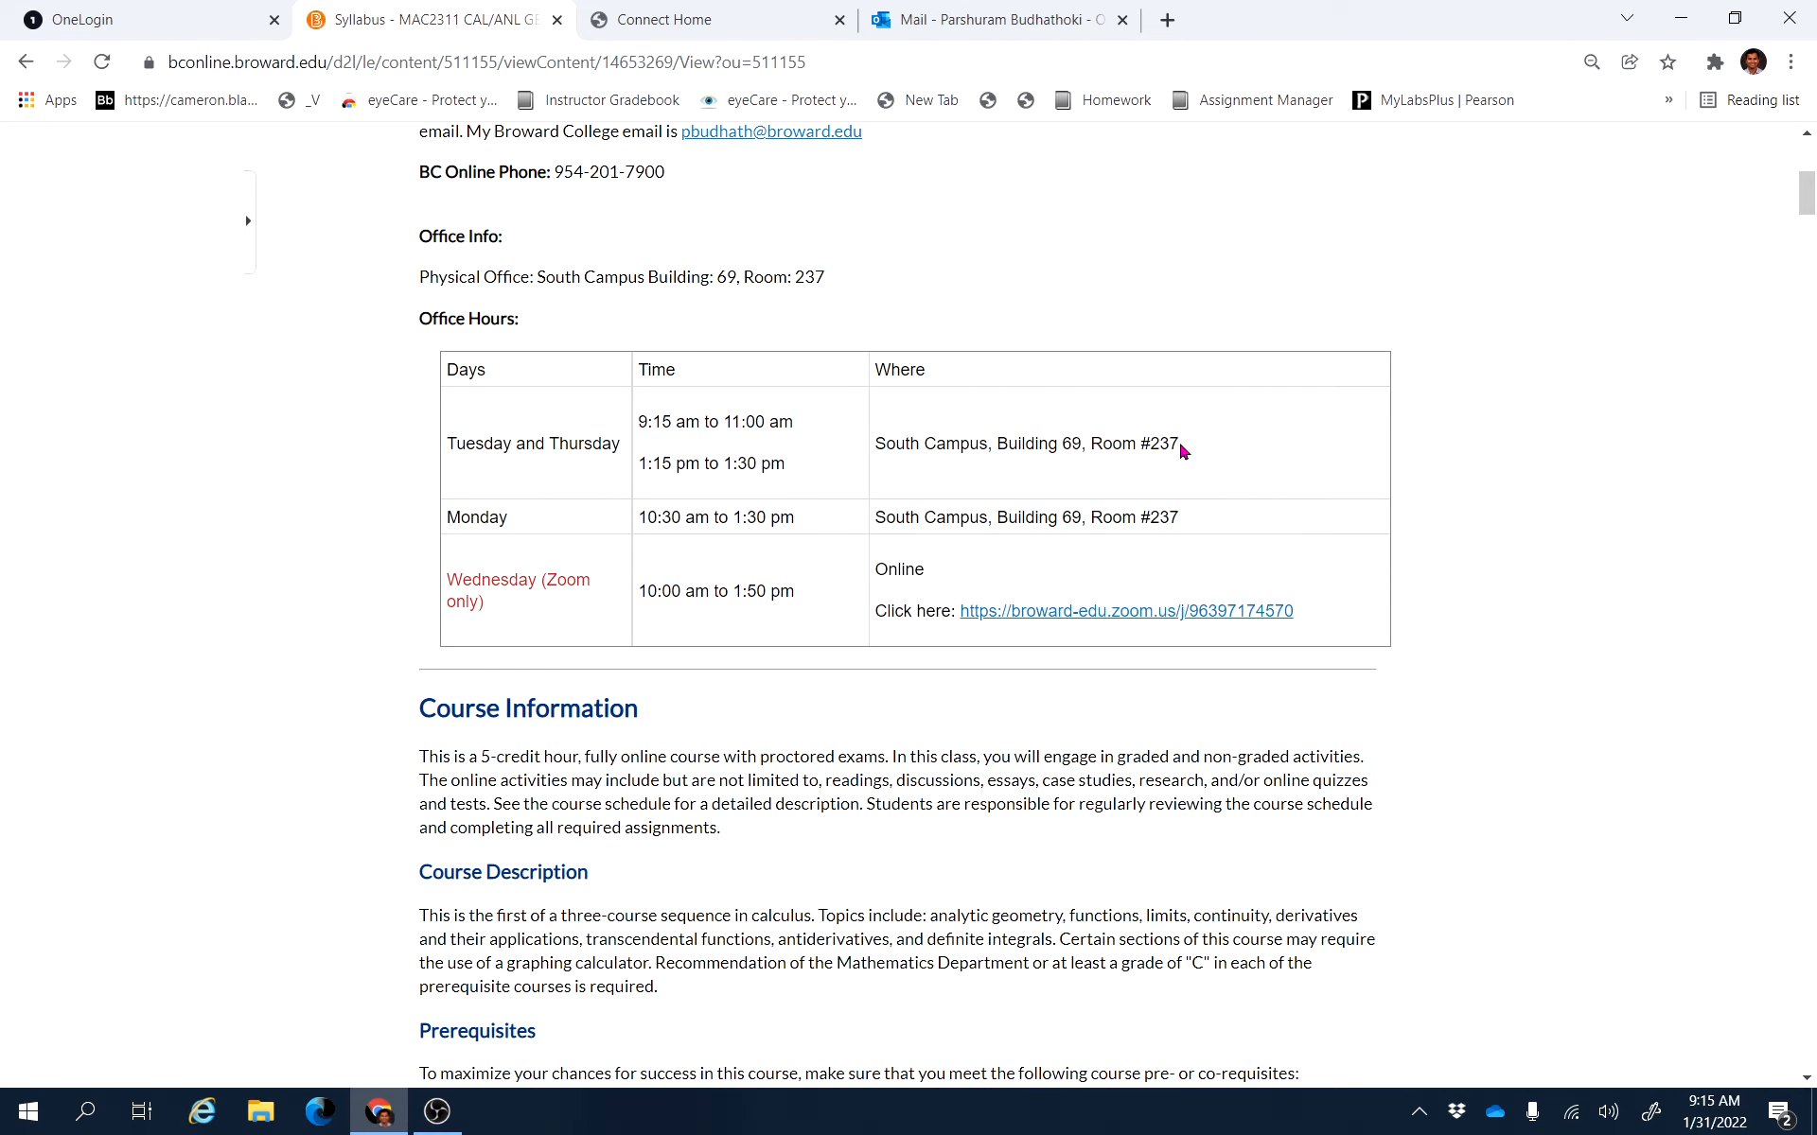
mouse_move(487, 471)
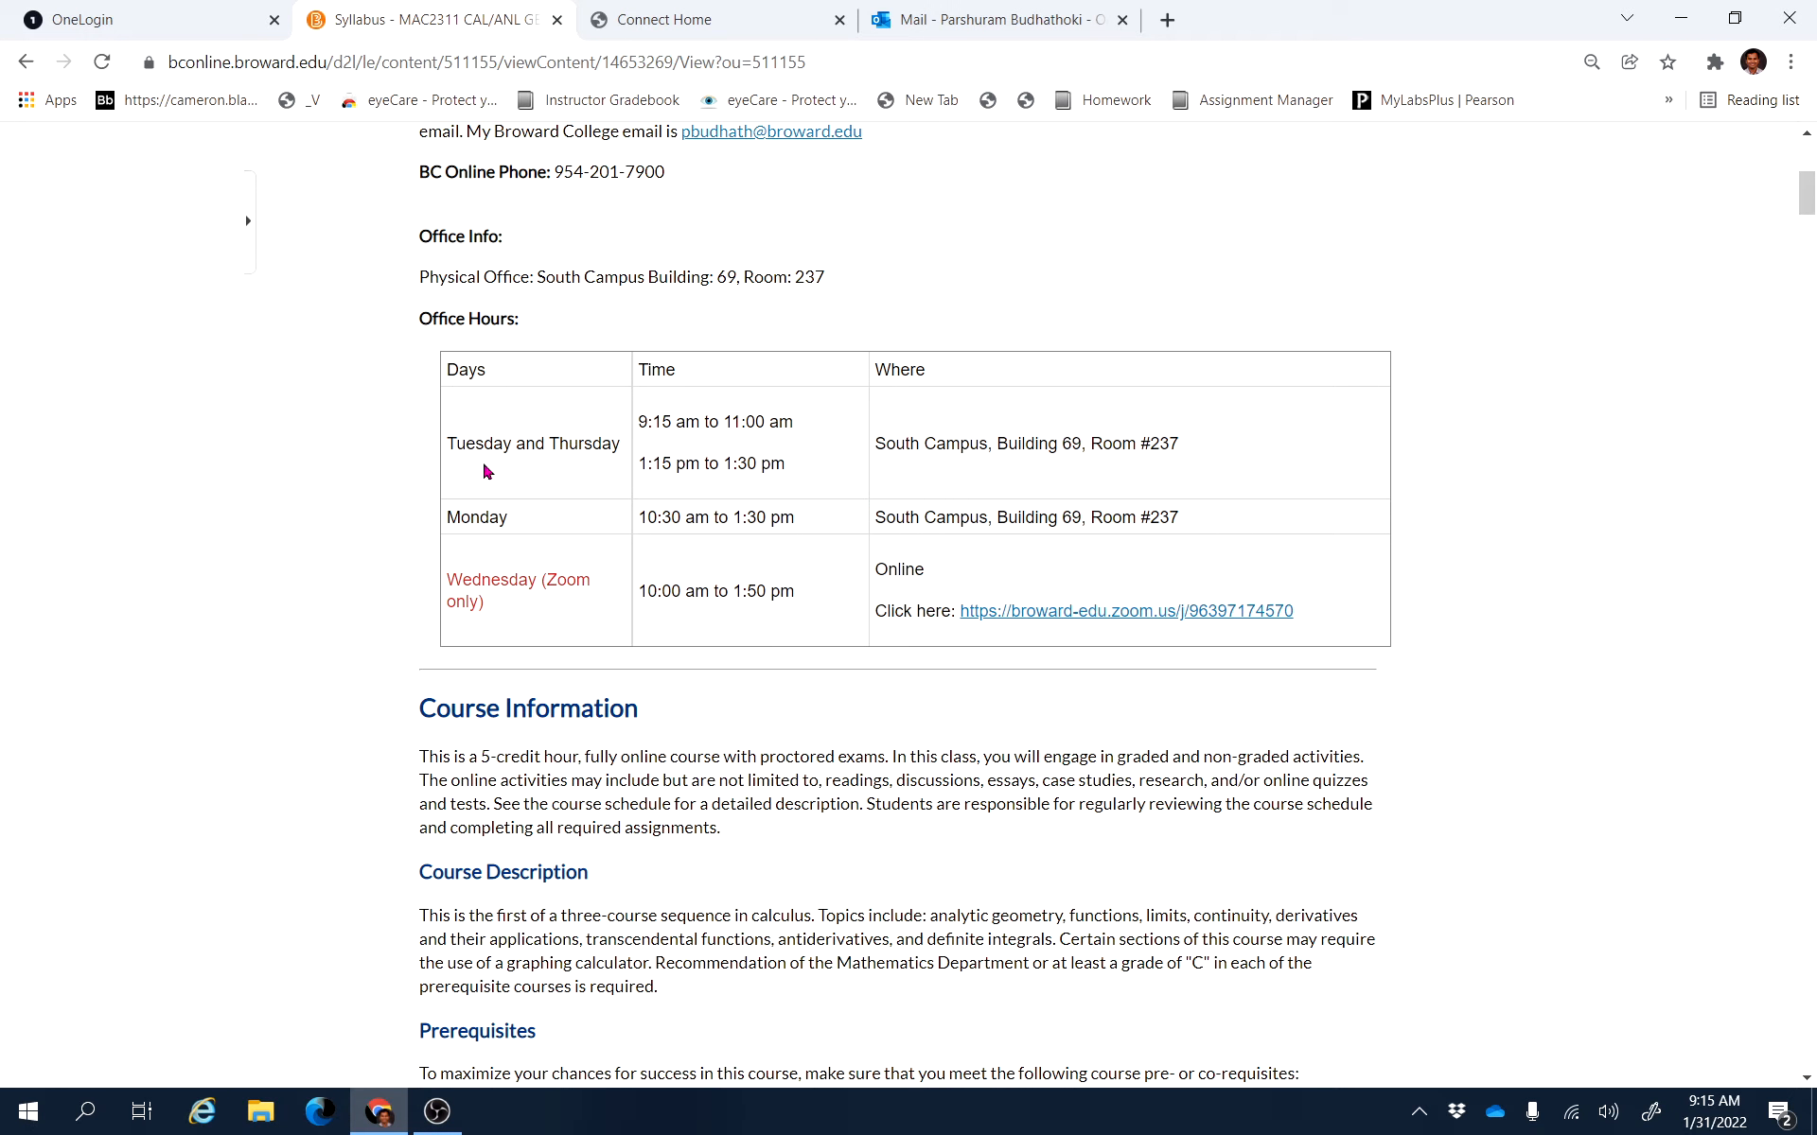
mouse_move(449, 591)
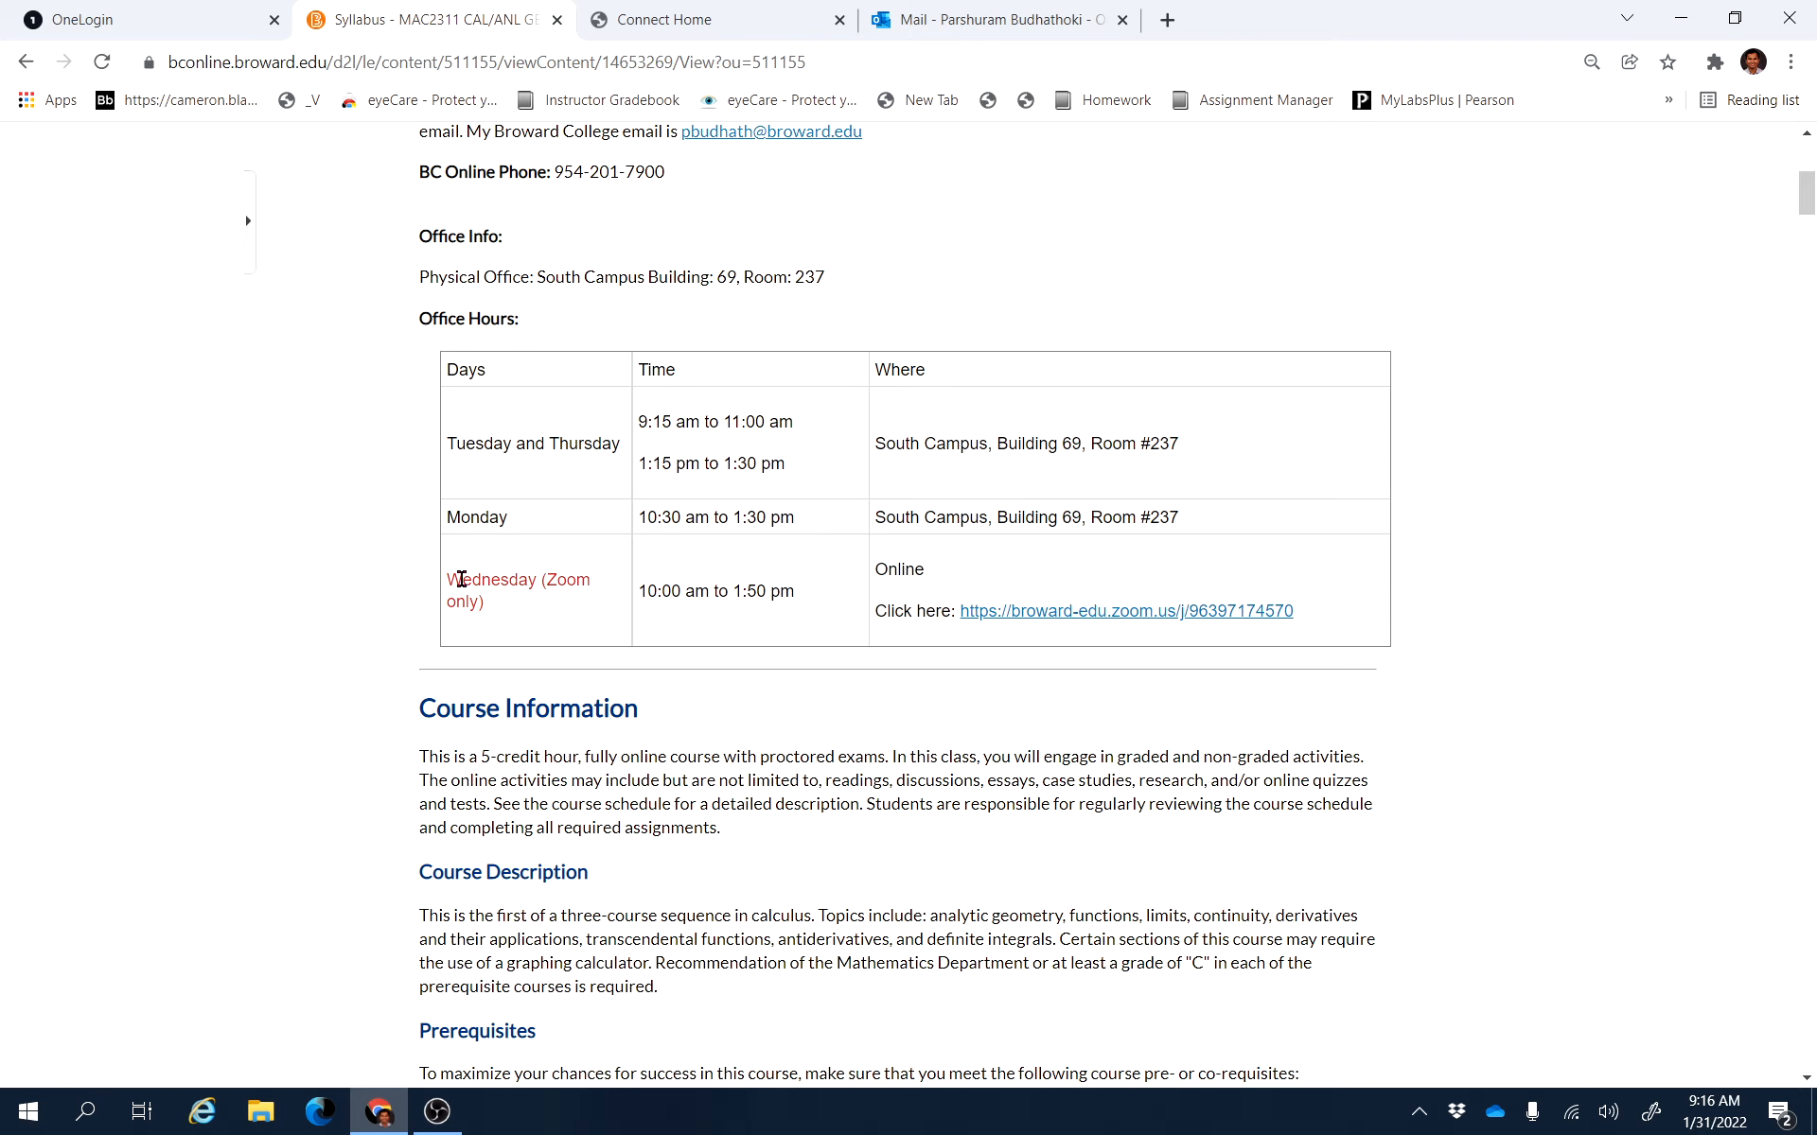
mouse_move(503, 598)
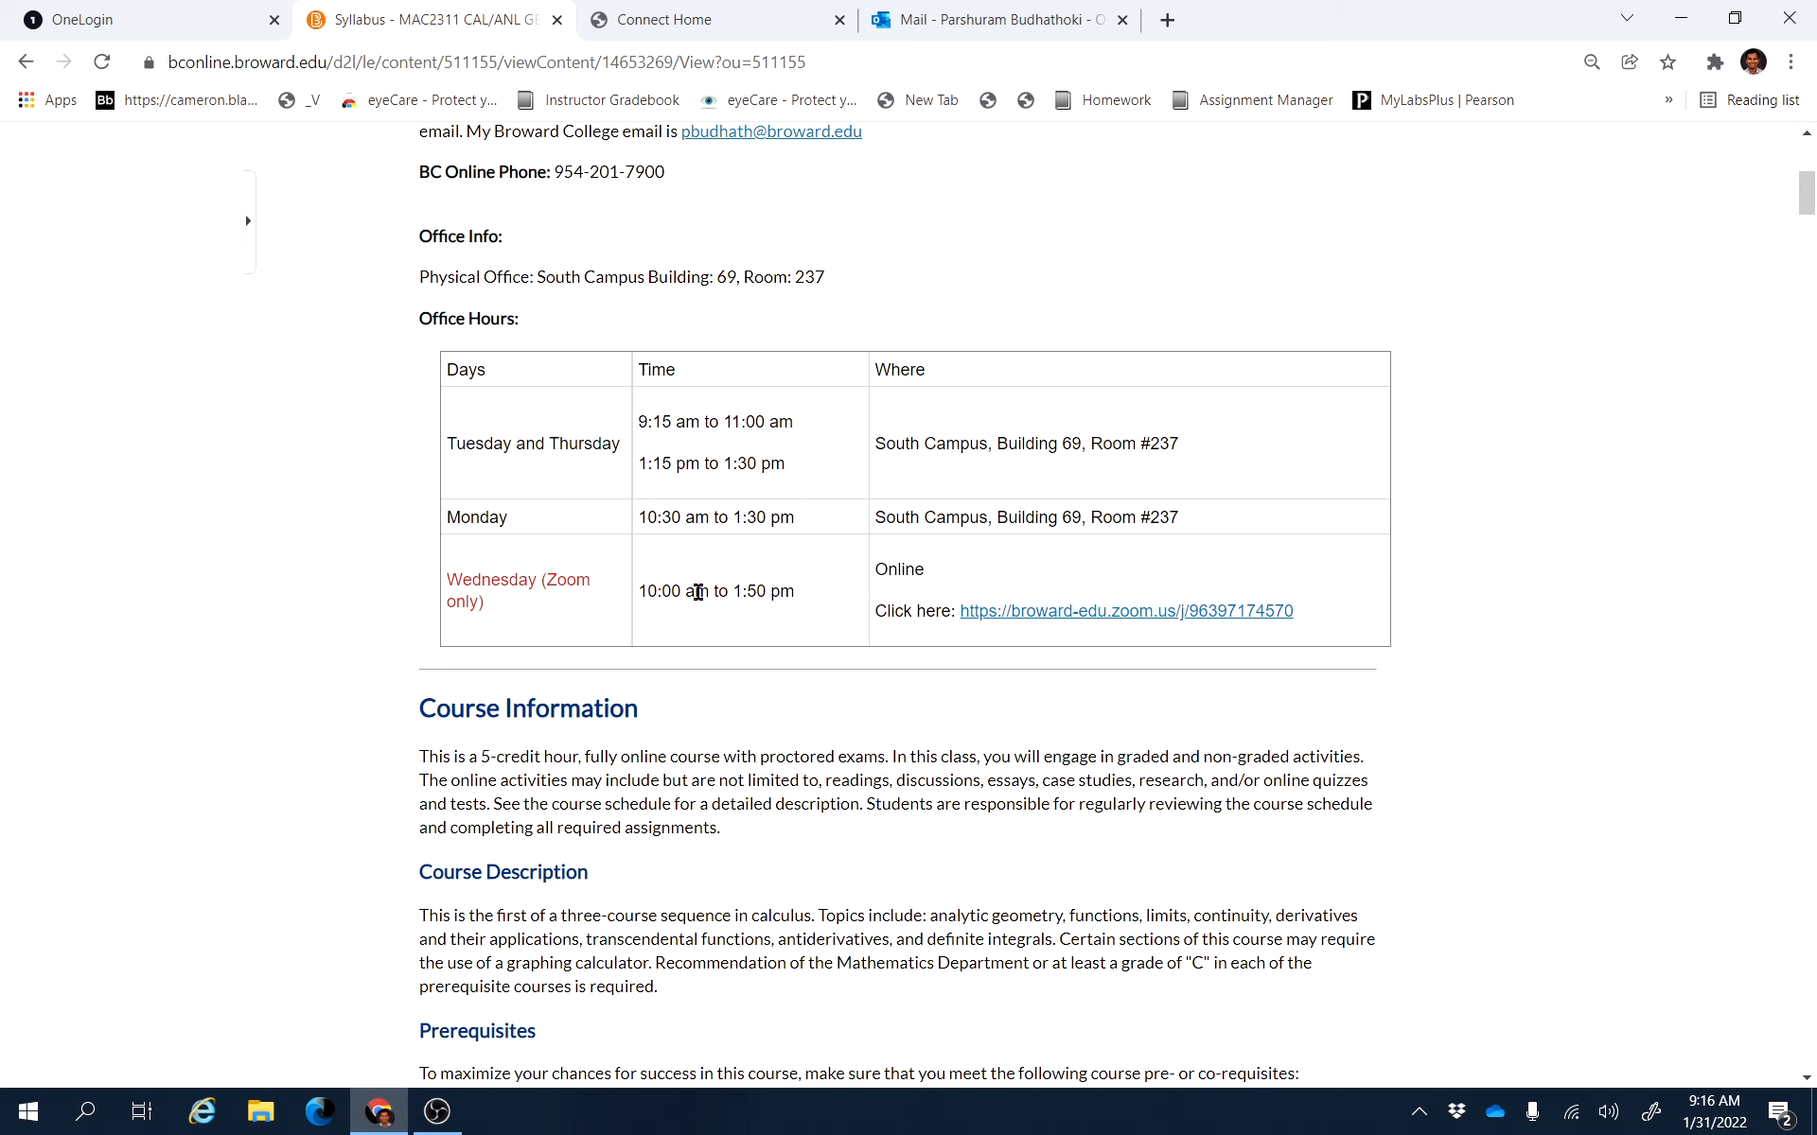
mouse_move(724, 582)
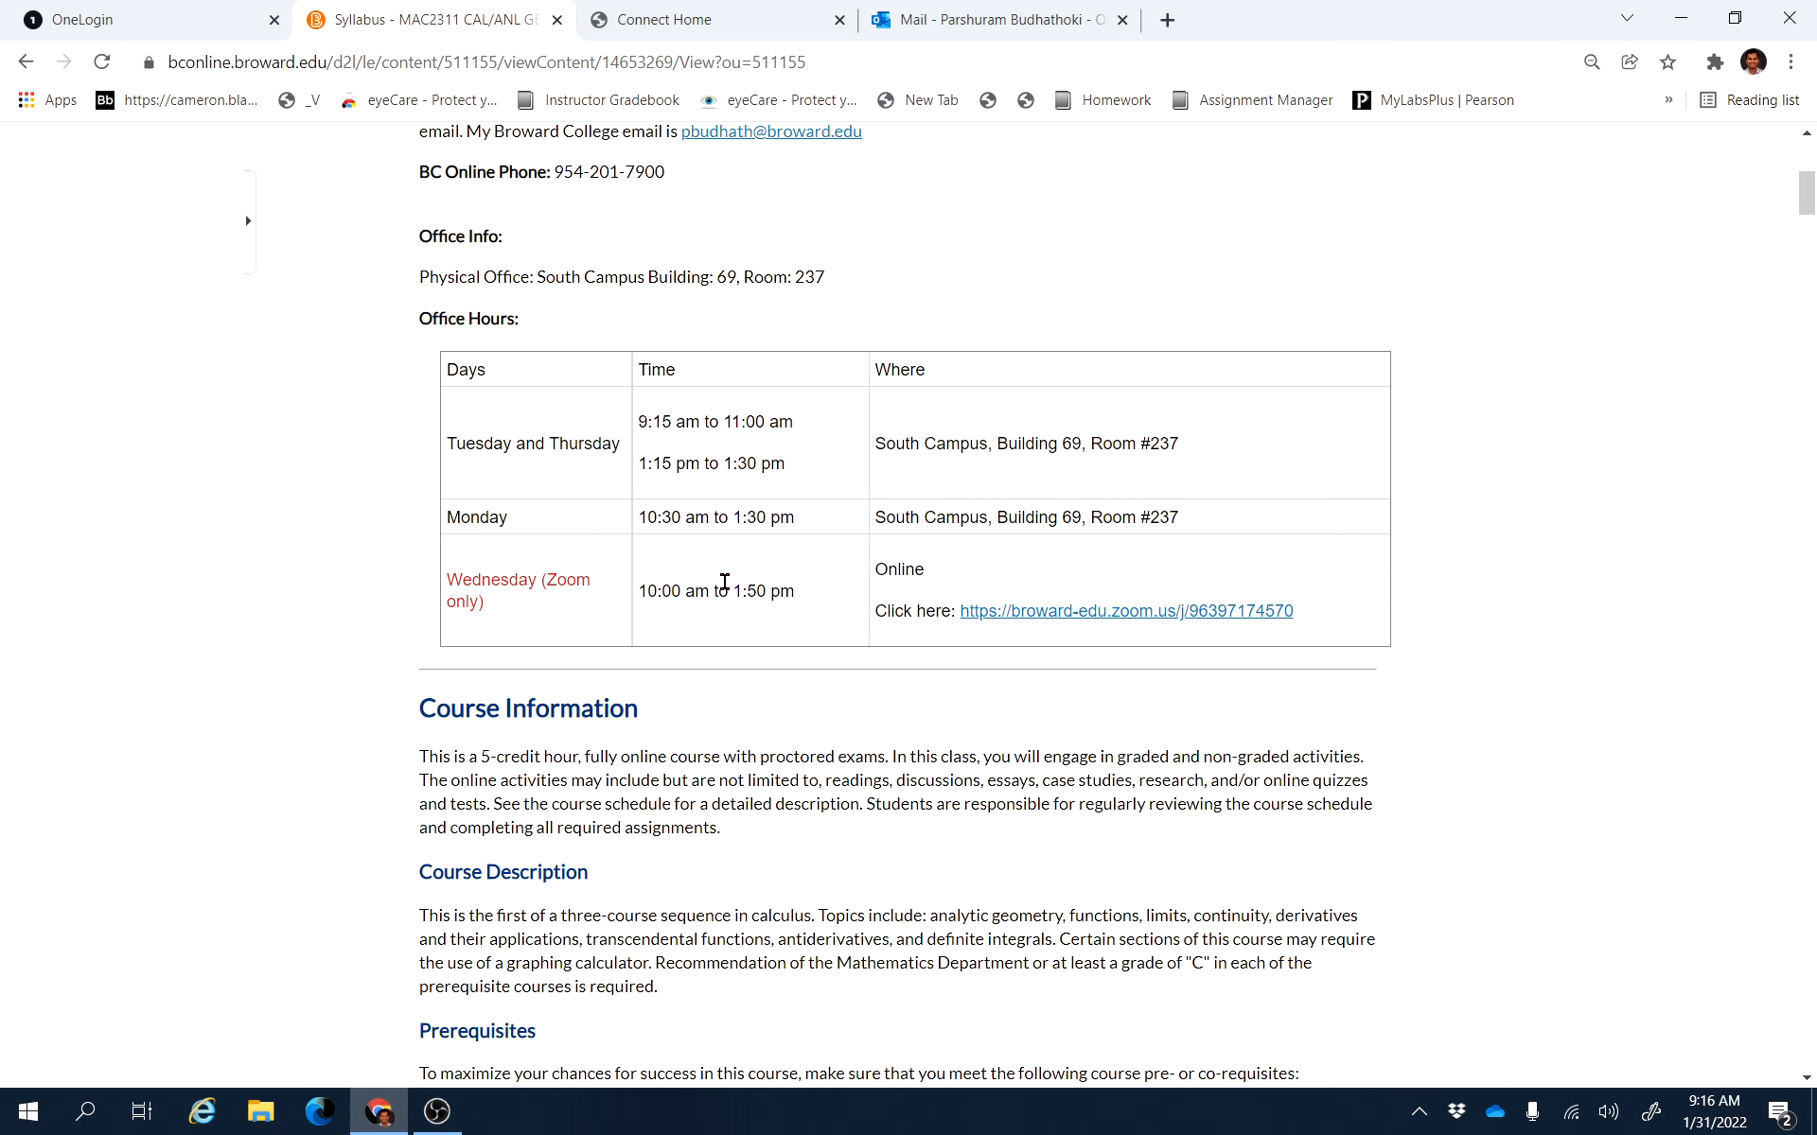
mouse_move(1162, 606)
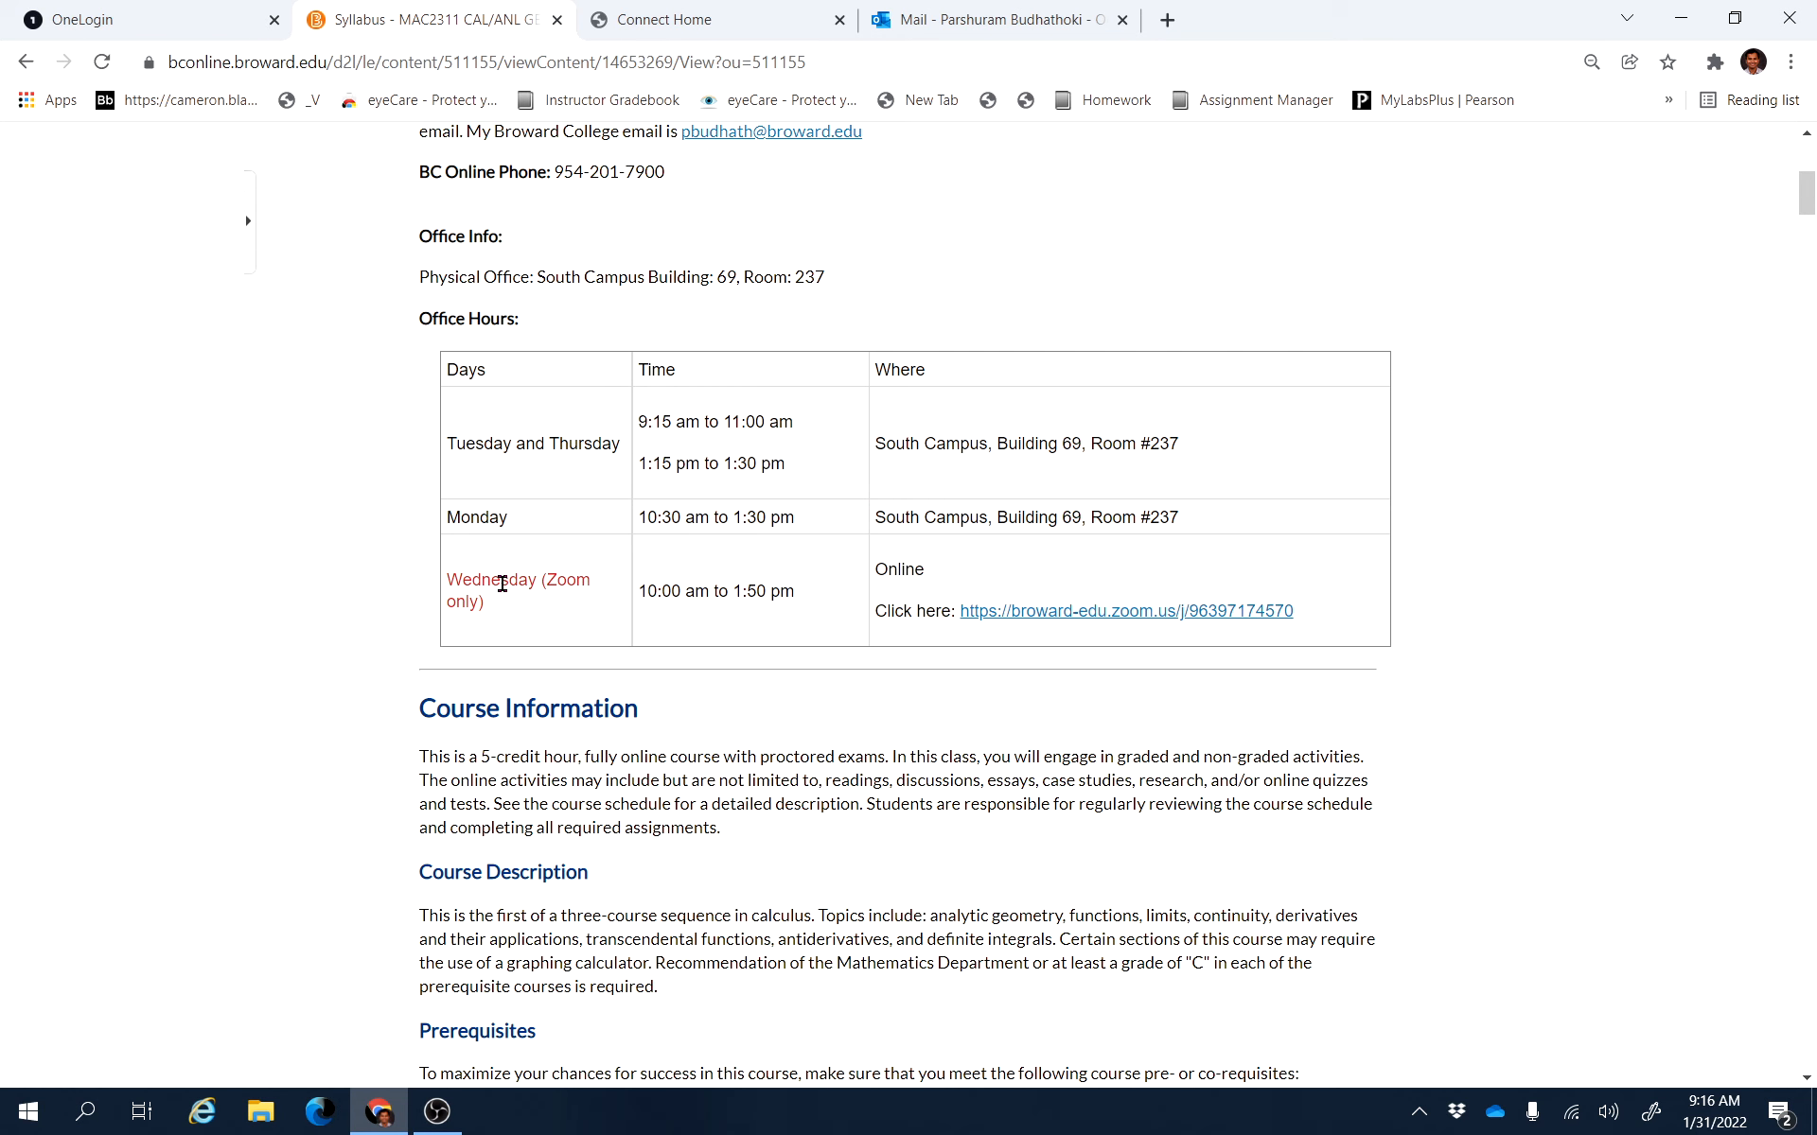
mouse_move(1020, 493)
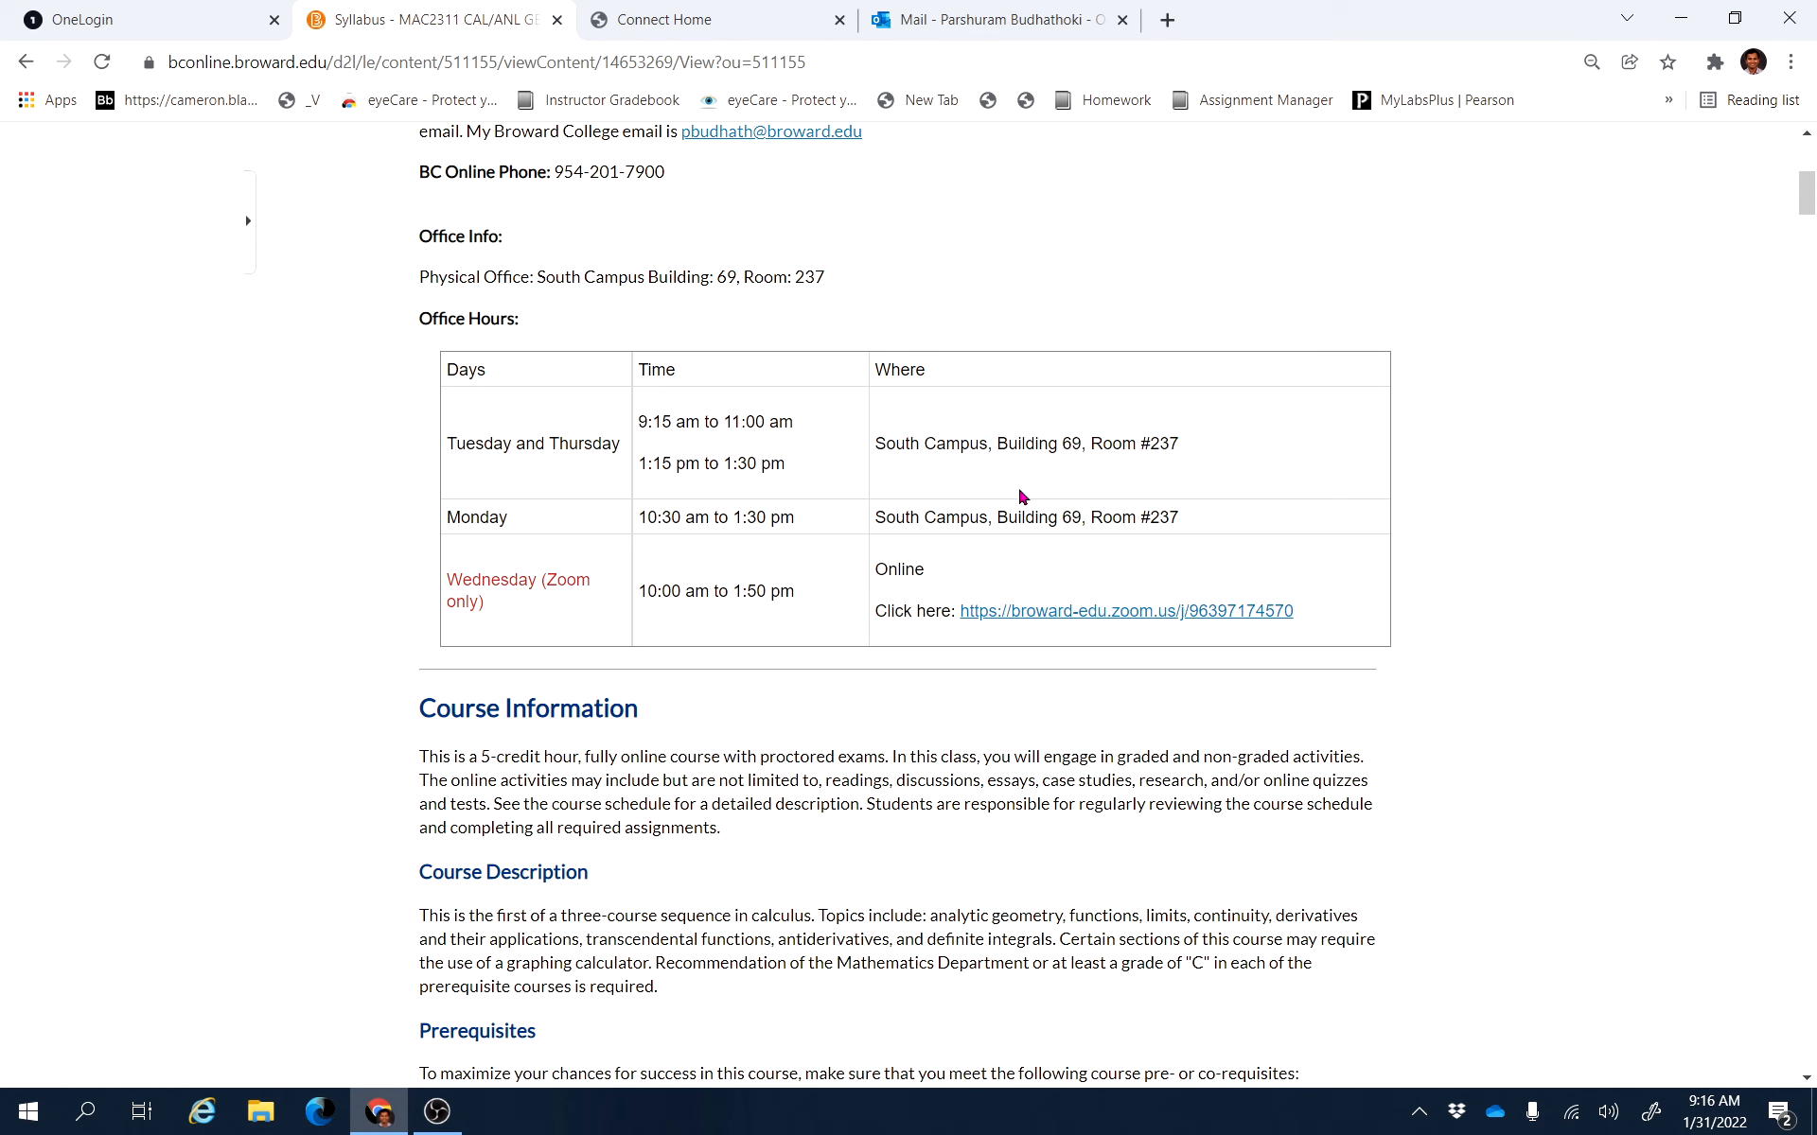
mouse_move(1692, 517)
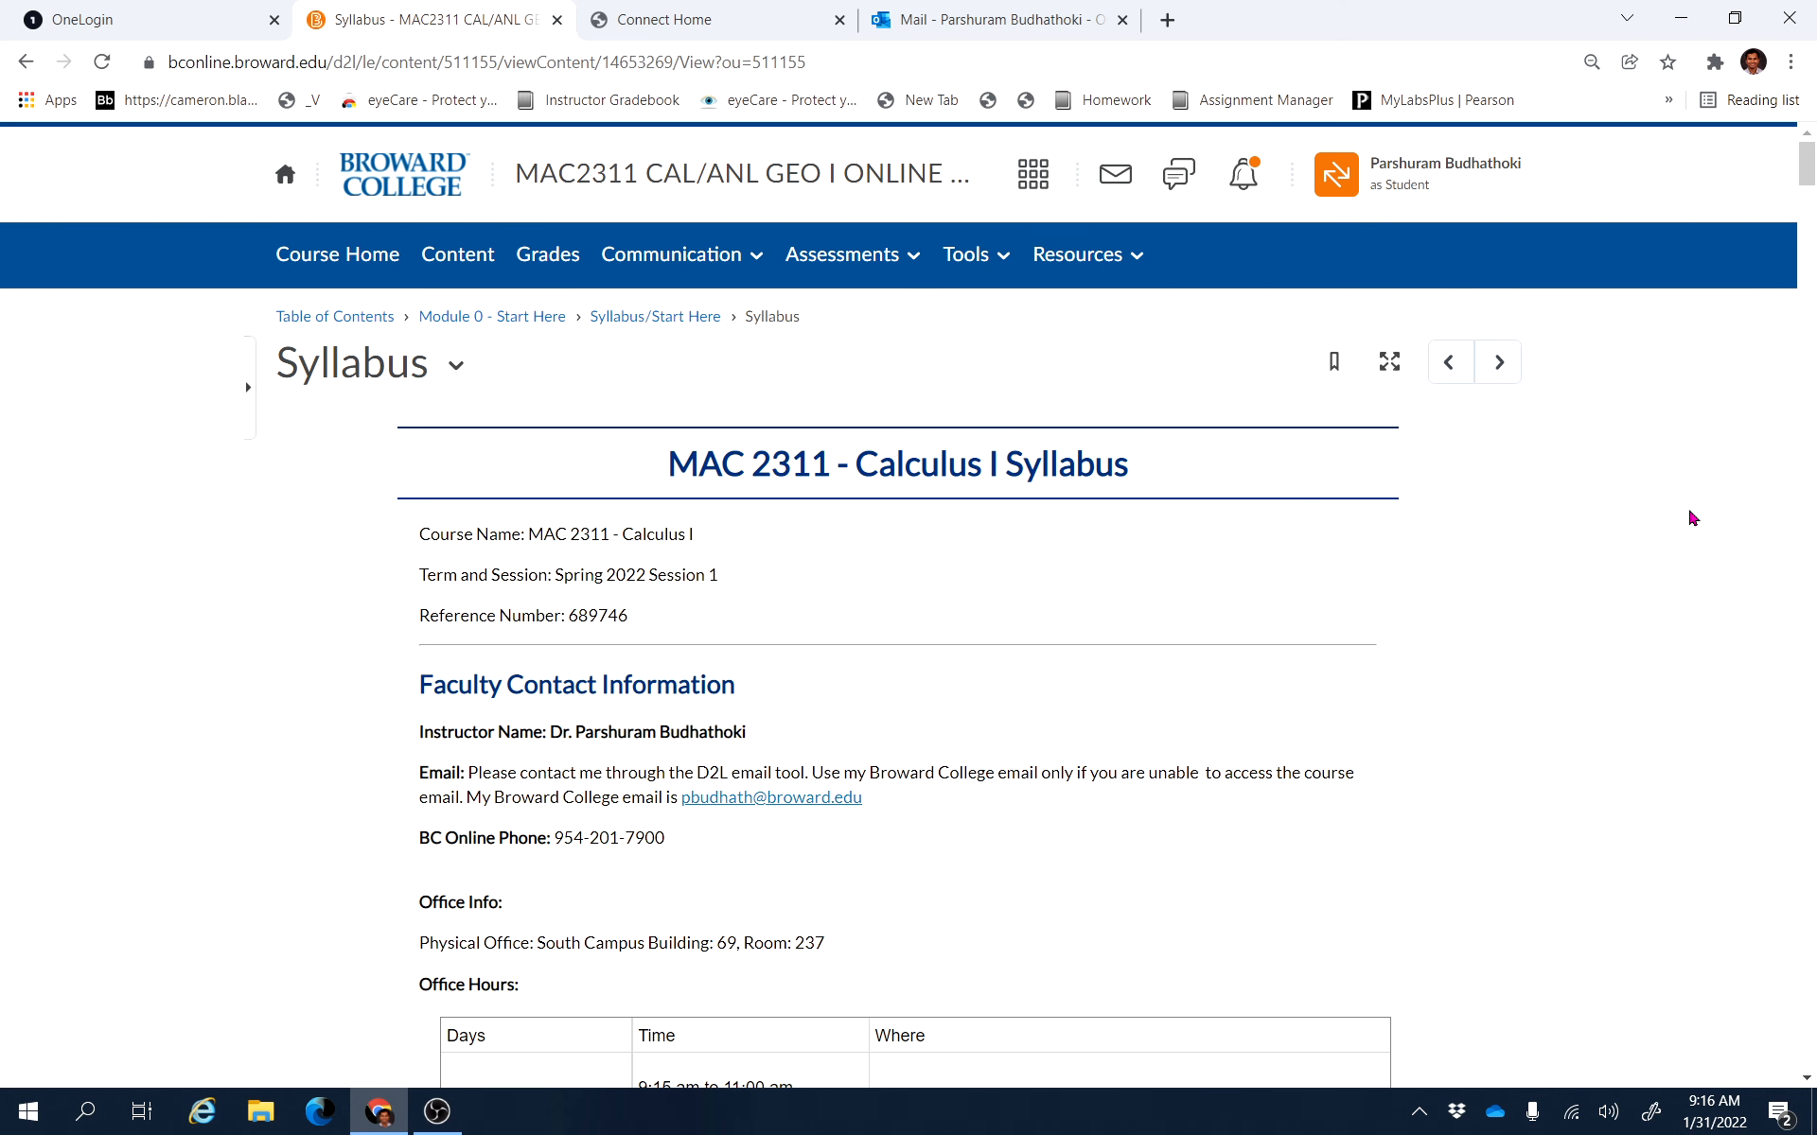
scroll(down, 3)
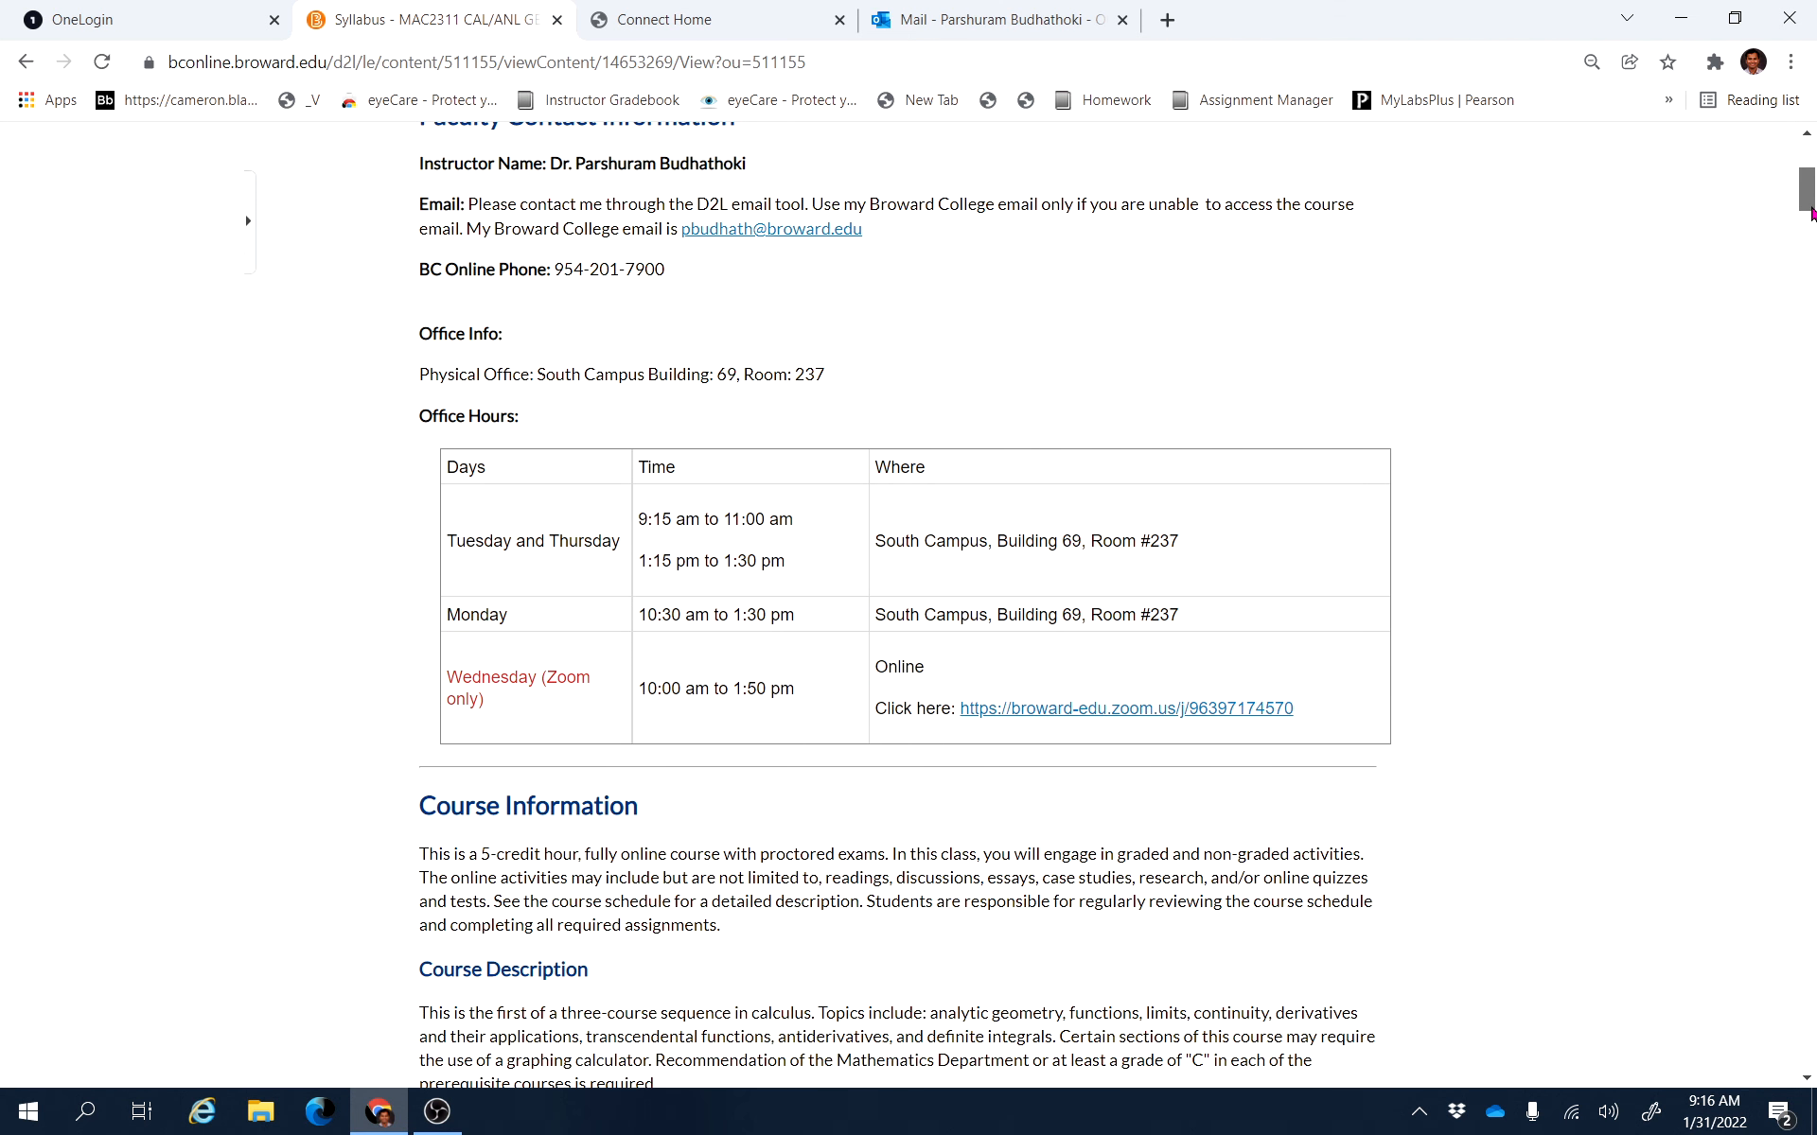